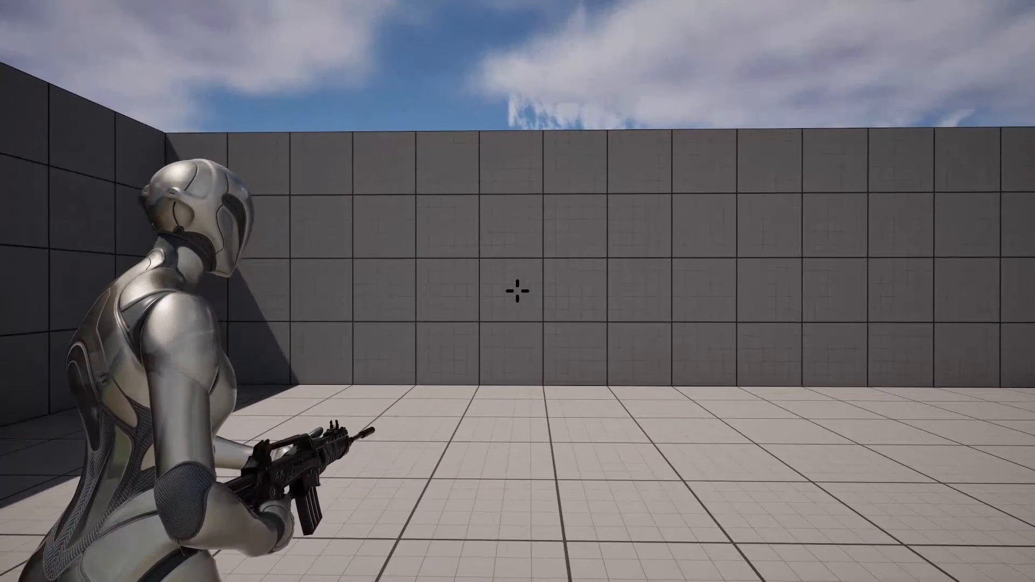
Fire the rifle twice at the wall during the play session.
{"action": "left_click", "coordinate": [517, 291]}
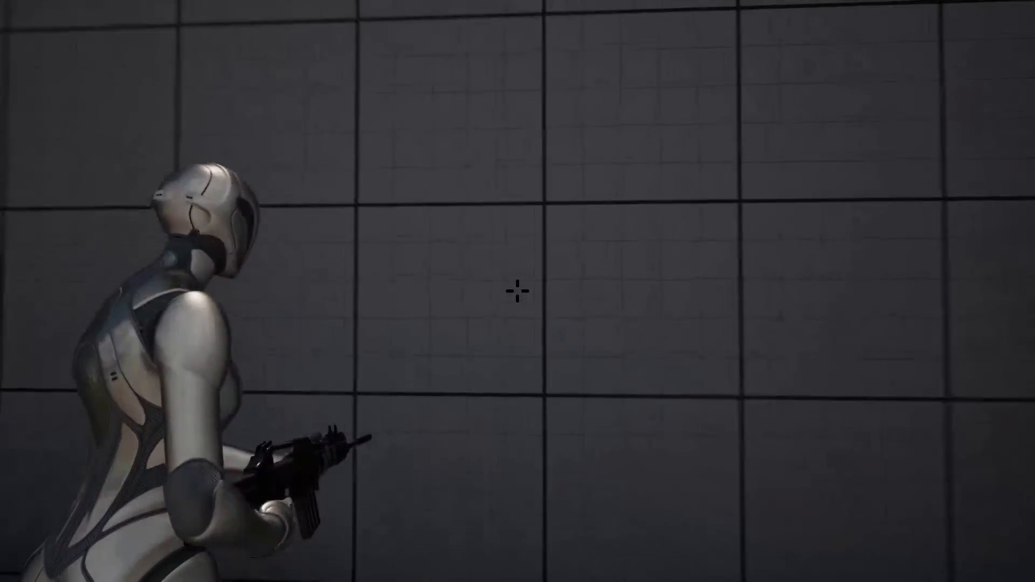
{"action": "left_click", "coordinate": [517, 293]}
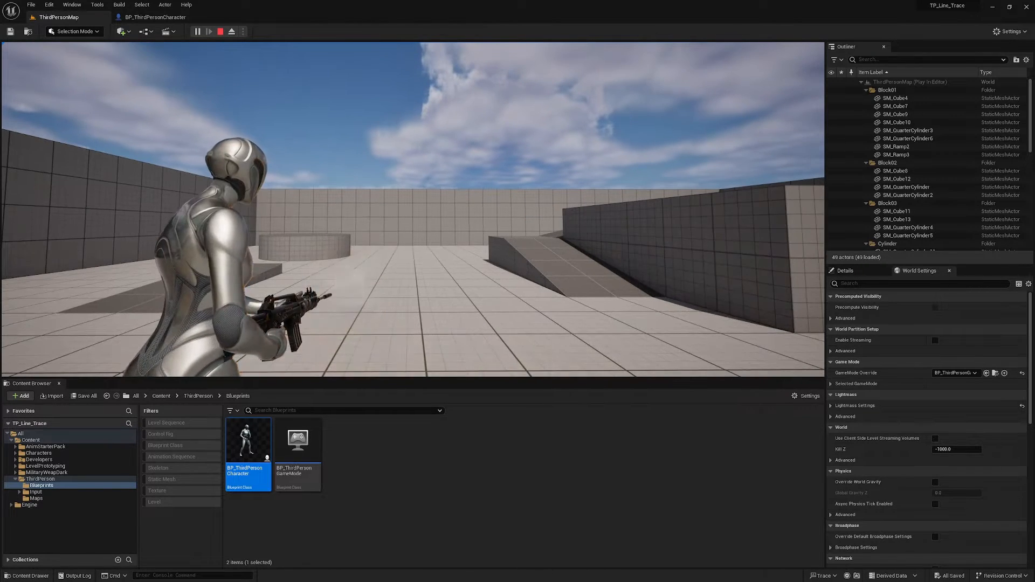
Stop the play session and open the BP_ThirdPersonCharacter Blueprint.
{"action": "left_click", "coordinate": [221, 30]}
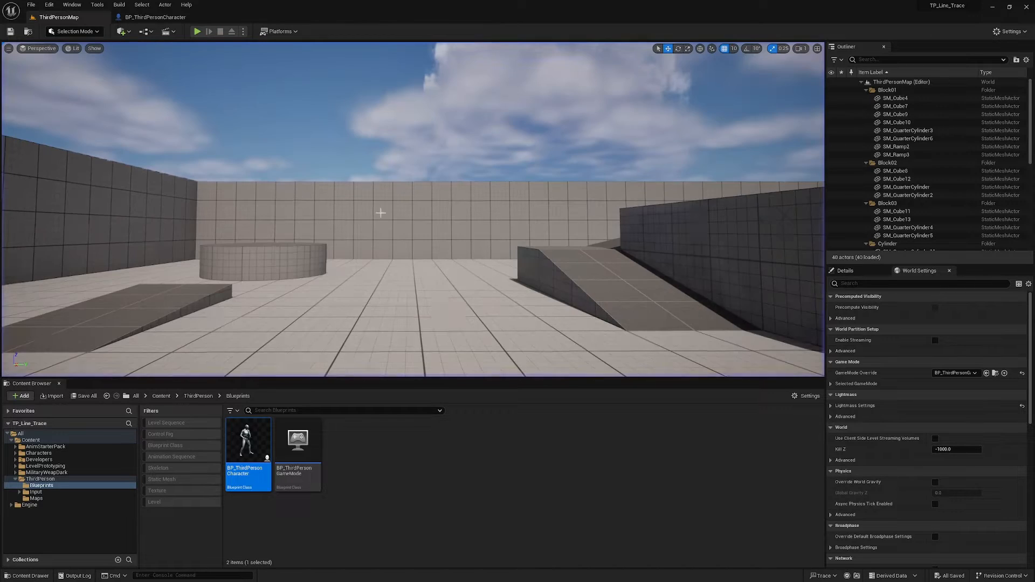
{"action": "double_click", "coordinate": [249, 440]}
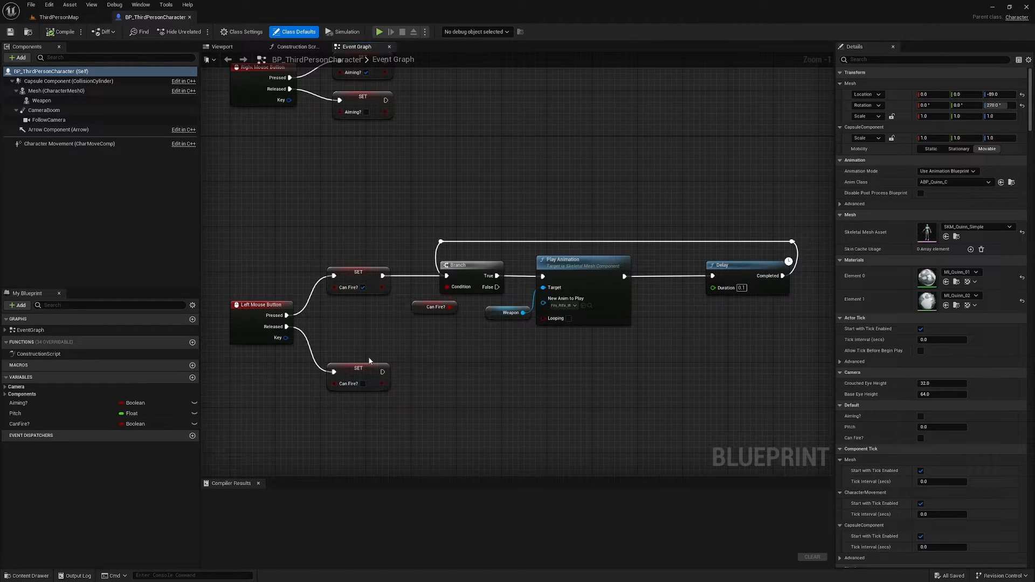
{"action": "mouse_move", "coordinate": [377, 312]}
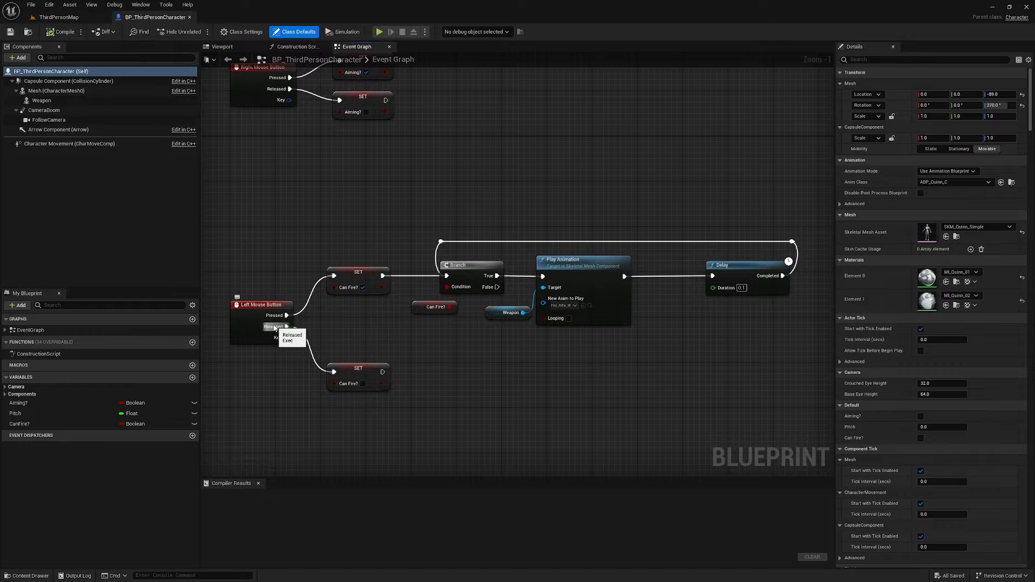
{"action": "mouse_move", "coordinate": [427, 299]}
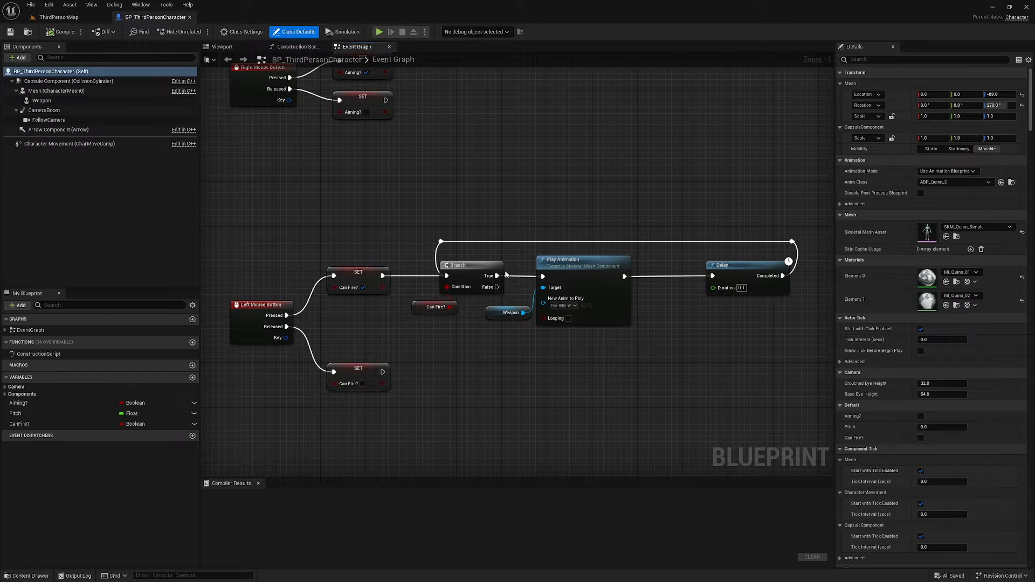
{"action": "mouse_move", "coordinate": [529, 437]}
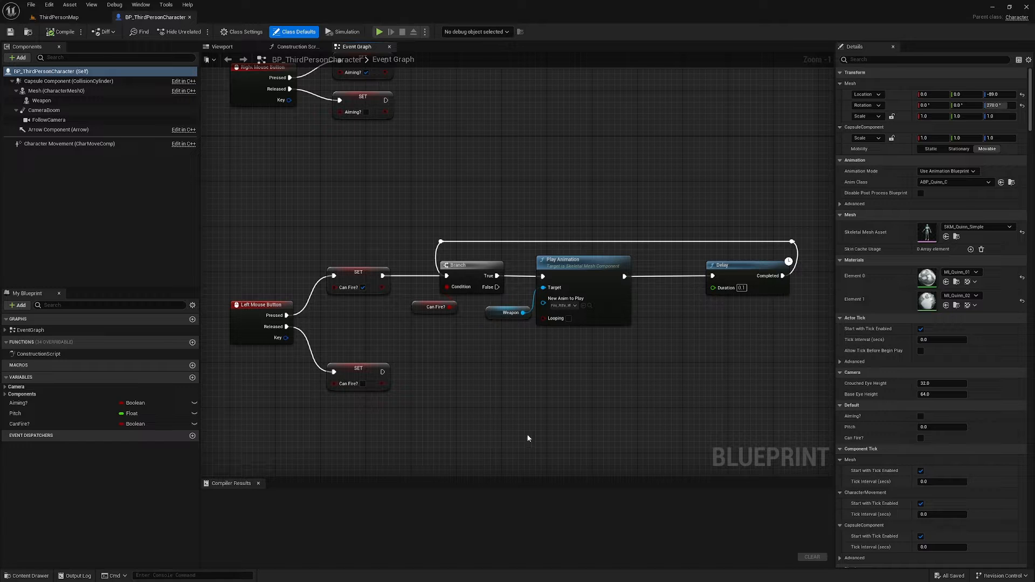
{"action": "mouse_move", "coordinate": [587, 398]}
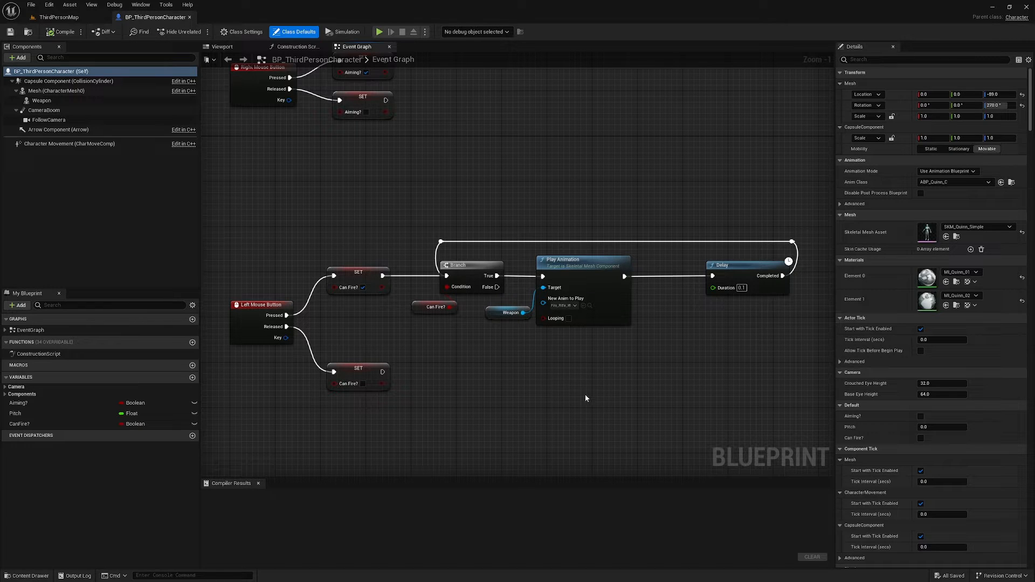
{"action": "mouse_move", "coordinate": [657, 283]}
{"action": "type", "text": "custom event"}
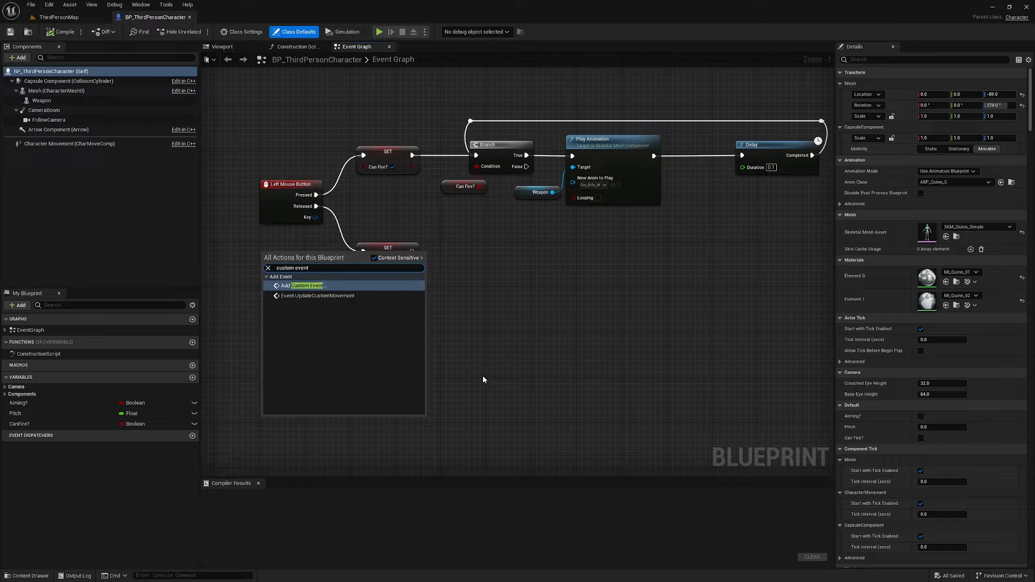
Add a custom event named Line Trace and position the graph around it.
{"action": "left_click", "coordinate": [307, 284]}
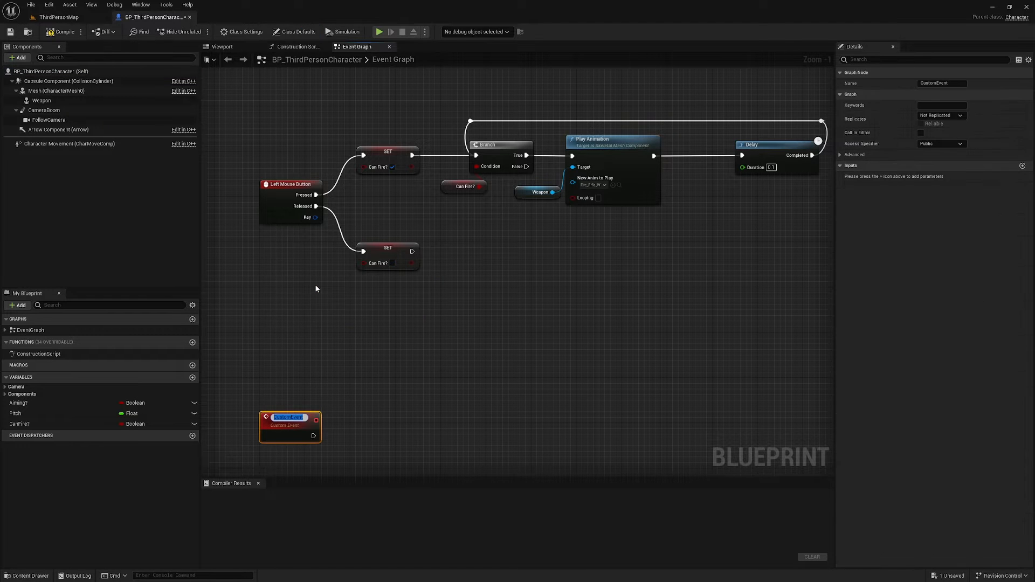
{"action": "type", "text": "Line Trace"}
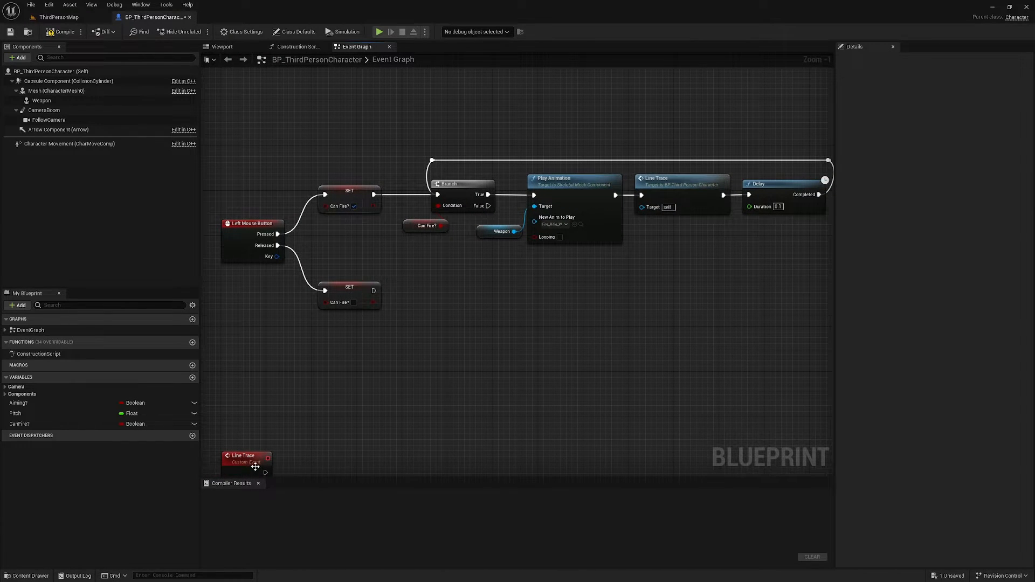
{"action": "left_click_drag", "start_coordinate": [251, 466], "coordinate": [324, 230]}
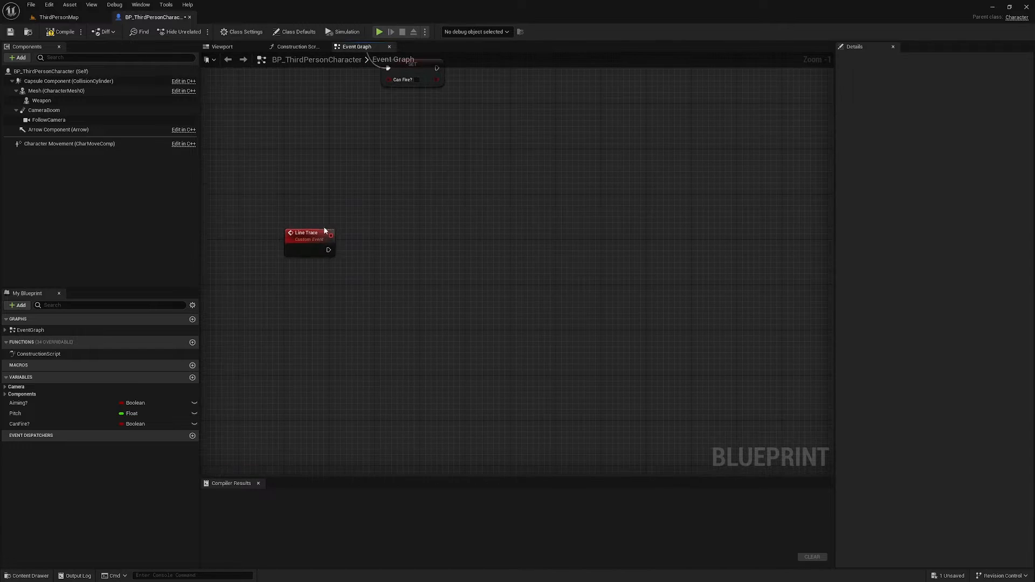
{"action": "left_click", "coordinate": [308, 232]}
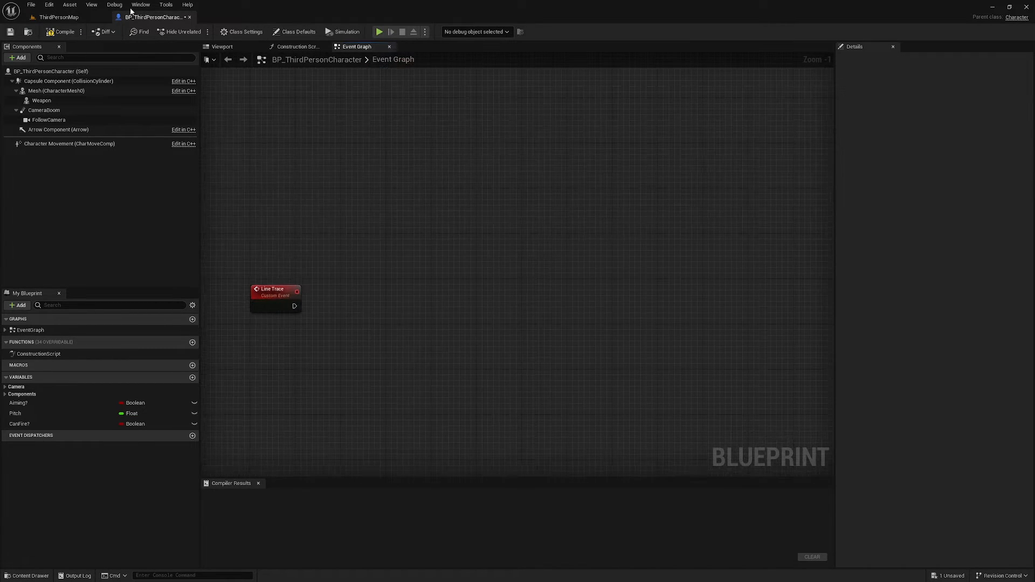
{"action": "mouse_move", "coordinate": [39, 100]}
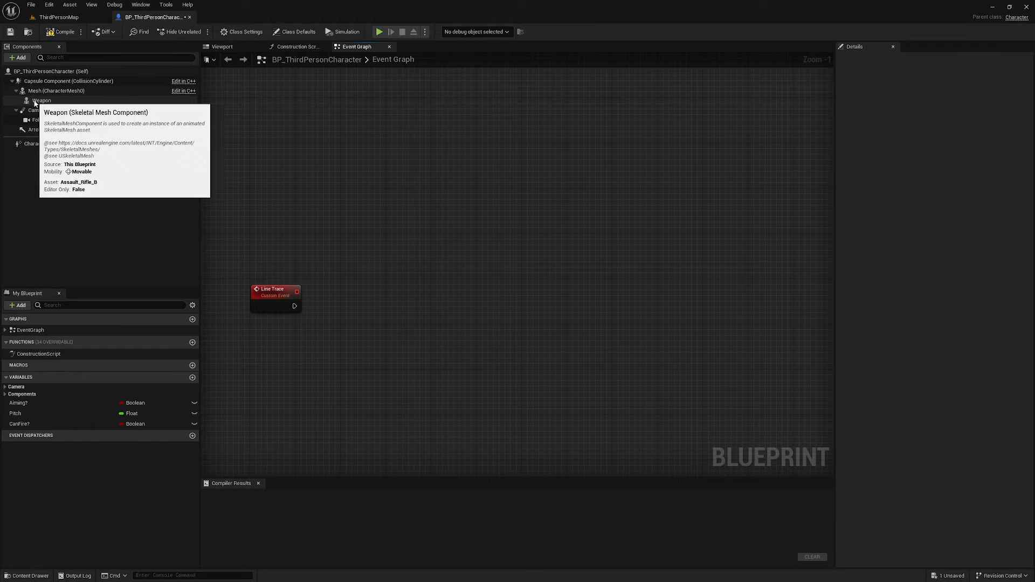
Open the Assault_Rifle_B_Skeleton asset in a docked skeleton editor.
{"action": "left_click", "coordinate": [41, 100]}
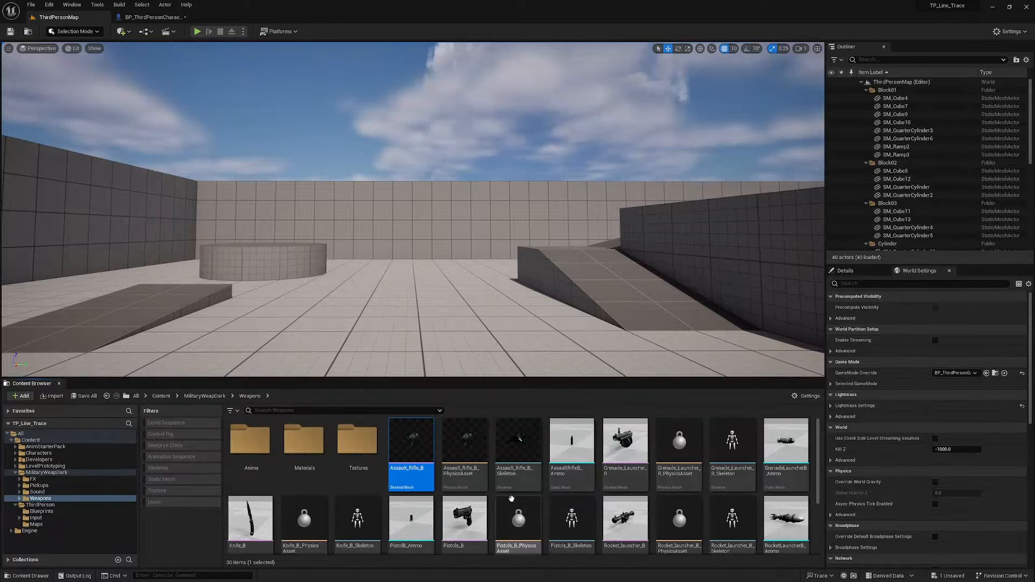
{"action": "left_click", "coordinate": [518, 440]}
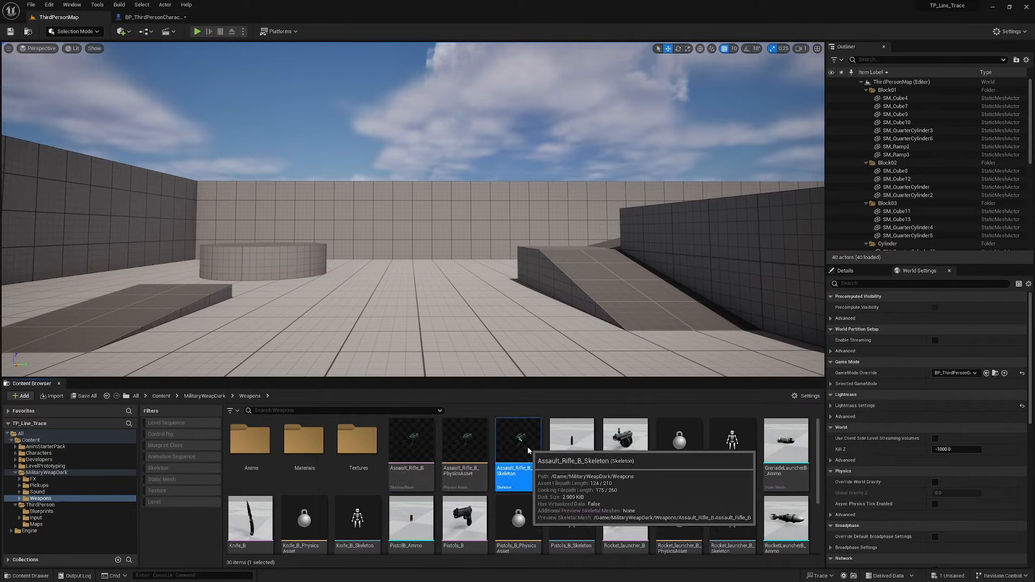
{"action": "double_click", "coordinate": [518, 440]}
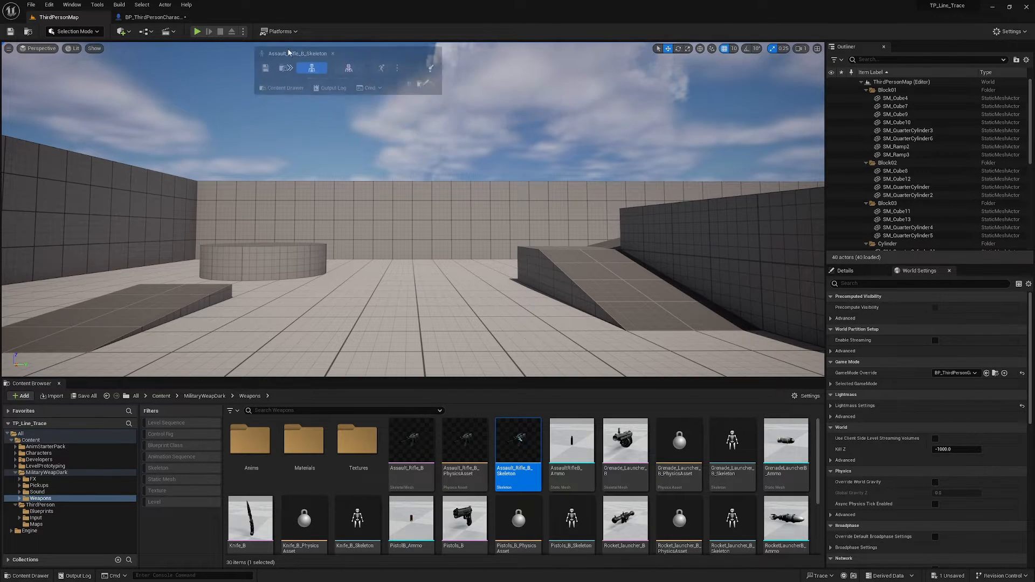
{"action": "double_click", "coordinate": [518, 440]}
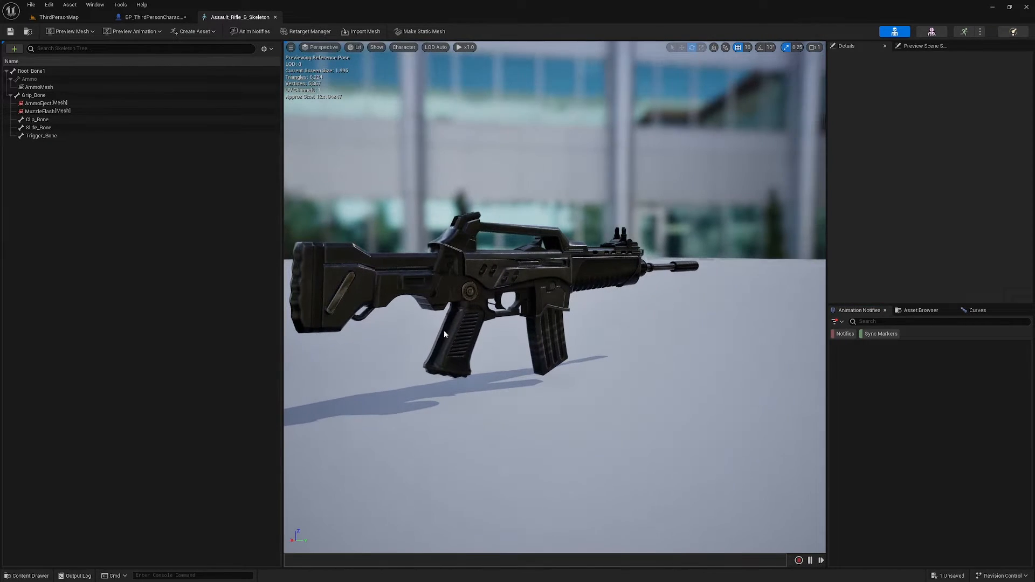
Add a socket named barrel to Root_Bone1 and move it to the muzzle tip.
{"action": "right_click", "coordinate": [26, 71]}
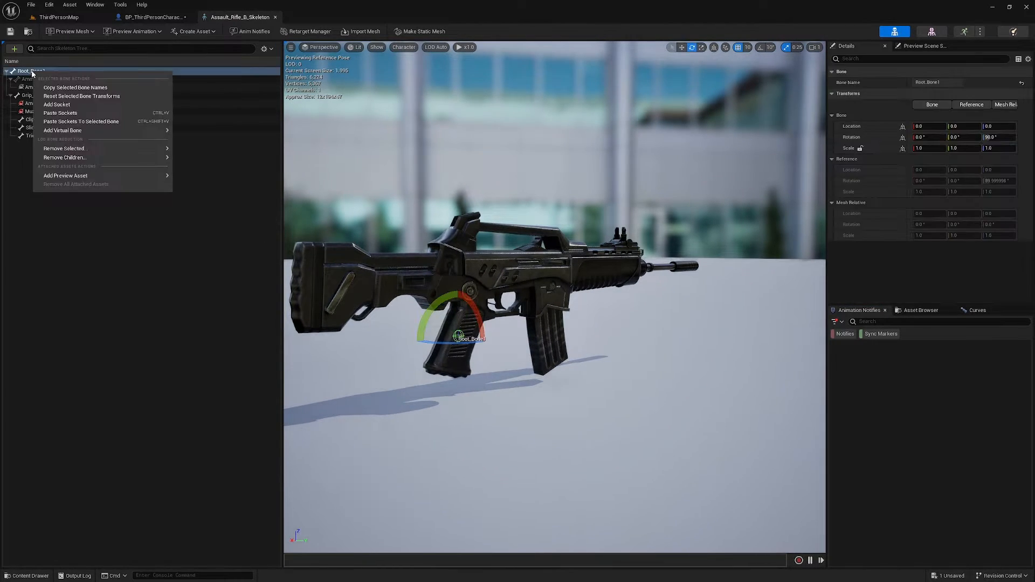
{"action": "left_click", "coordinate": [56, 104]}
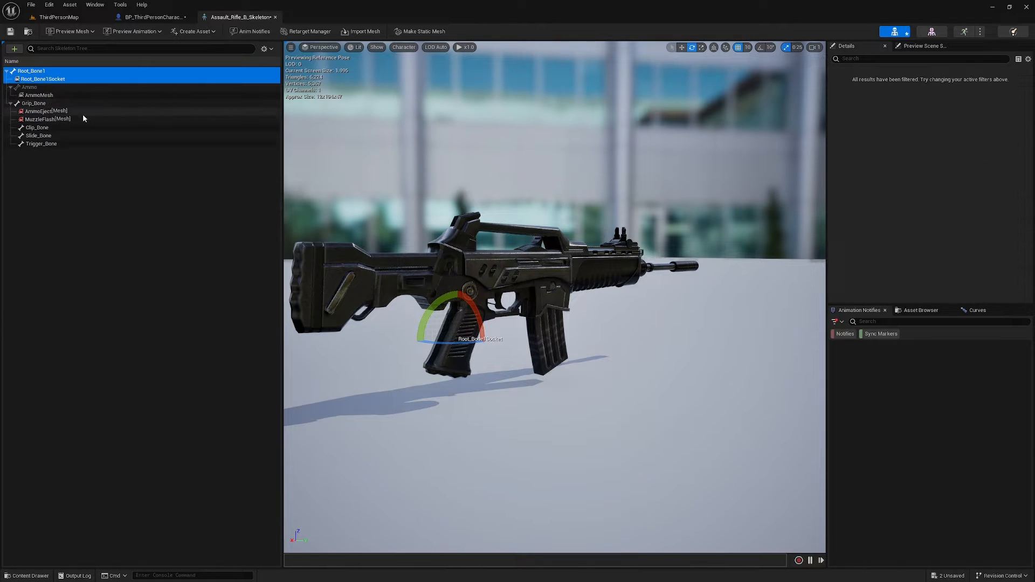
{"action": "left_click", "coordinate": [39, 79]}
{"action": "type", "text": "barrel"}
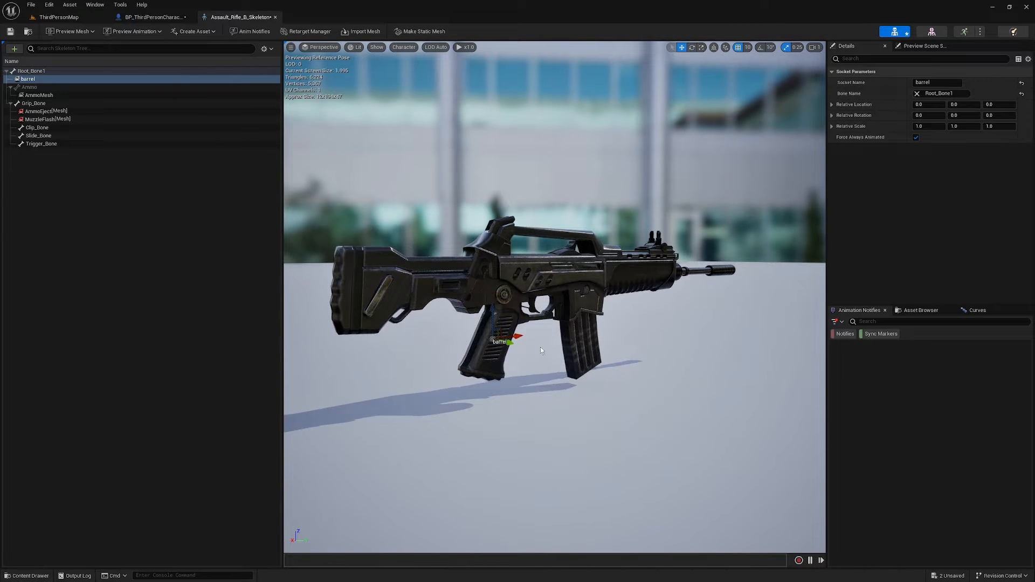
{"action": "left_click_drag", "start_coordinate": [514, 341], "coordinate": [735, 310]}
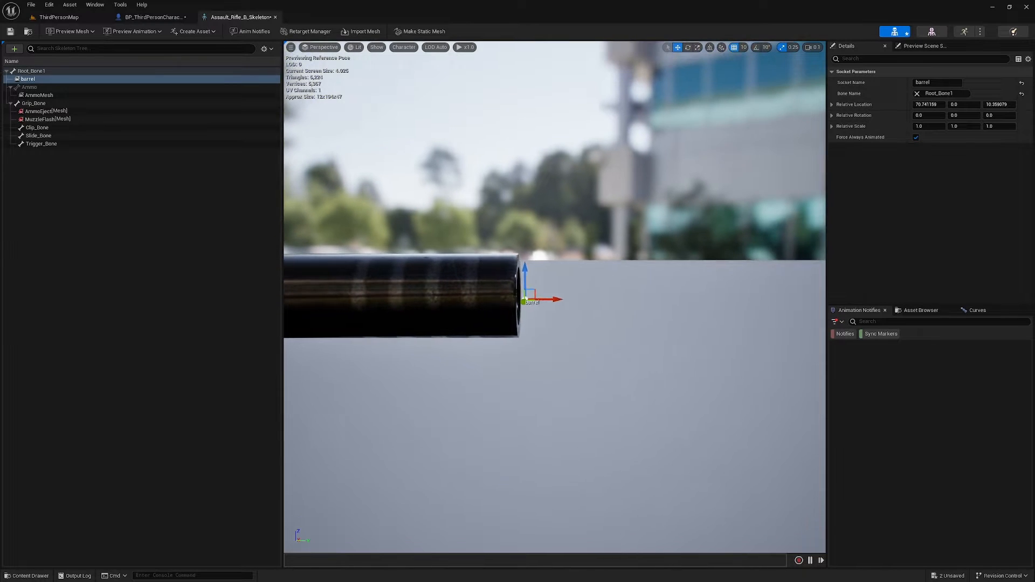
{"action": "left_click_drag", "start_coordinate": [545, 298], "coordinate": [588, 300]}
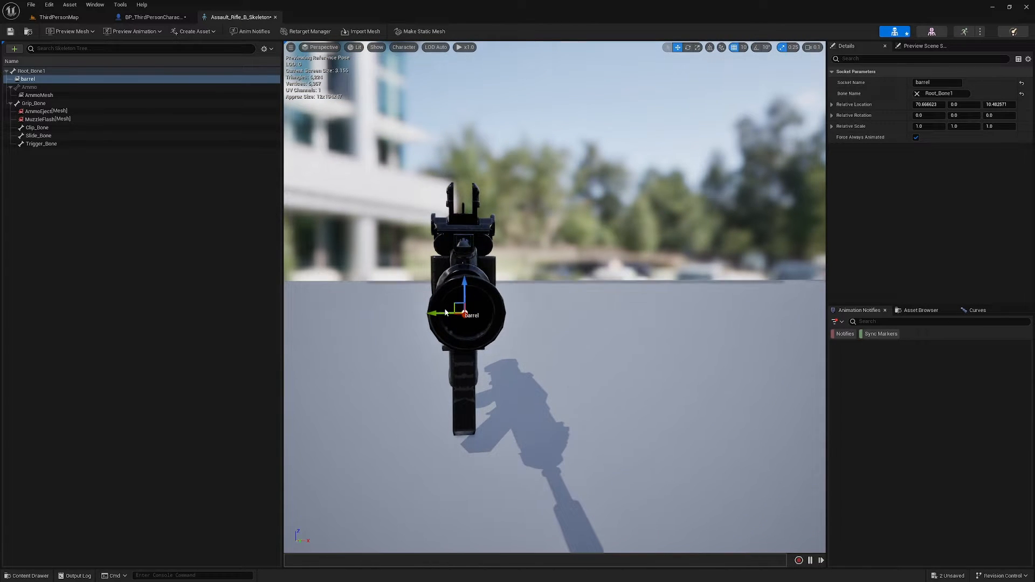
{"action": "left_click_drag", "start_coordinate": [464, 312], "coordinate": [467, 305]}
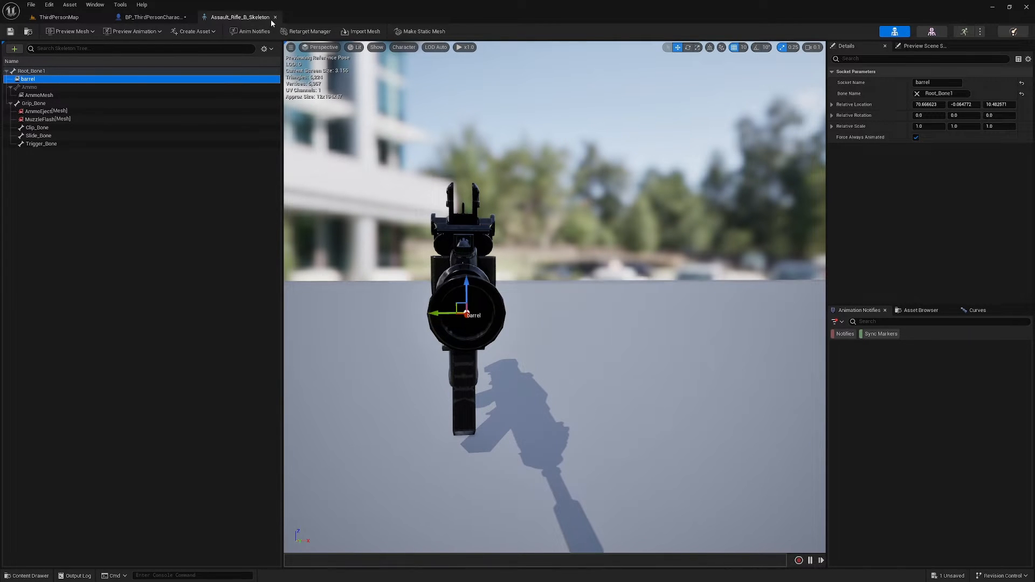
Close the skeleton editor and search Project Settings for trace channels.
{"action": "left_click", "coordinate": [54, 17]}
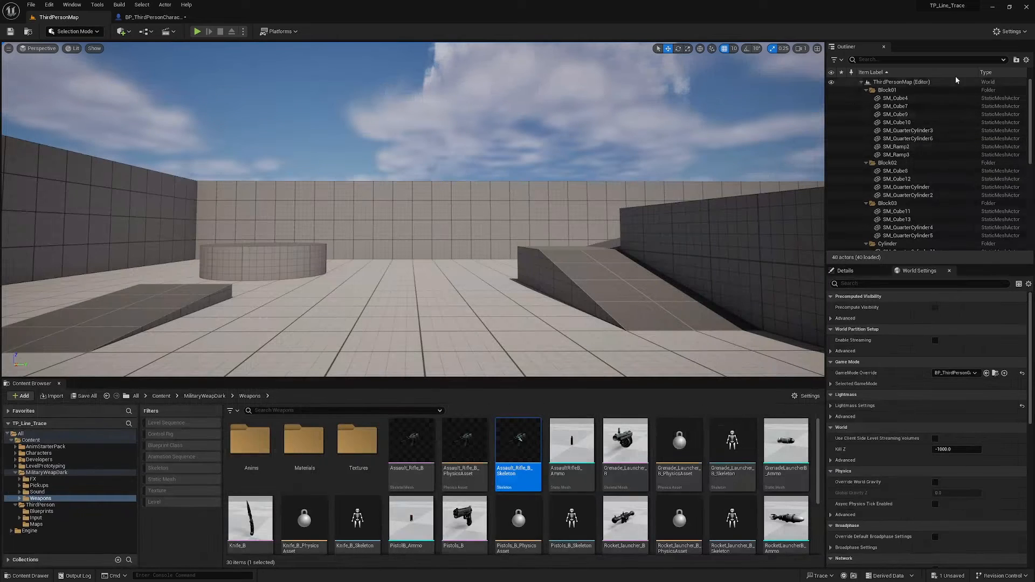
{"action": "left_click", "coordinate": [1005, 31]}
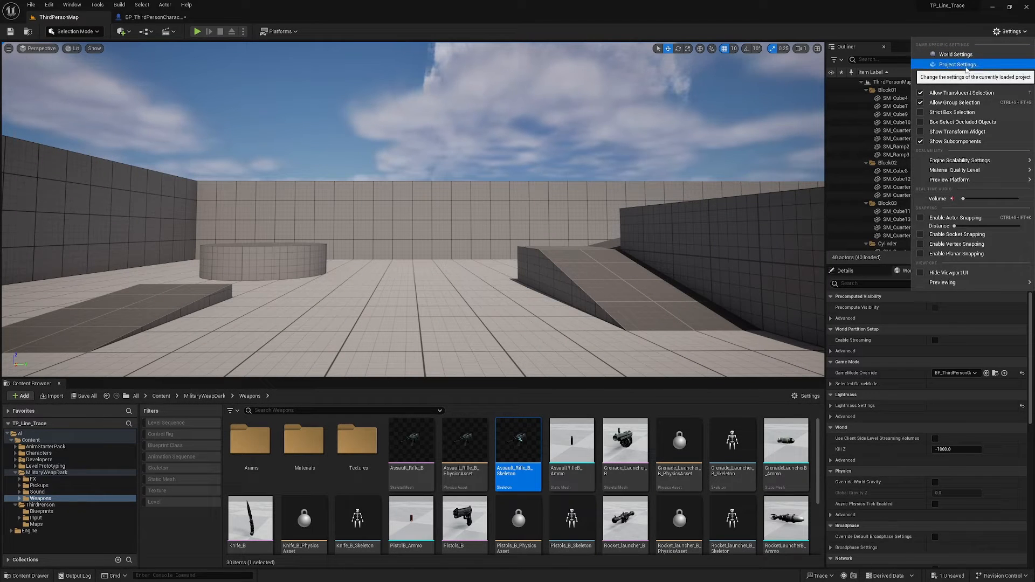
{"action": "left_click", "coordinate": [956, 65]}
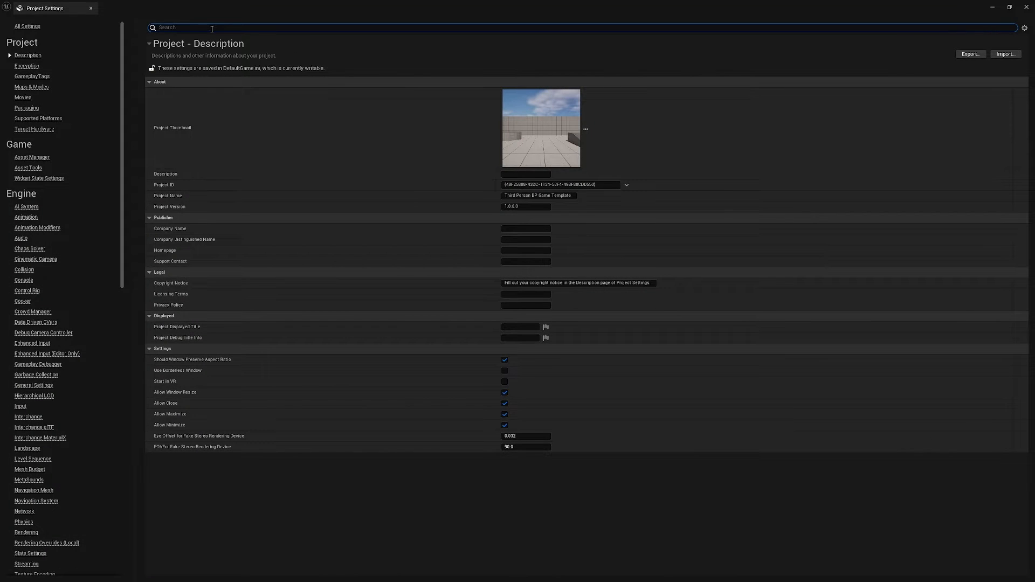
{"action": "type", "text": "trace cha"}
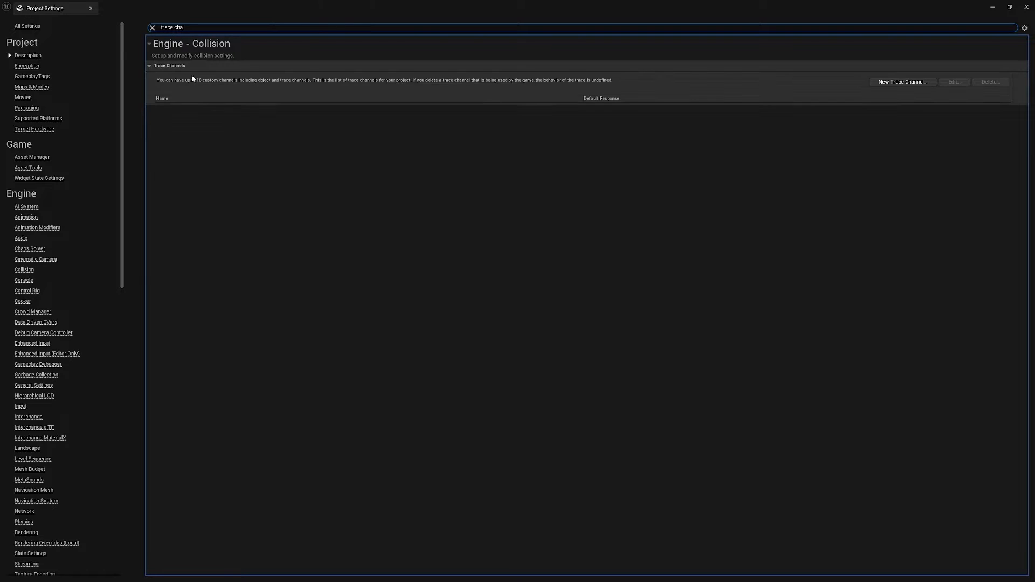
Create Targeting and Projectile trace channels, both set to block by default.
{"action": "left_click", "coordinate": [902, 82]}
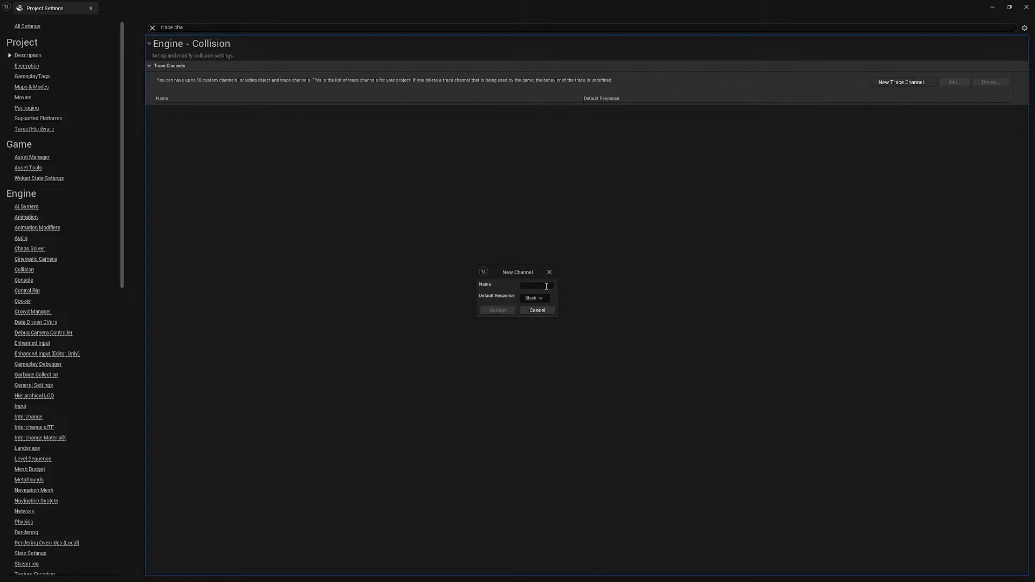
{"action": "type", "text": "Te"}
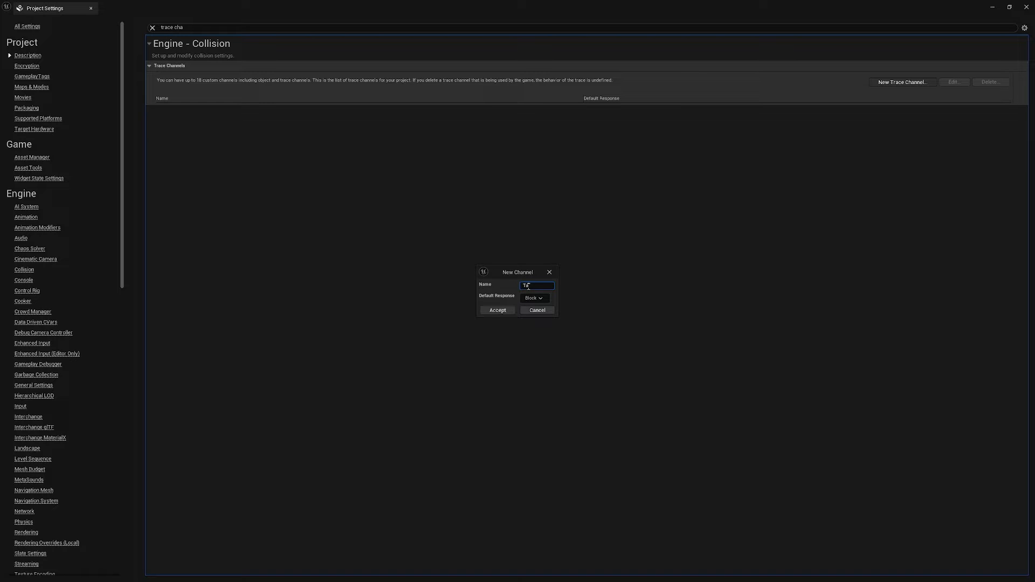
{"action": "type", "text": "Targeting"}
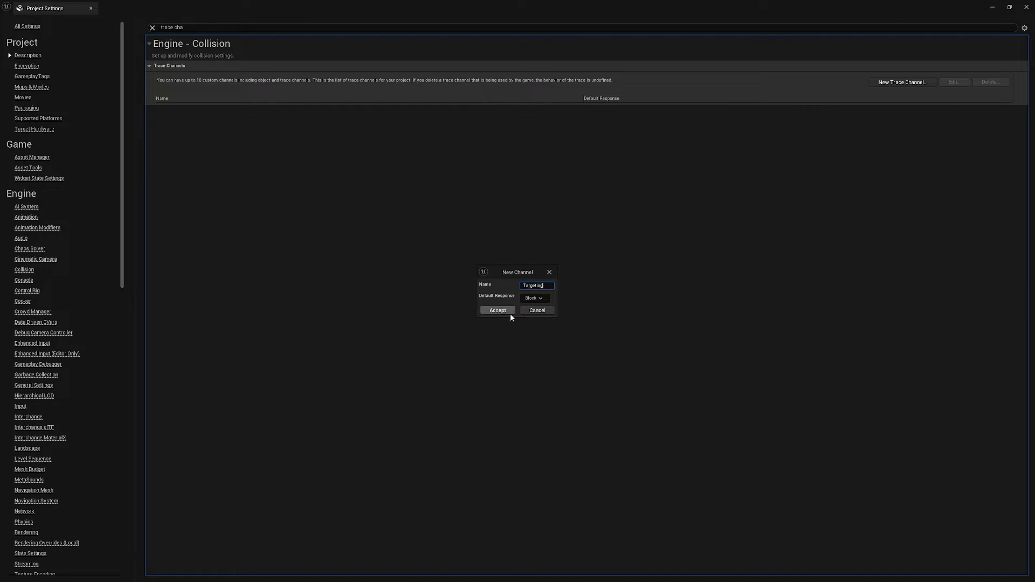
{"action": "left_click", "coordinate": [497, 311]}
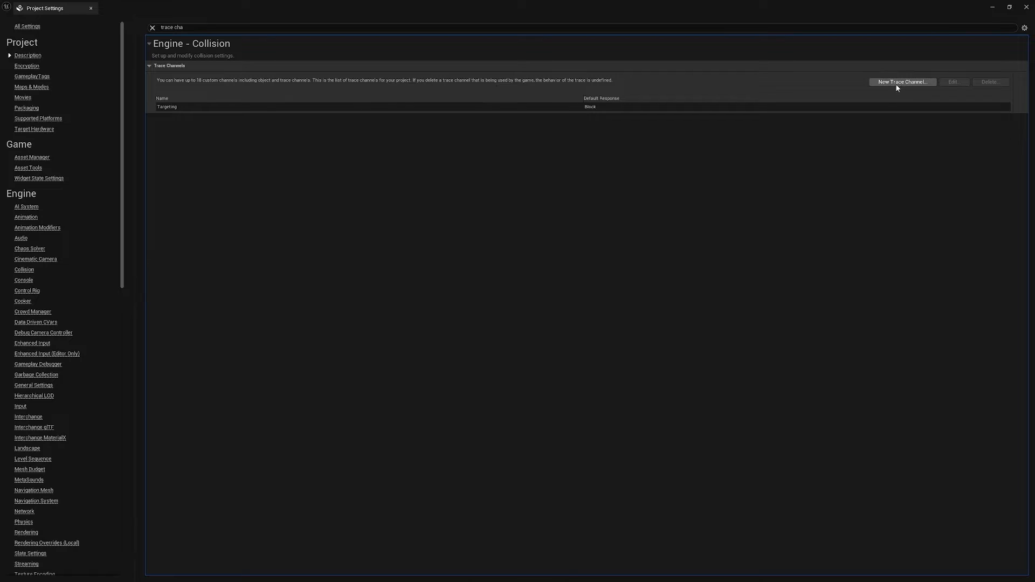
{"action": "left_click", "coordinate": [903, 82]}
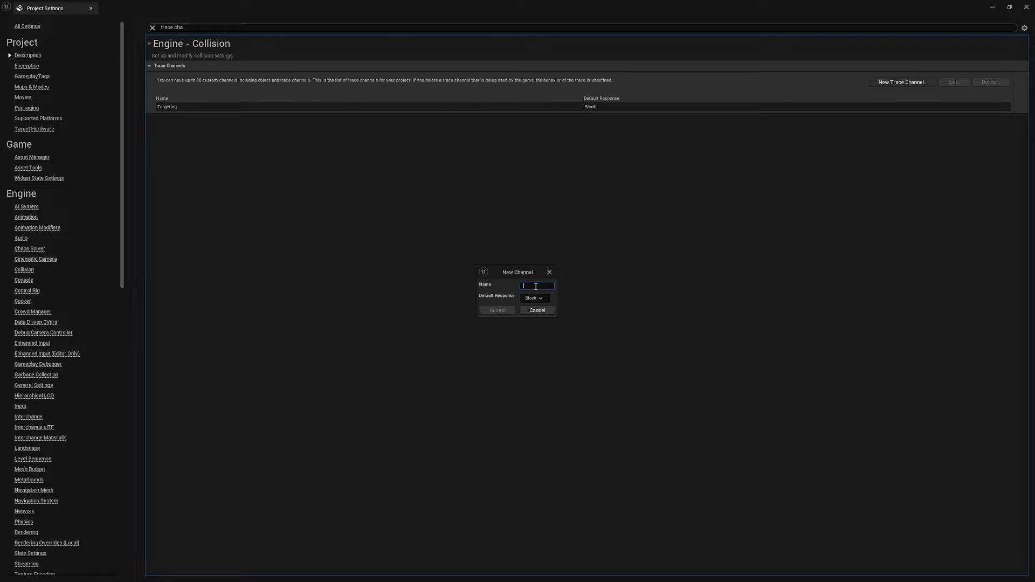
{"action": "type", "text": "Projectile"}
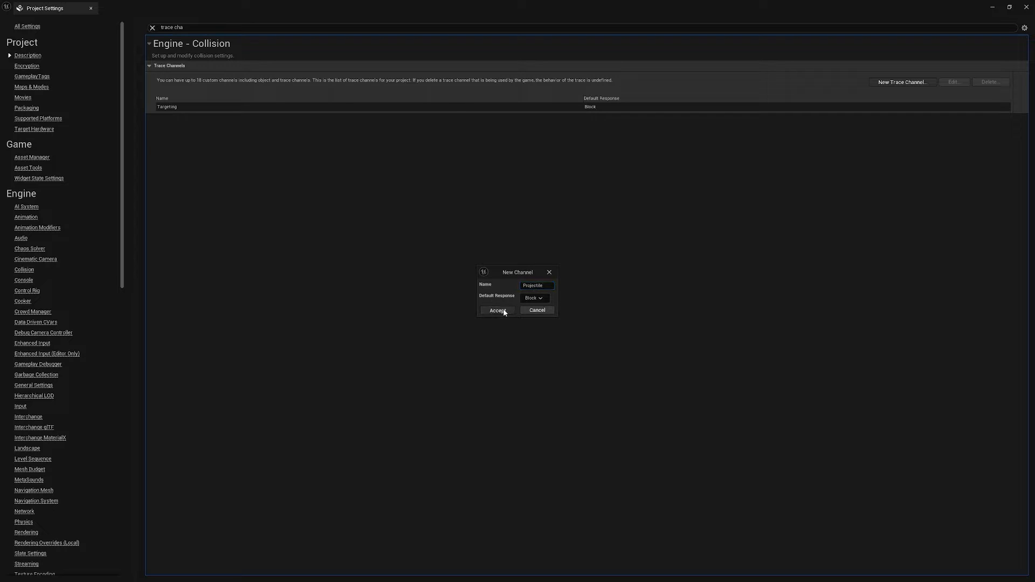
{"action": "left_click", "coordinate": [498, 311]}
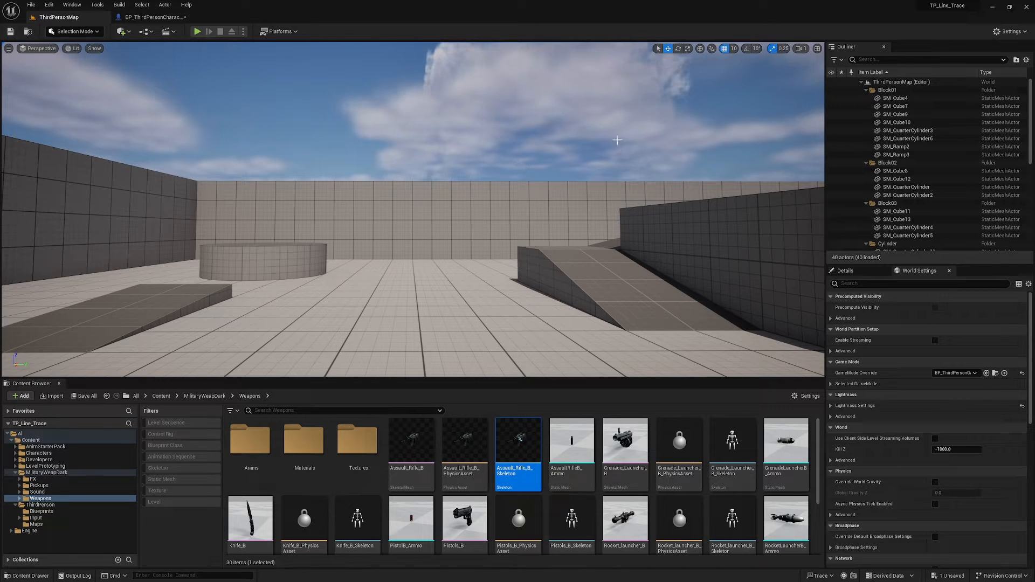
{"action": "mouse_move", "coordinate": [162, 15]}
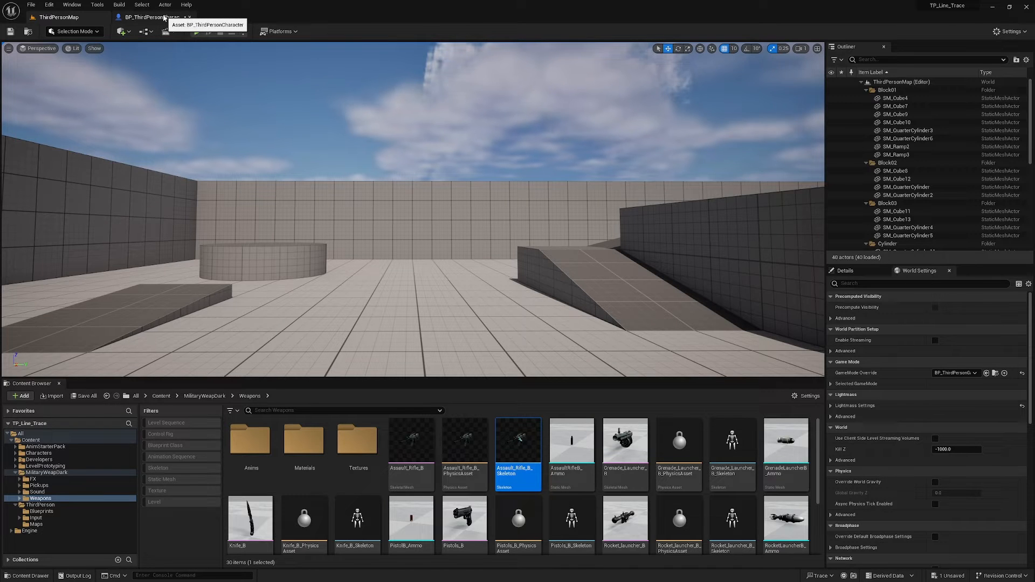
Wire a Line Trace By Channel node from the Line Trace event's exec pin.
{"action": "left_click", "coordinate": [146, 17]}
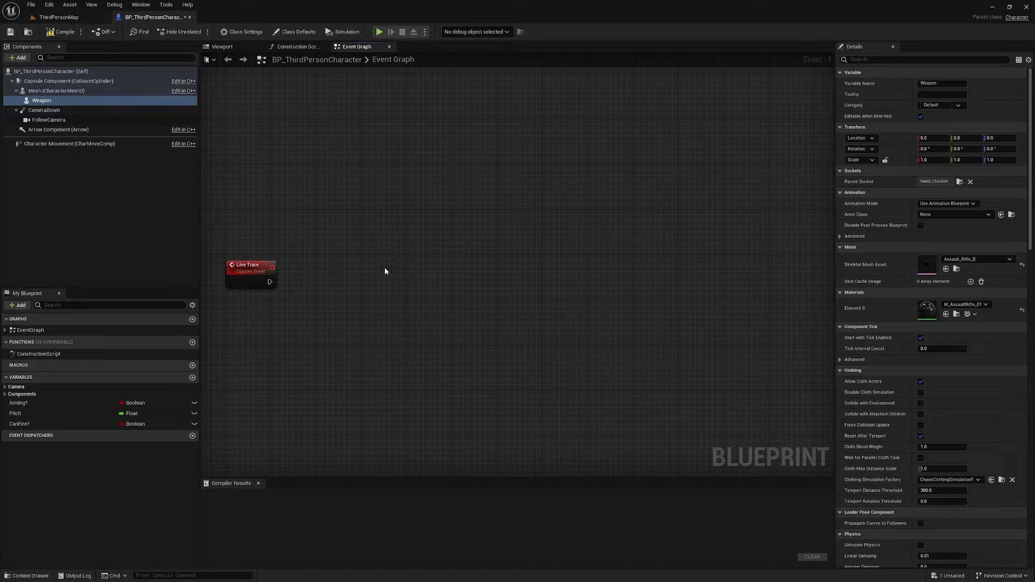
{"action": "mouse_move", "coordinate": [297, 304]}
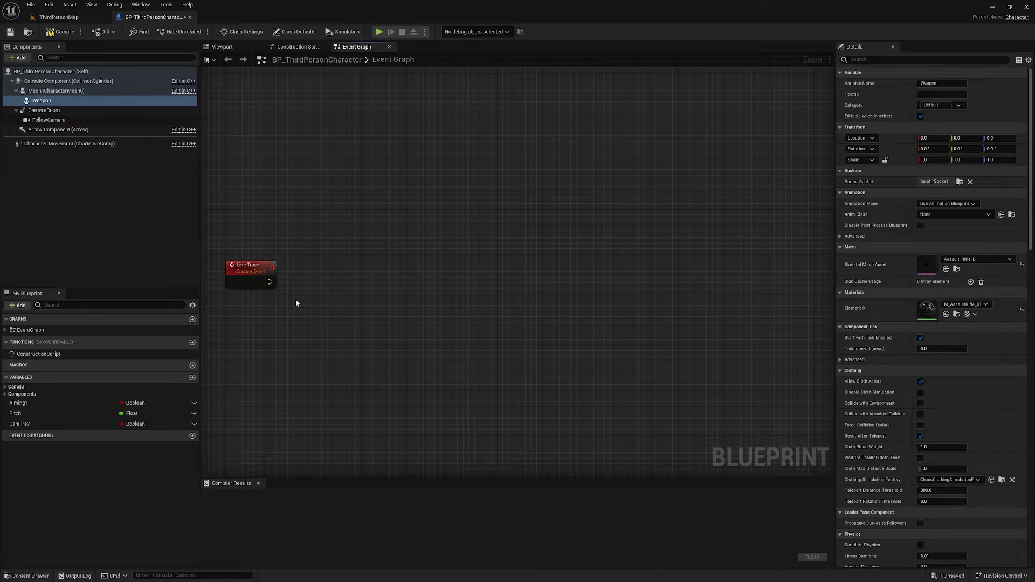
{"action": "left_click_drag", "start_coordinate": [270, 282], "coordinate": [318, 283]}
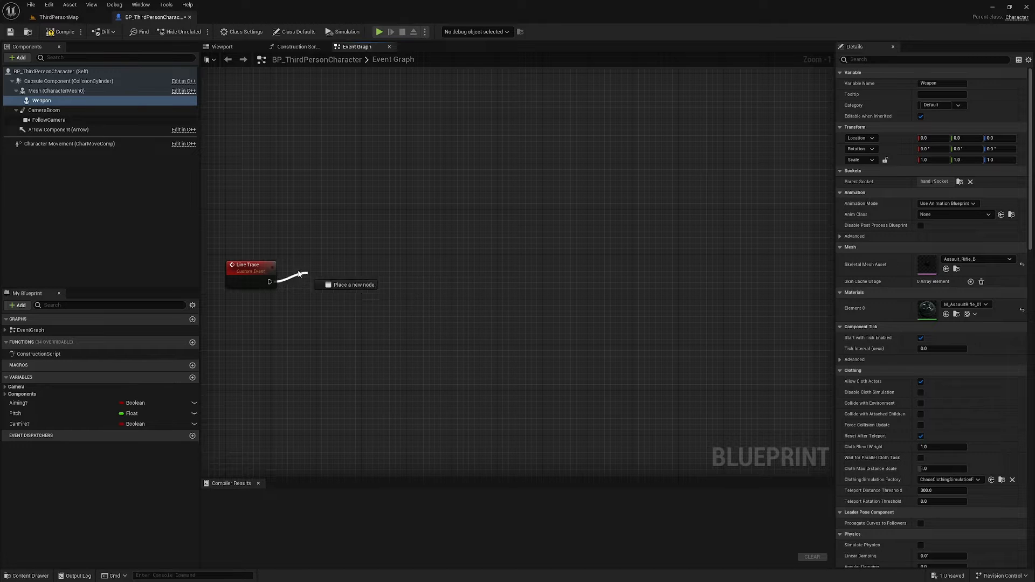
{"action": "left_click_drag", "start_coordinate": [270, 281], "coordinate": [392, 285]}
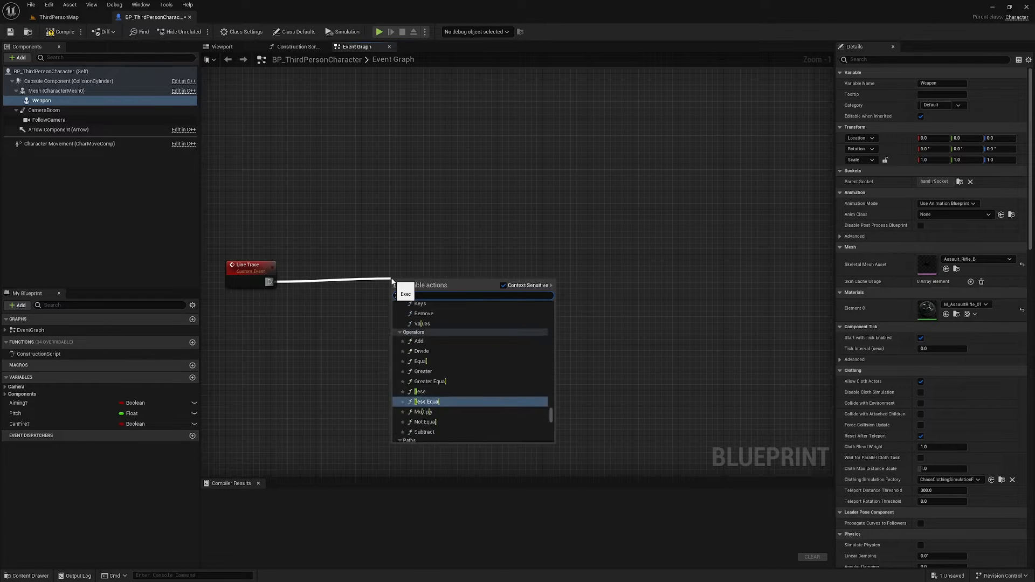
{"action": "type", "text": "Trace"}
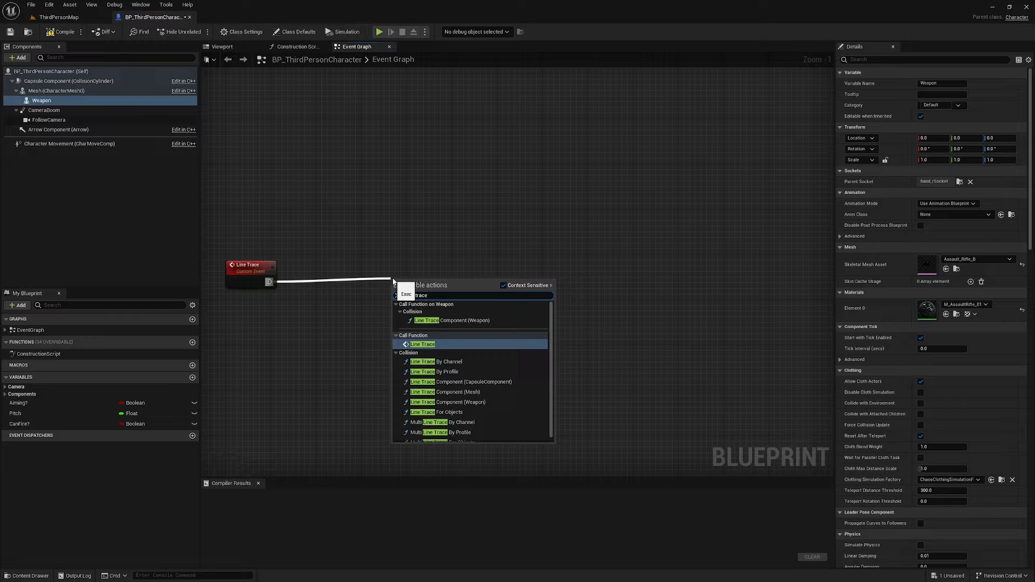
{"action": "left_click", "coordinate": [436, 361]}
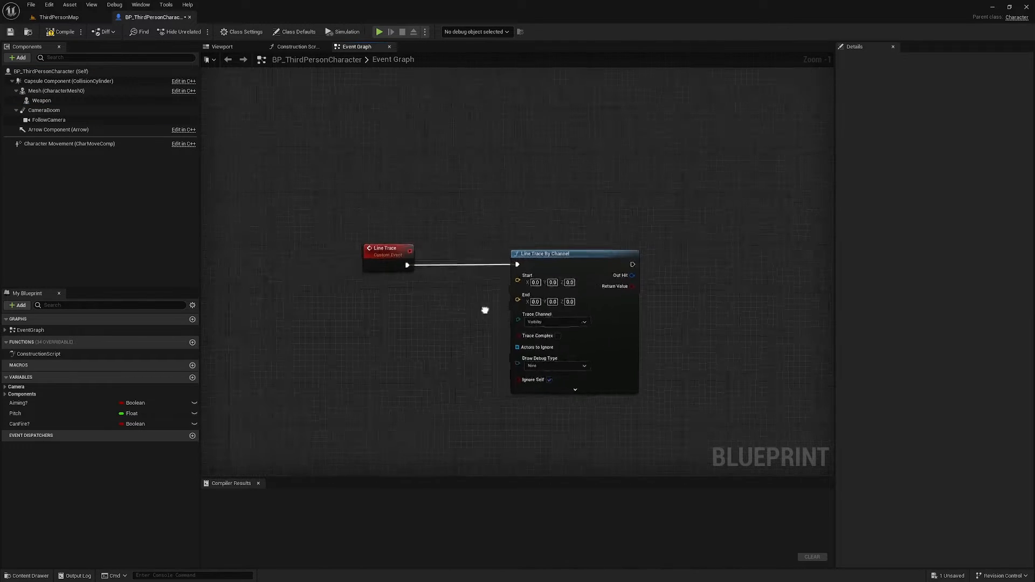
Set the trace to the Targeting channel, blue trace color and For Duration debug drawing.
{"action": "left_click", "coordinate": [583, 321]}
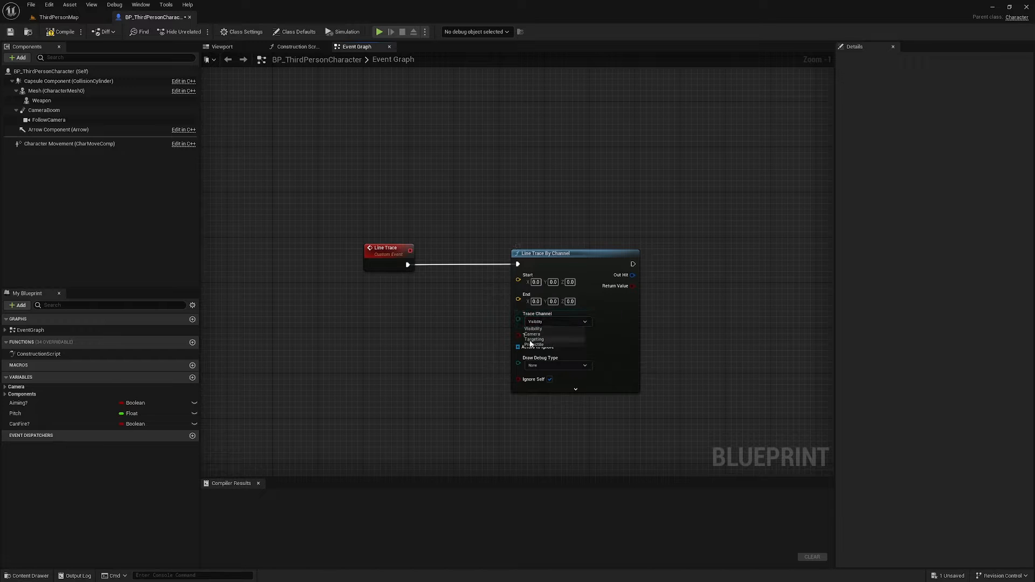
{"action": "left_click", "coordinate": [534, 338]}
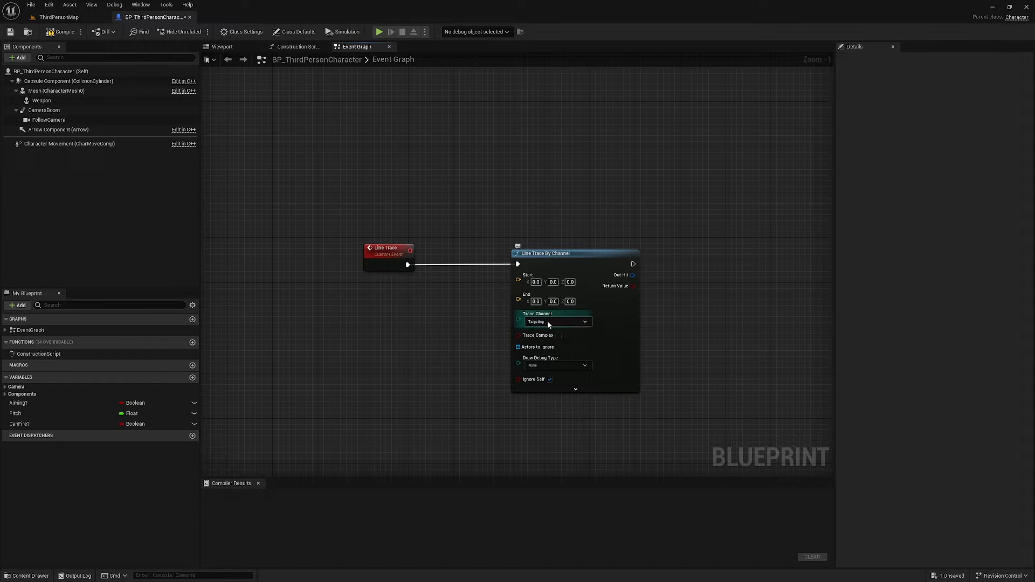
{"action": "mouse_move", "coordinate": [593, 324]}
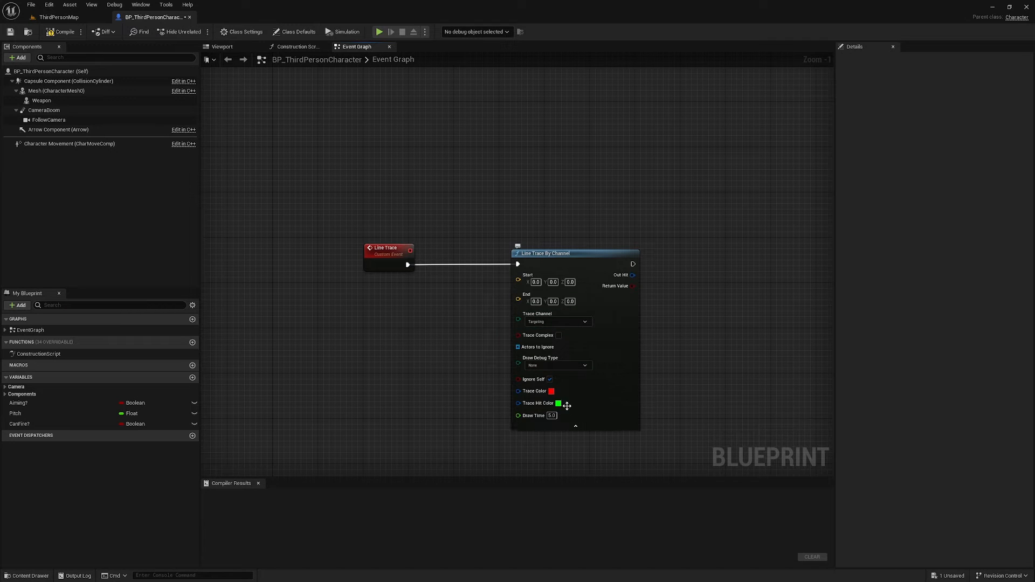
{"action": "left_click", "coordinate": [551, 391]}
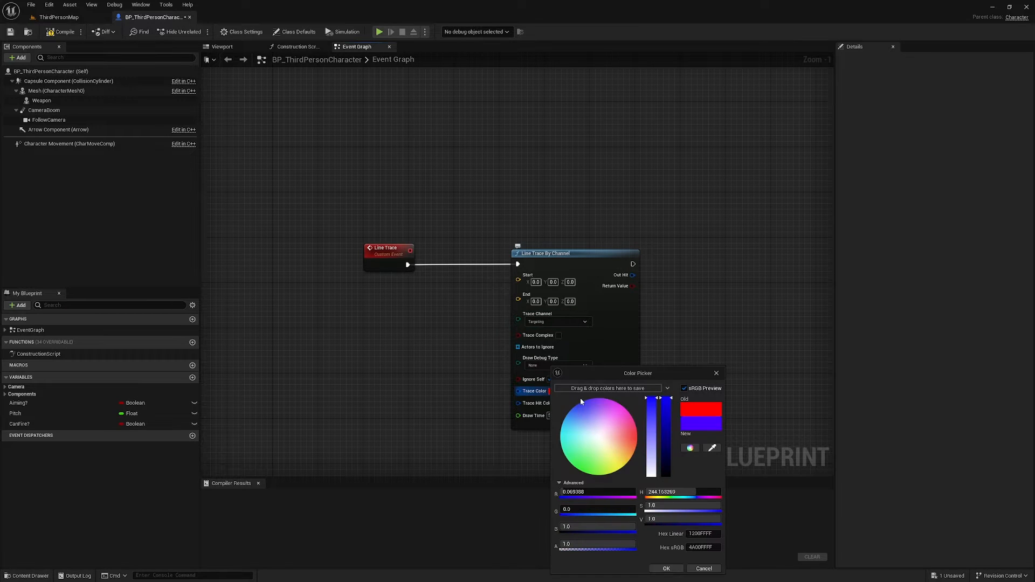
{"action": "left_click", "coordinate": [667, 568]}
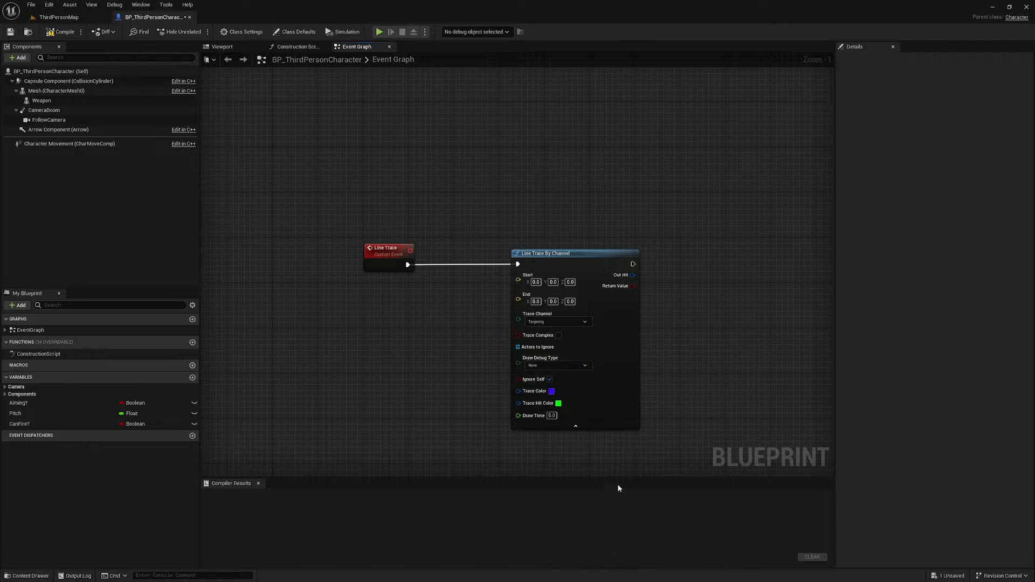
{"action": "left_click", "coordinate": [558, 365]}
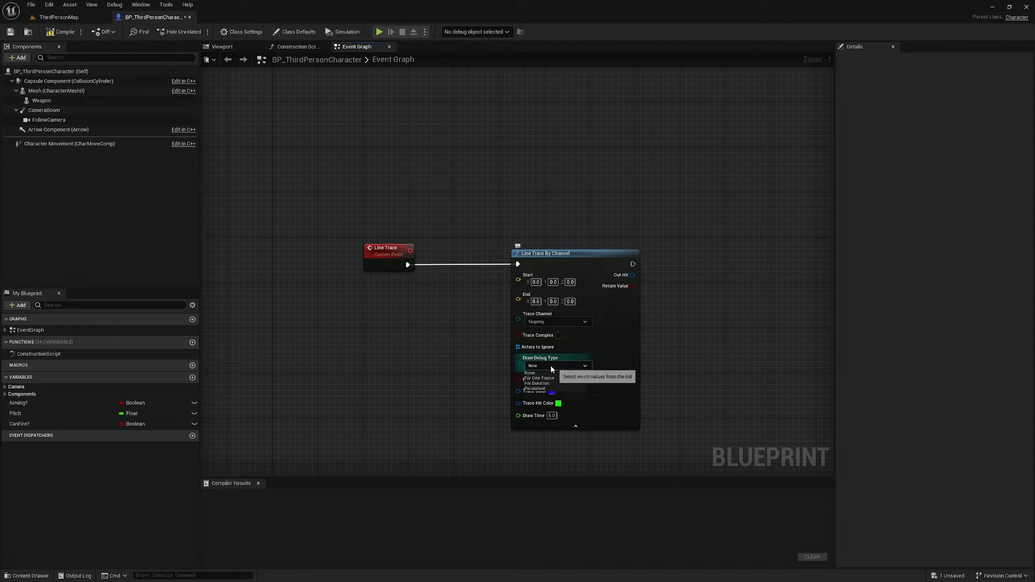
{"action": "left_click", "coordinate": [537, 383]}
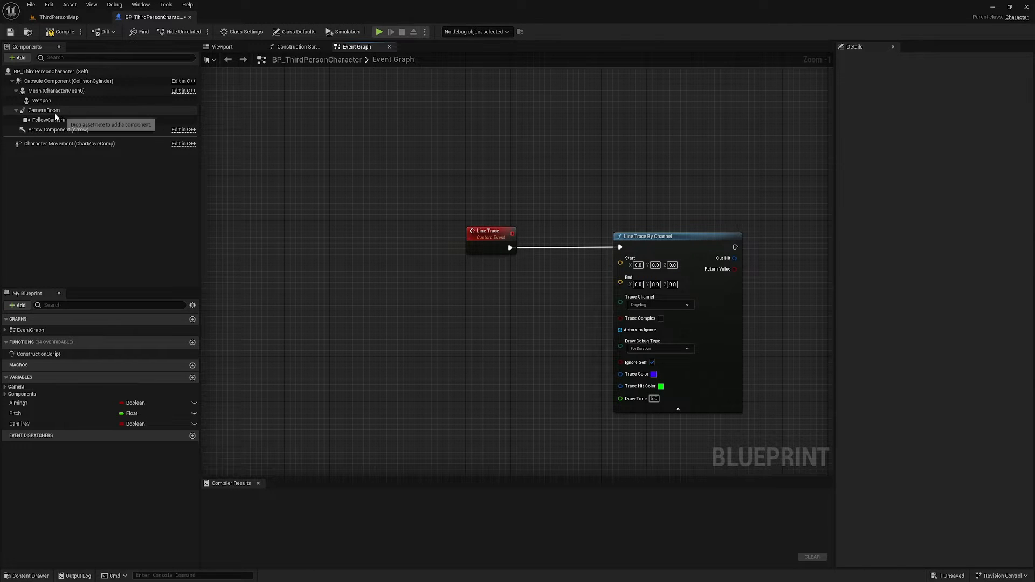
Reference the Follow Camera and get its world location and world rotation.
{"action": "left_click_drag", "start_coordinate": [48, 120], "coordinate": [295, 289]}
{"action": "type", "text": "get world lo"}
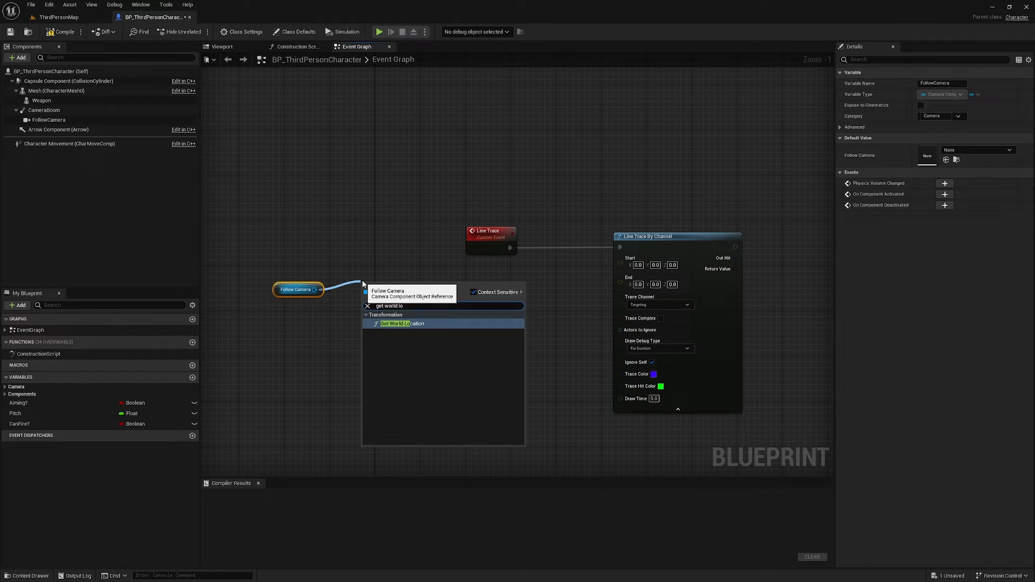
{"action": "left_click", "coordinate": [402, 323]}
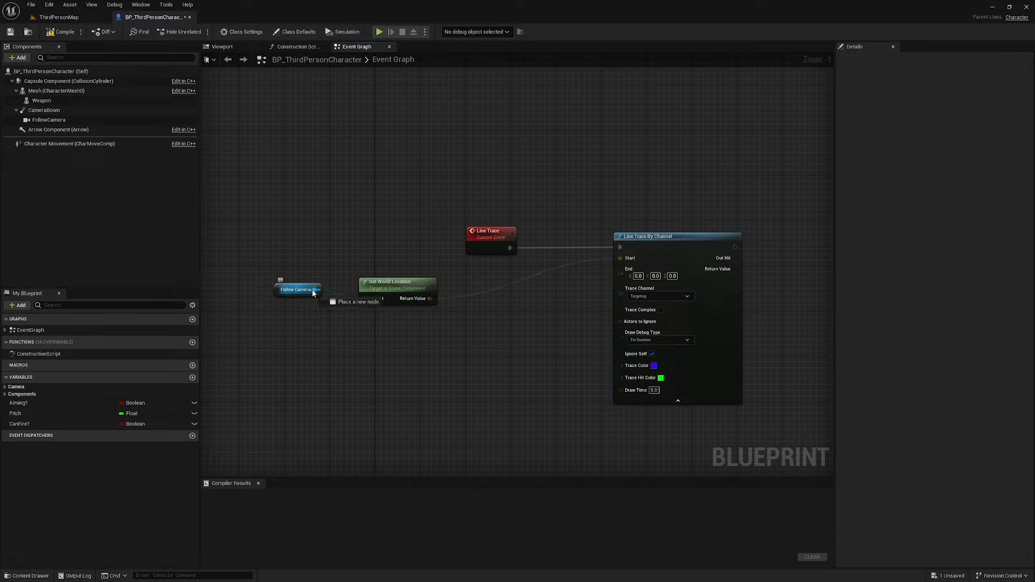
{"action": "left_click_drag", "start_coordinate": [315, 289], "coordinate": [345, 305]}
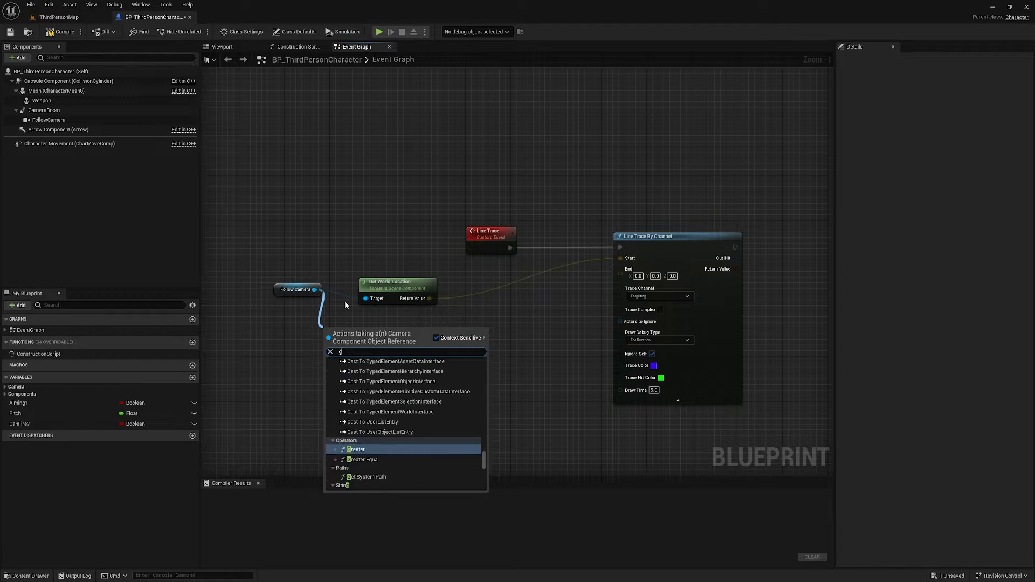
{"action": "type", "text": "get wo"}
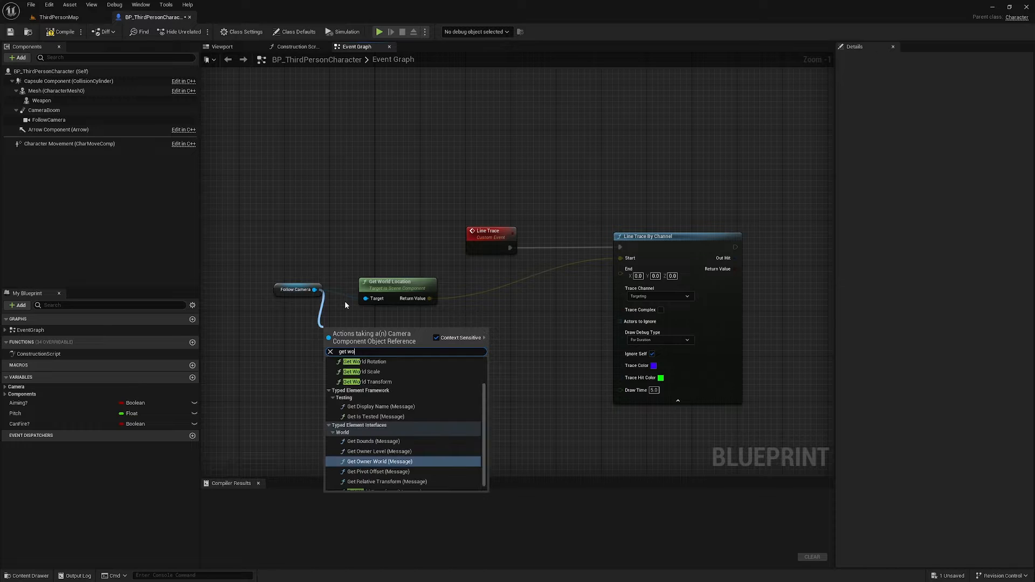
{"action": "left_click", "coordinate": [363, 362]}
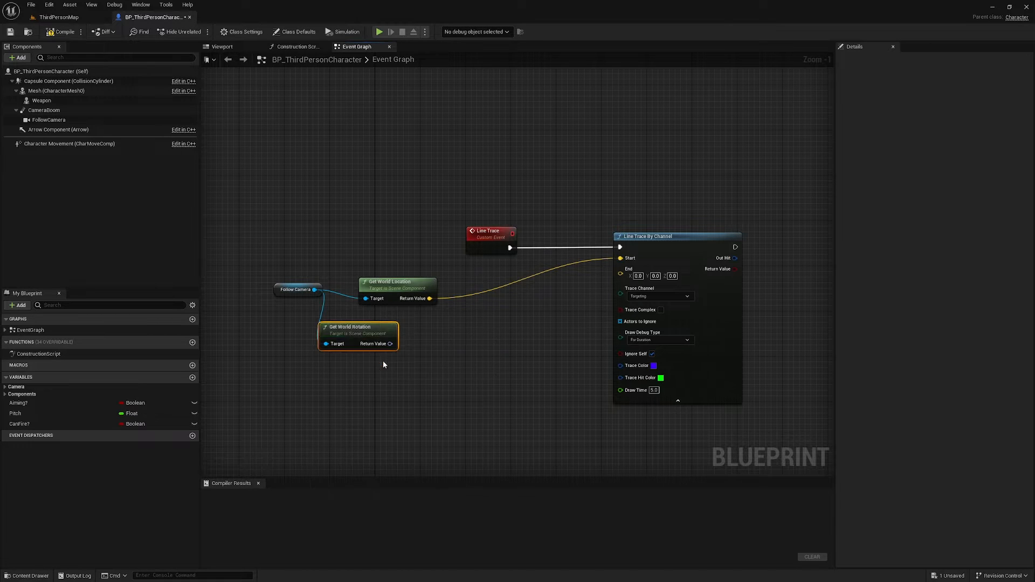
Get the rotation's forward vector and multiply it by a float of 25000.
{"action": "left_click_drag", "start_coordinate": [391, 343], "coordinate": [413, 343]}
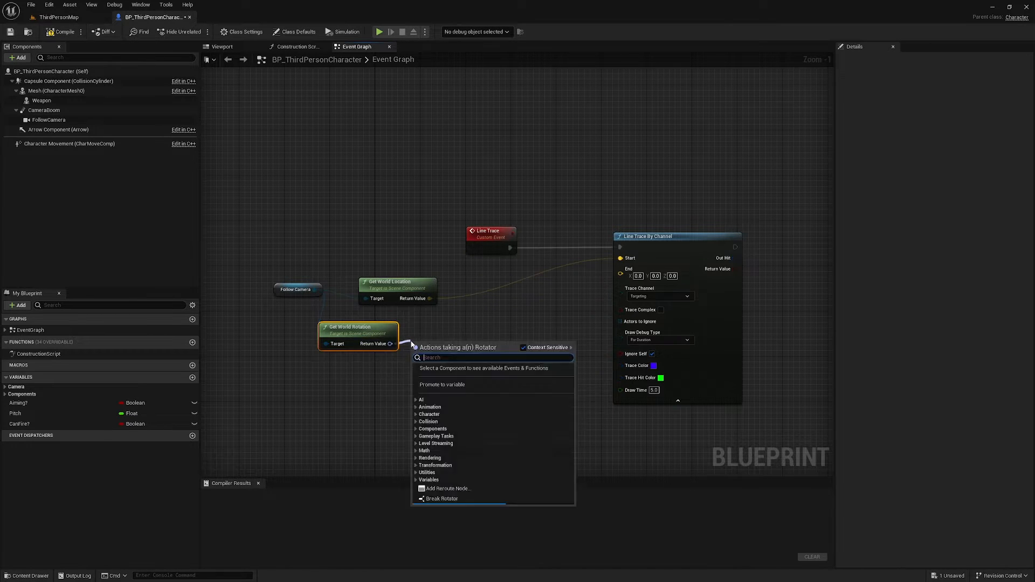
{"action": "type", "text": "get"}
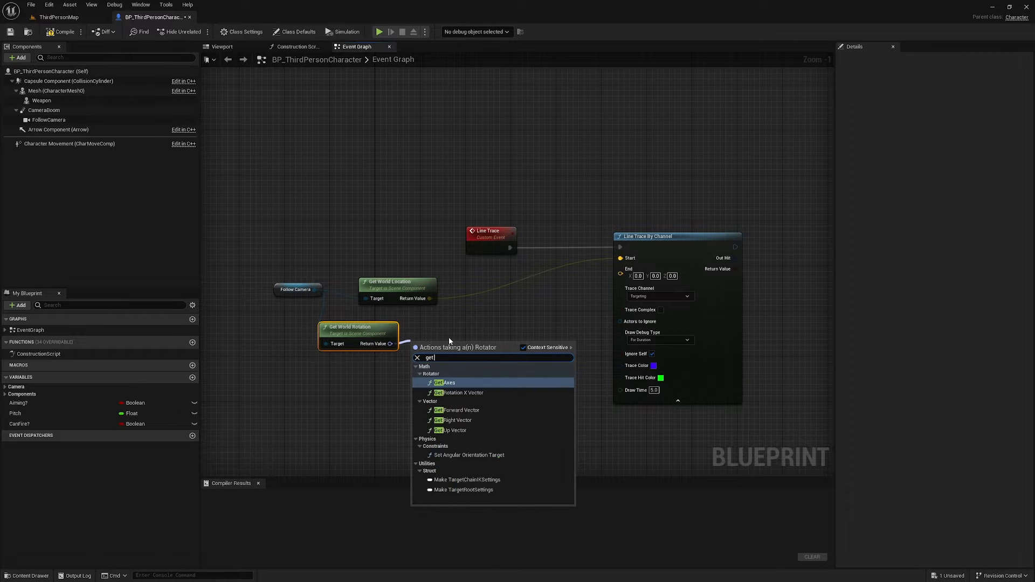
{"action": "left_click", "coordinate": [457, 410]}
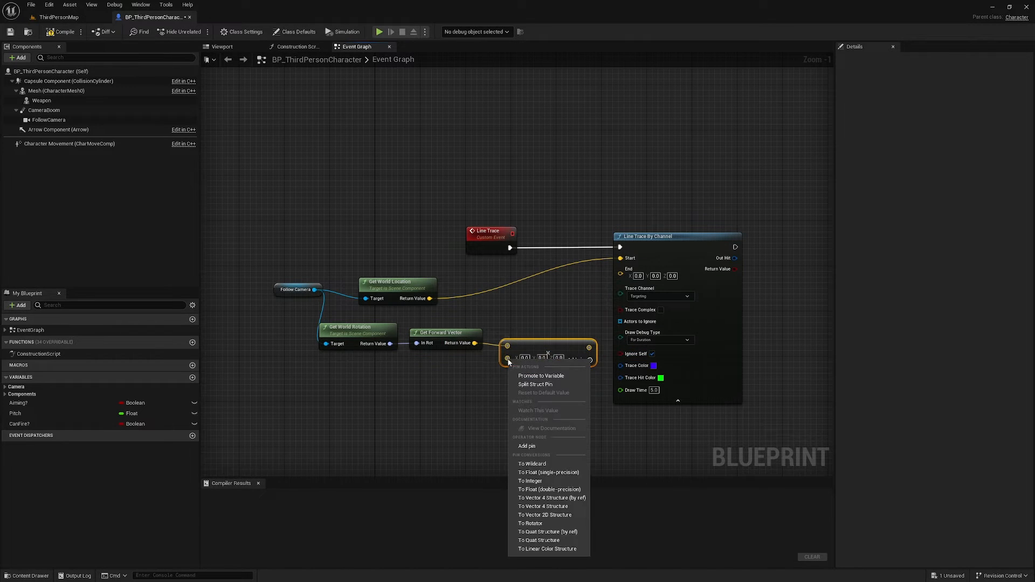
{"action": "mouse_move", "coordinate": [543, 481]}
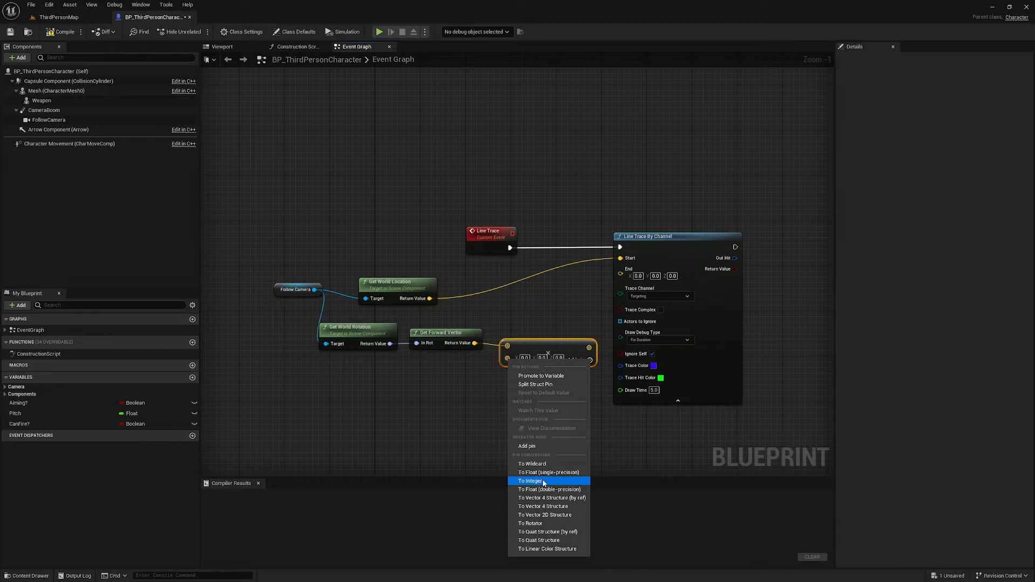
{"action": "left_click", "coordinate": [528, 481]}
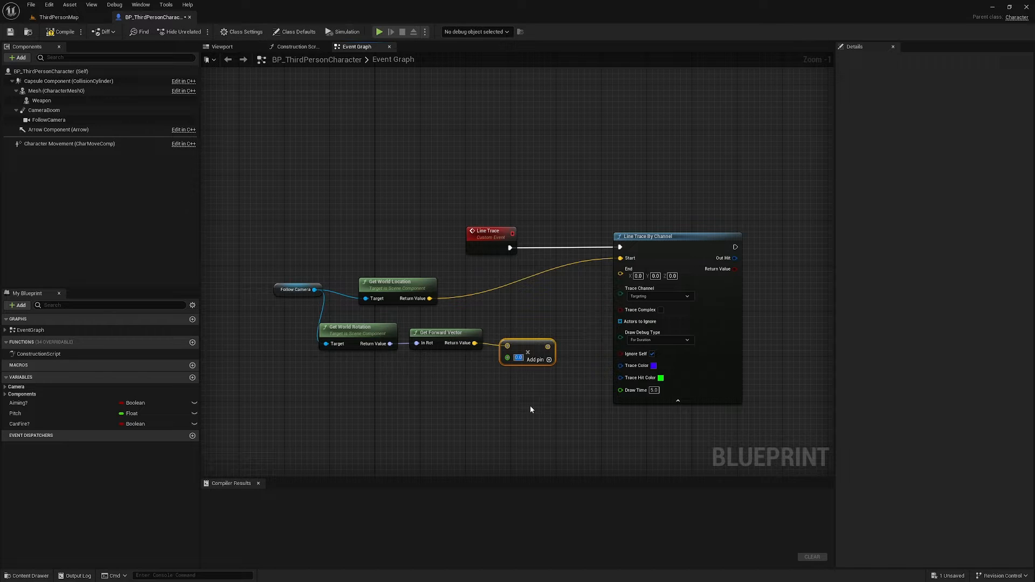
{"action": "type", "text": "25000"}
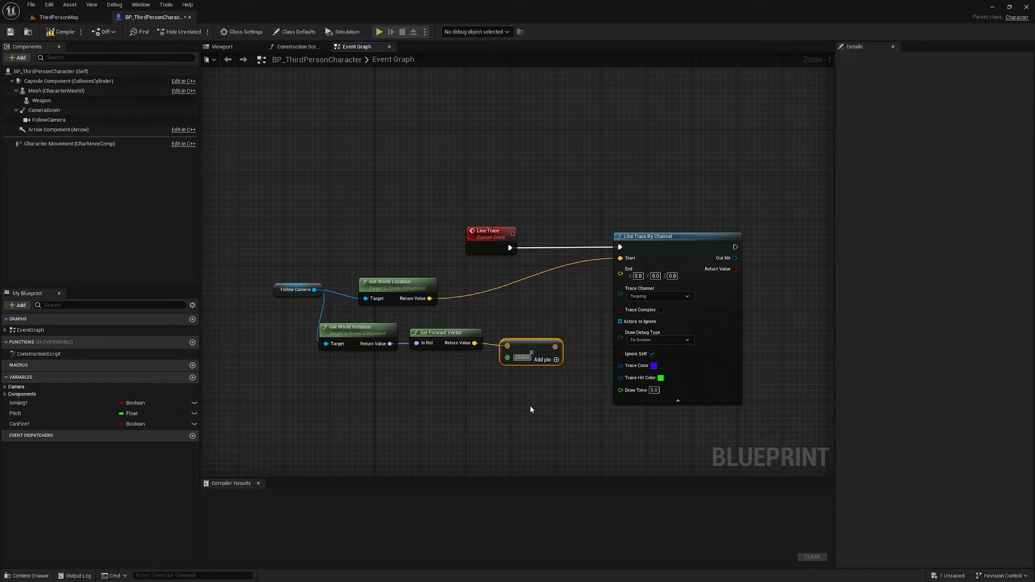
{"action": "mouse_move", "coordinate": [539, 362]}
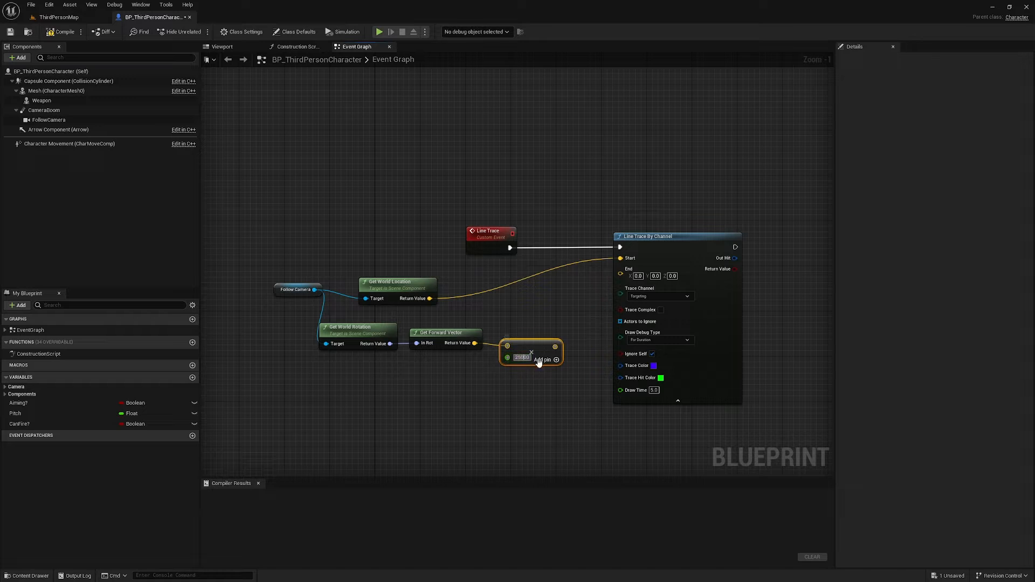
{"action": "type", "text": "25000.0"}
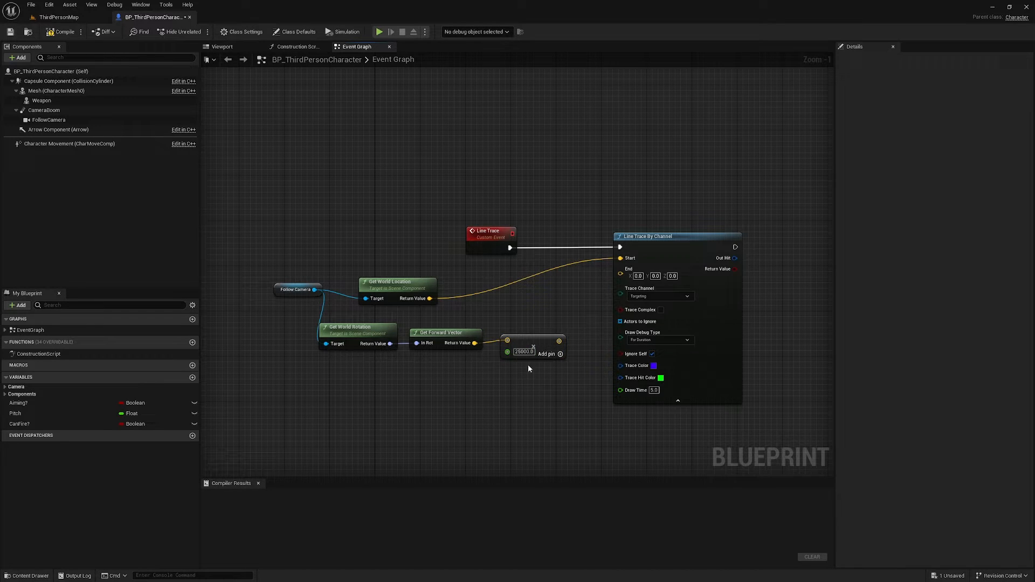
{"action": "mouse_move", "coordinate": [543, 341]}
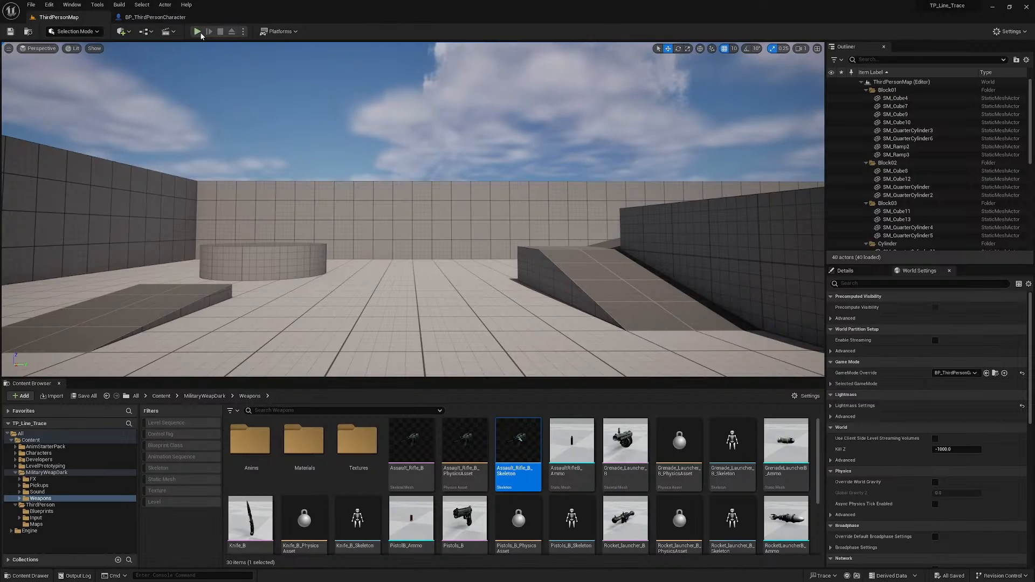
Play-test the level to see the new camera line trace.
{"action": "left_click", "coordinate": [198, 30]}
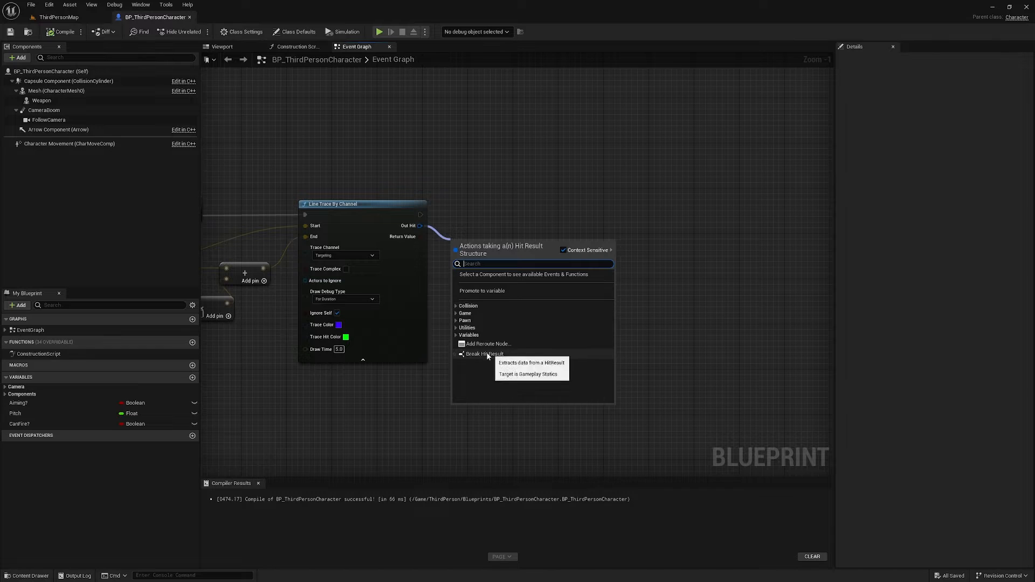
Add a Break Hit Result node and a Branch on the Aiming? variable after the trace.
{"action": "left_click", "coordinate": [485, 353]}
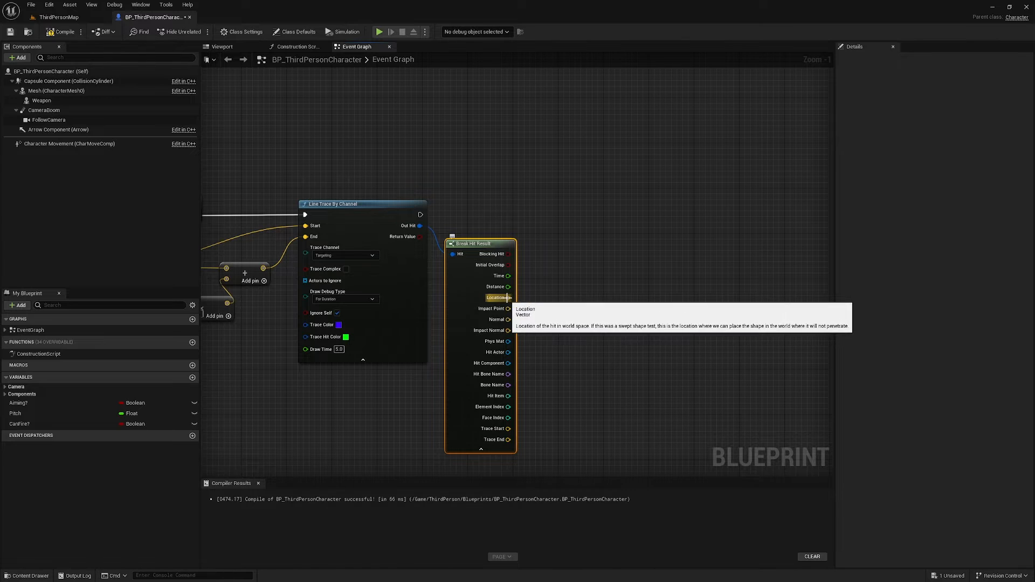
{"action": "mouse_move", "coordinate": [464, 209]}
{"action": "type", "text": "br"}
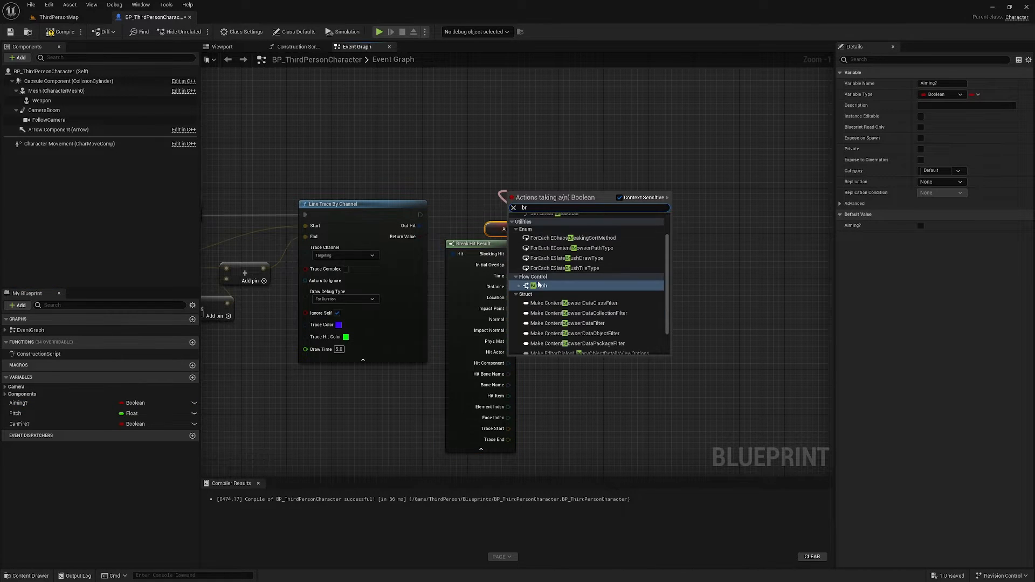
{"action": "left_click", "coordinate": [538, 285]}
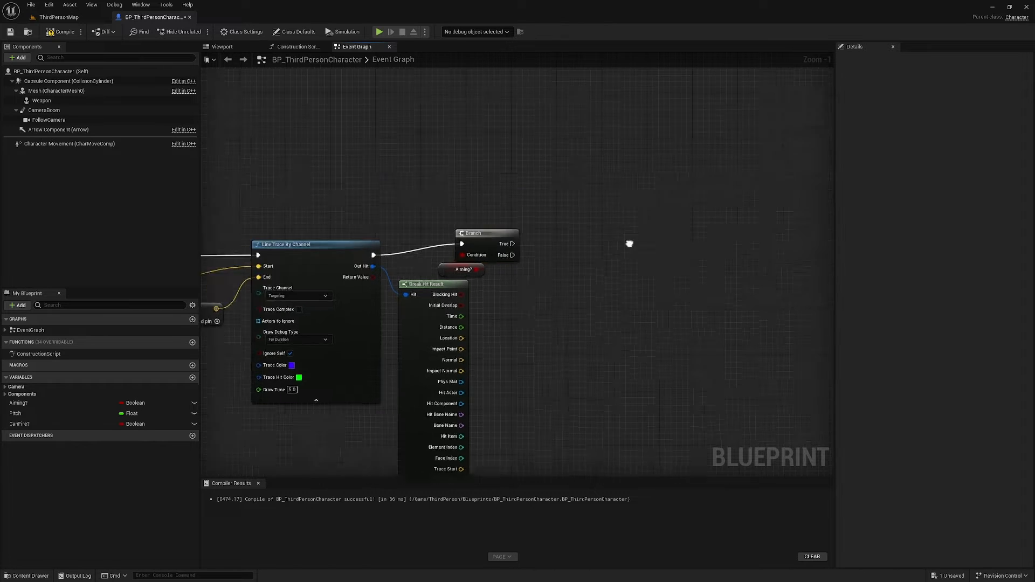
{"action": "scroll", "scroll_direction": "down", "scroll_amount": 3}
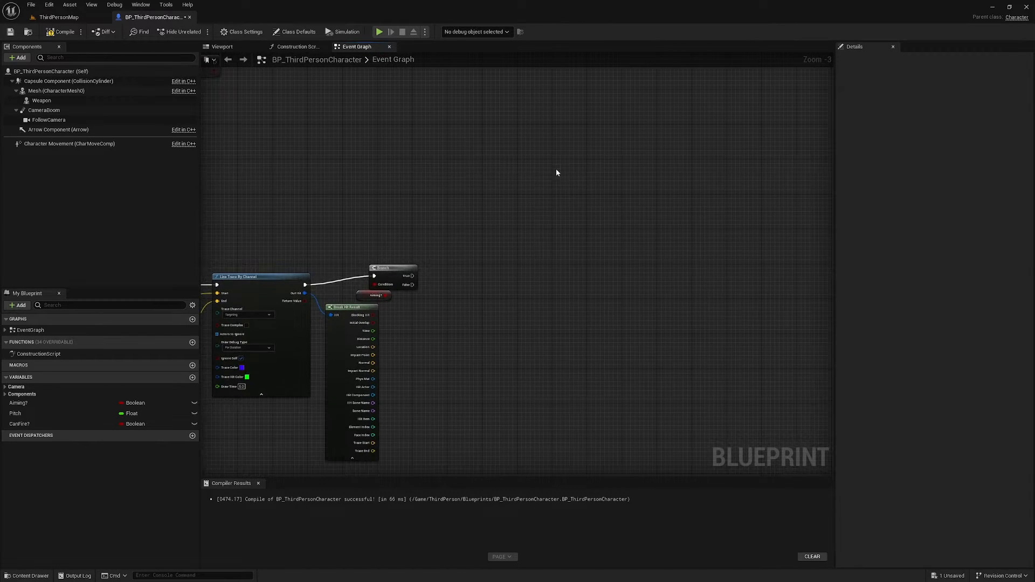
Add a Line Trace By Channel on the Projectile channel with For Duration debug drawing.
{"action": "right_click", "coordinate": [558, 172]}
{"action": "type", "text": "line trace"}
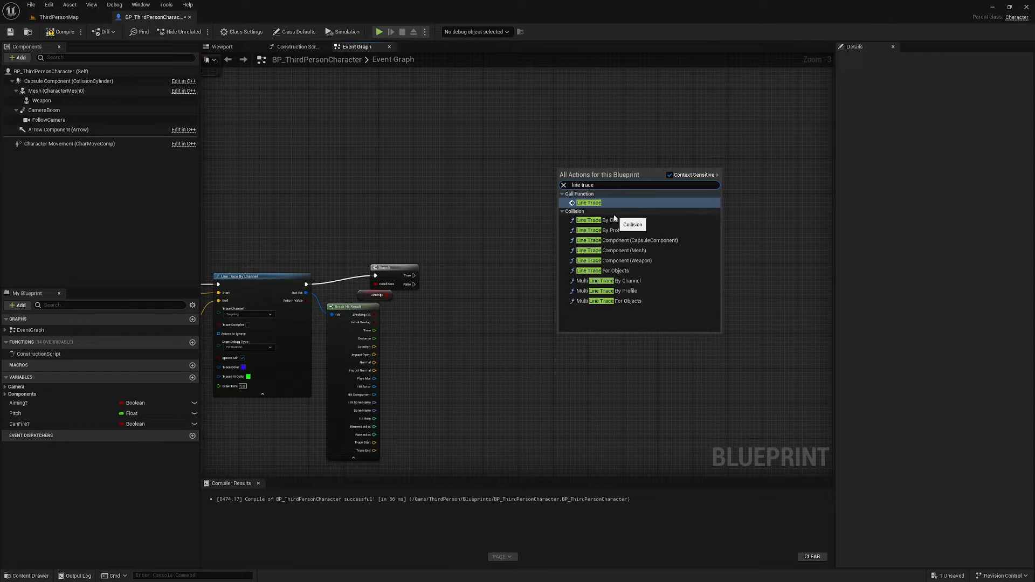
{"action": "left_click", "coordinate": [588, 203]}
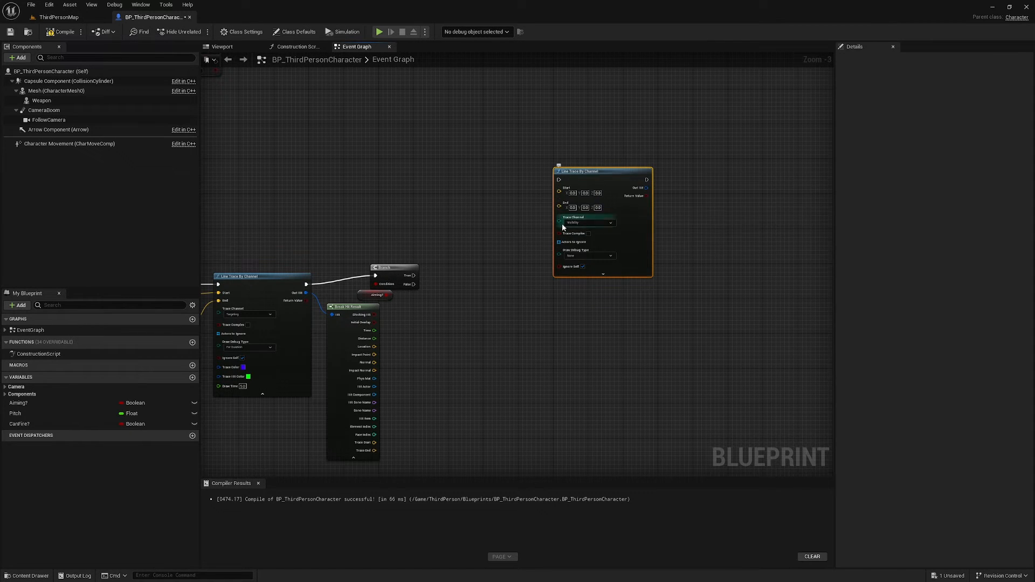
{"action": "left_click", "coordinate": [611, 222]}
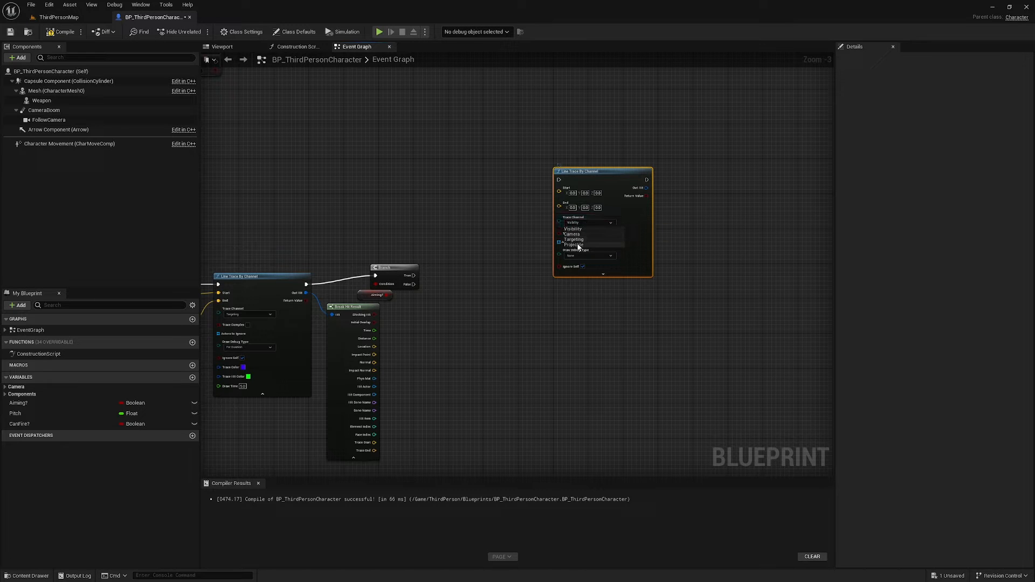
{"action": "left_click", "coordinate": [573, 244]}
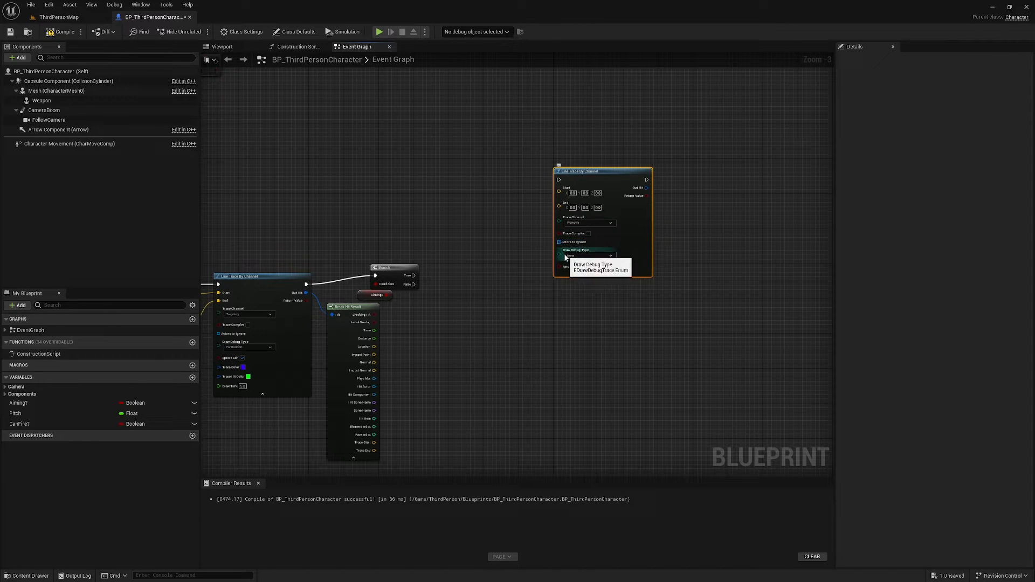
{"action": "left_click", "coordinate": [591, 256]}
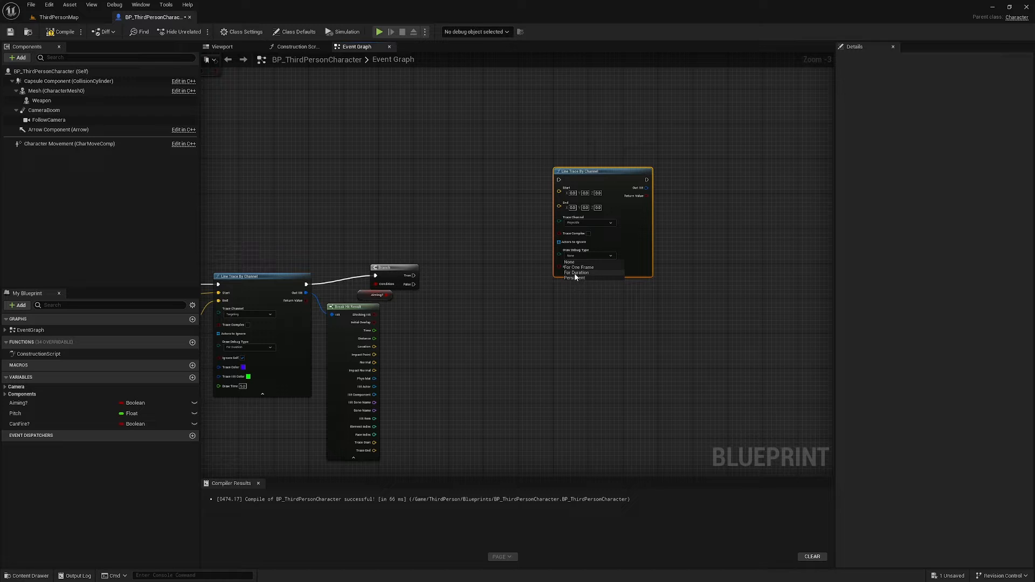
{"action": "left_click", "coordinate": [576, 272]}
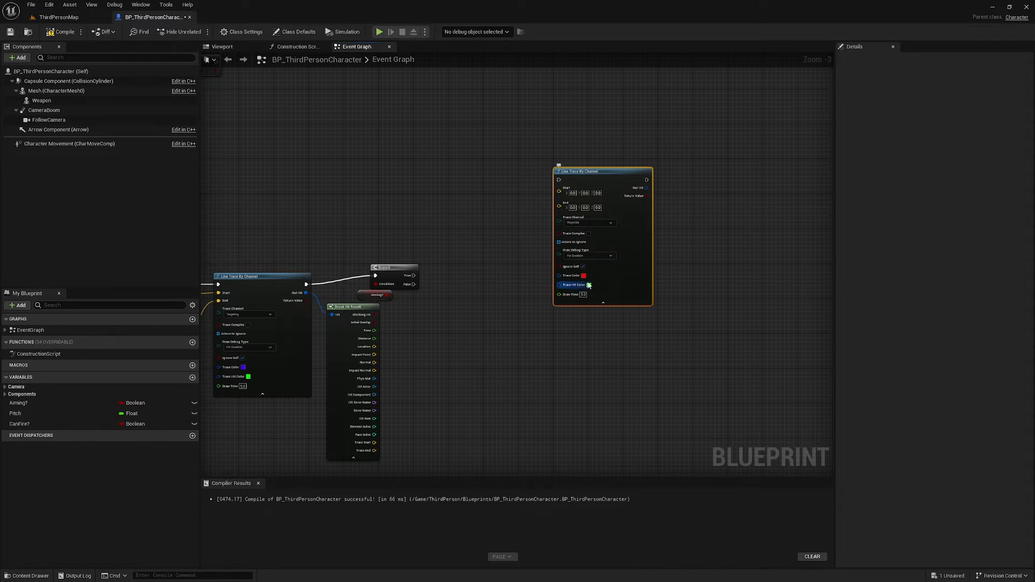
{"action": "mouse_move", "coordinate": [604, 305]}
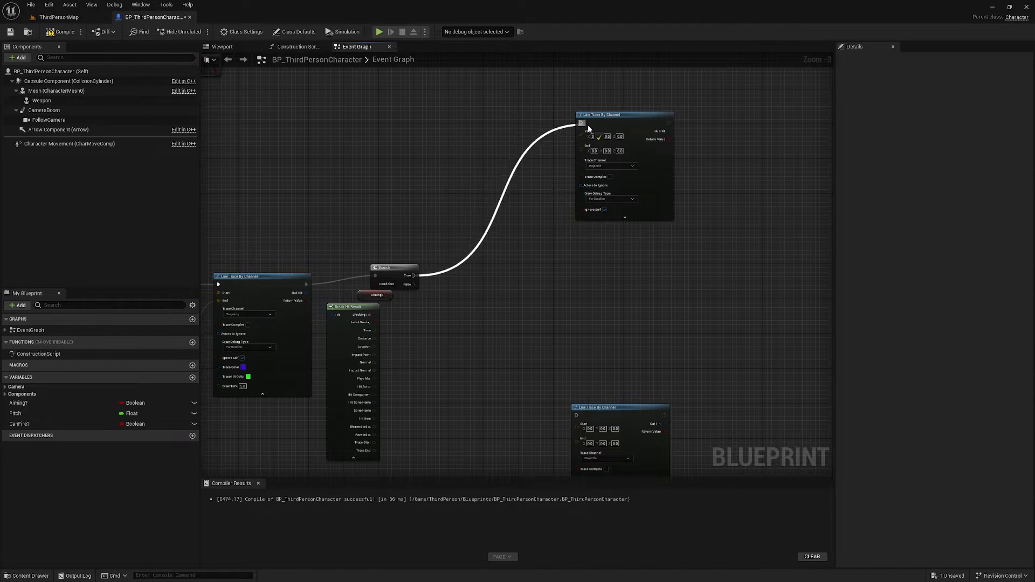
{"action": "mouse_move", "coordinate": [413, 285]}
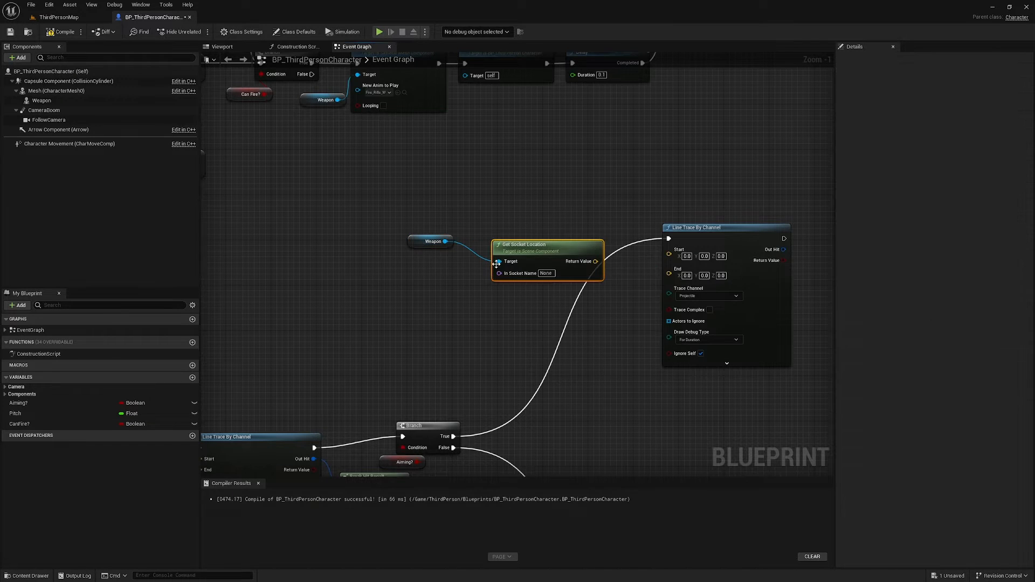
Set the Get Socket Location node's In Socket Name to barrel.
{"action": "left_click", "coordinate": [546, 273]}
{"action": "type", "text": "barrel"}
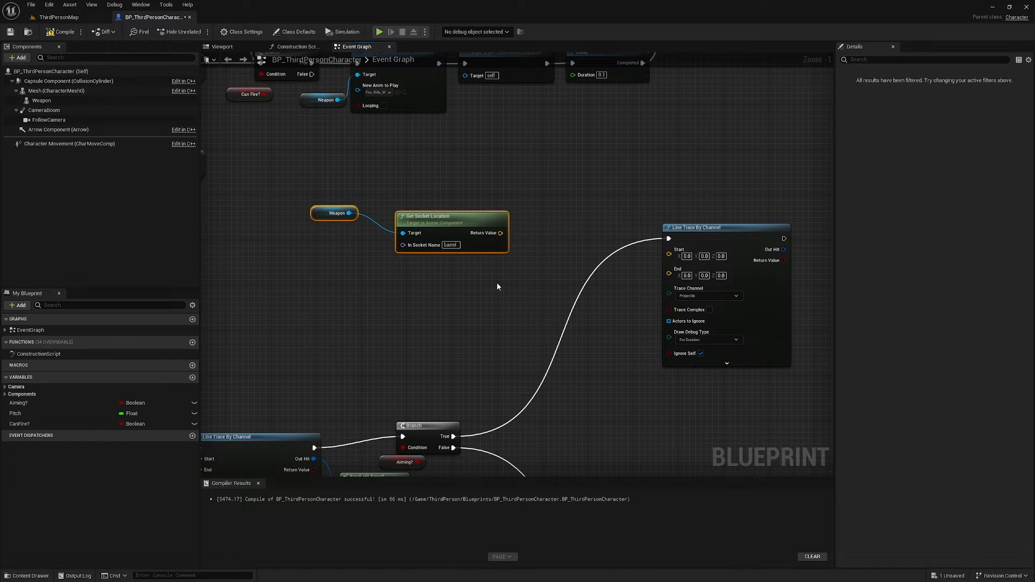
{"action": "left_click_drag", "start_coordinate": [499, 233], "coordinate": [669, 249]}
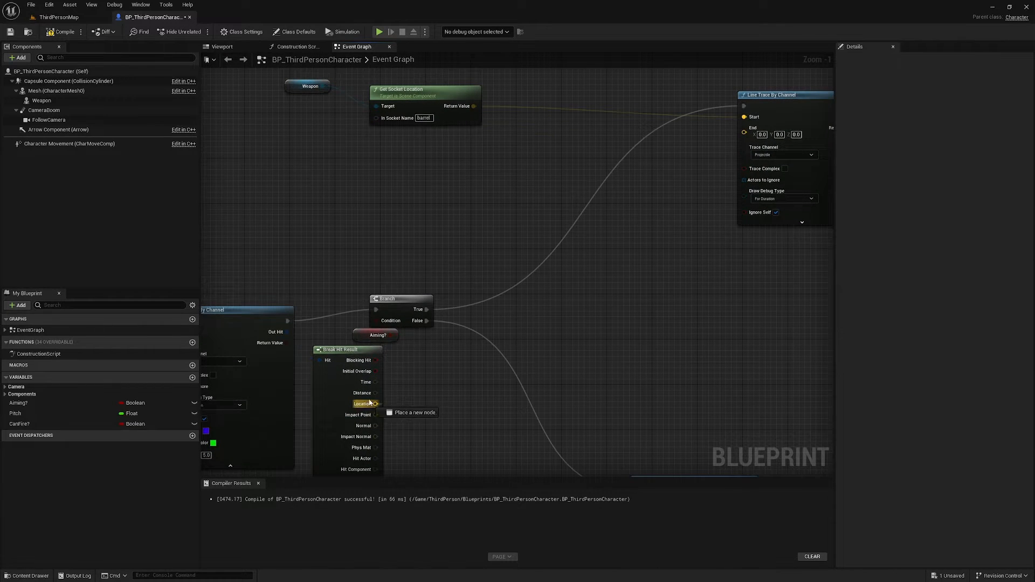
Feed the hit Location into a new vector subtraction and unhook the old result from the trace's End.
{"action": "left_click_drag", "start_coordinate": [376, 403], "coordinate": [520, 149]}
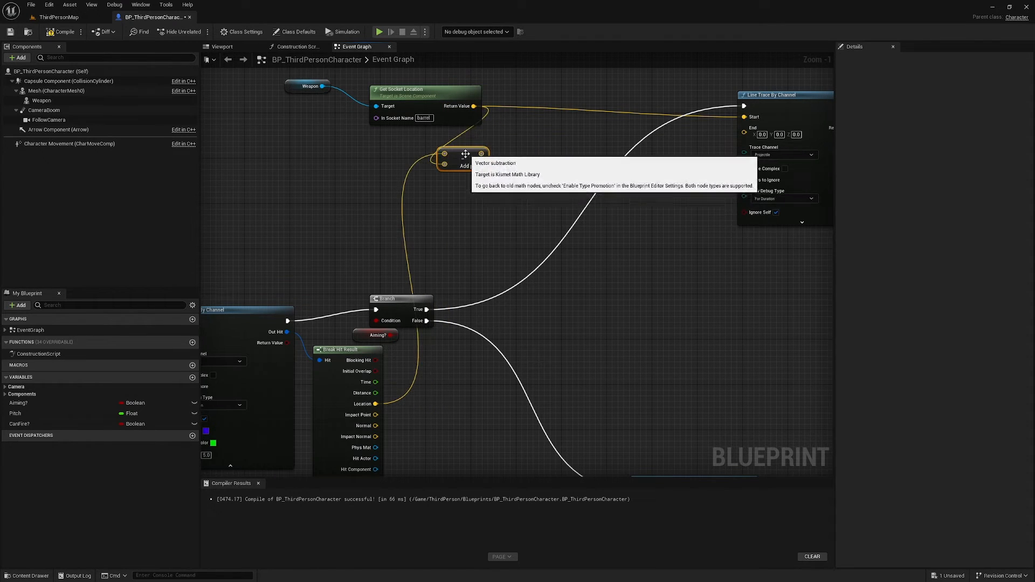
{"action": "mouse_move", "coordinate": [410, 289]}
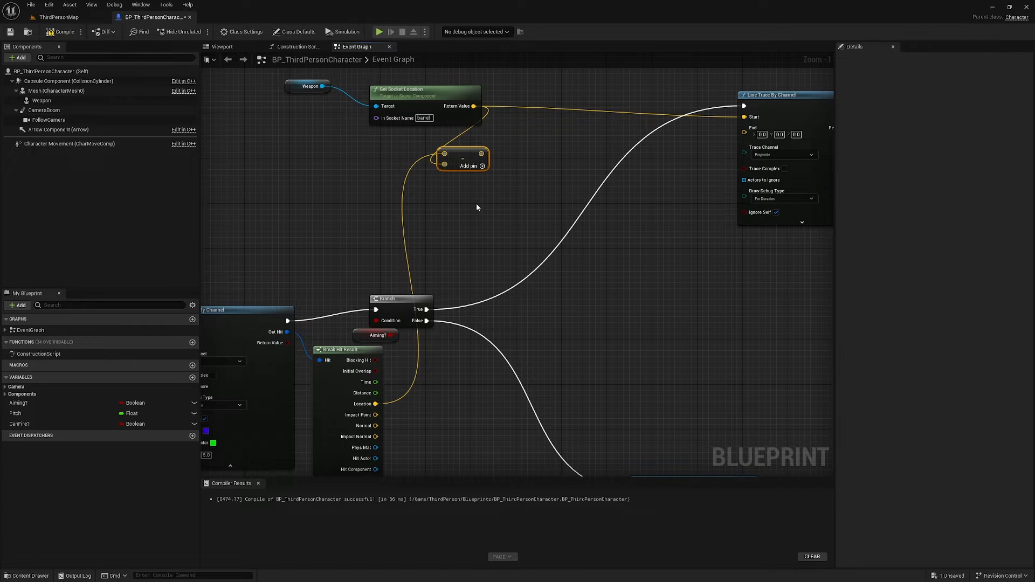
{"action": "mouse_move", "coordinate": [472, 176]}
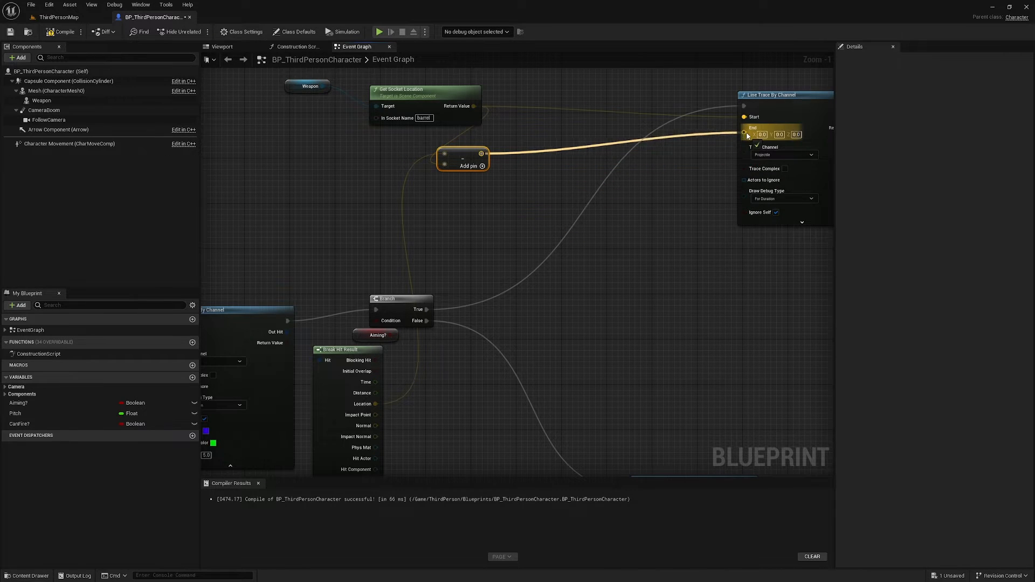
{"action": "left_click", "coordinate": [503, 171]}
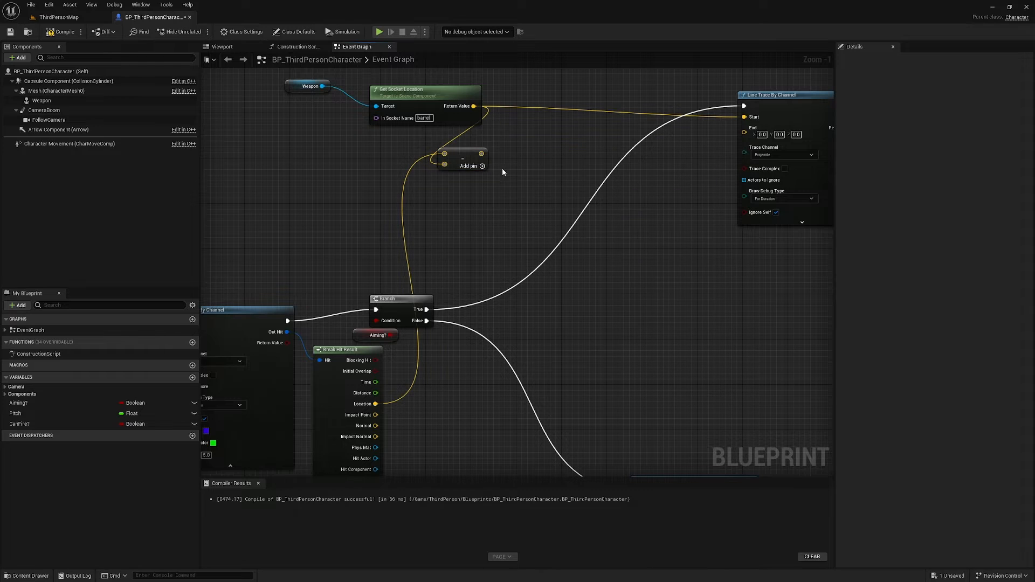
{"action": "mouse_move", "coordinate": [453, 174]}
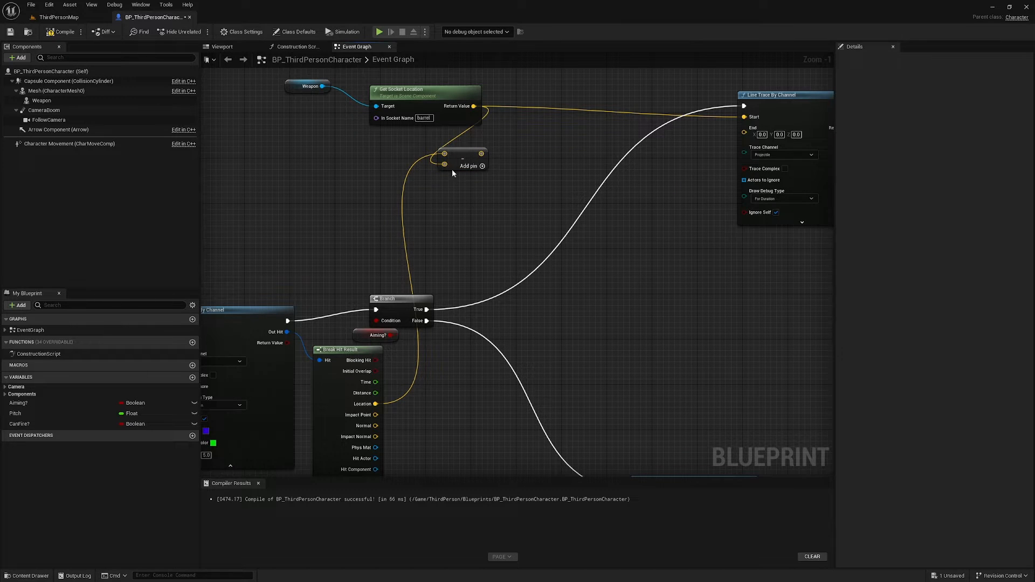
{"action": "mouse_move", "coordinate": [408, 277]}
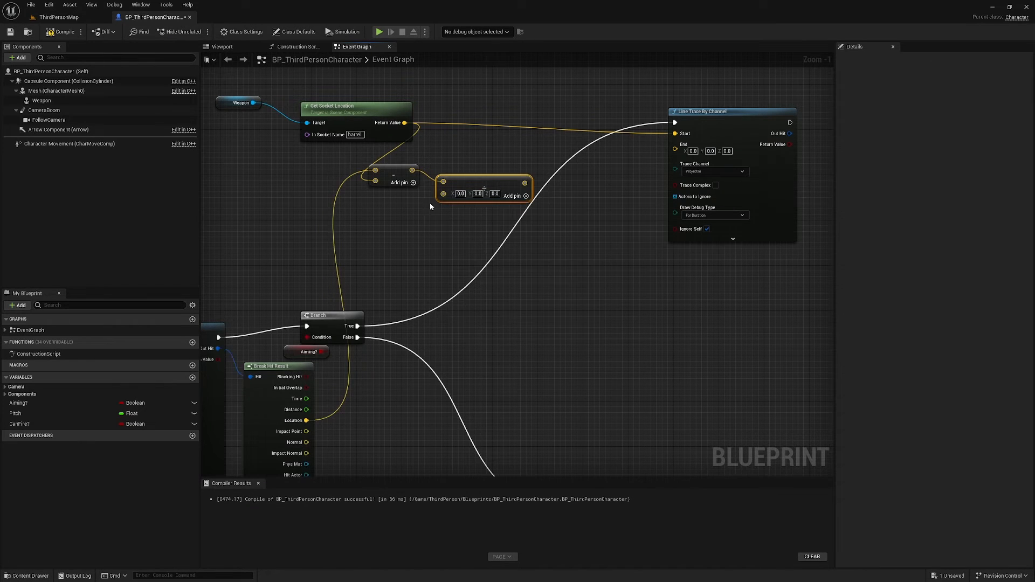
Chain Vector Length into a Multiply whose second input is a float of 16000.0.
{"action": "left_click_drag", "start_coordinate": [413, 170], "coordinate": [367, 214]}
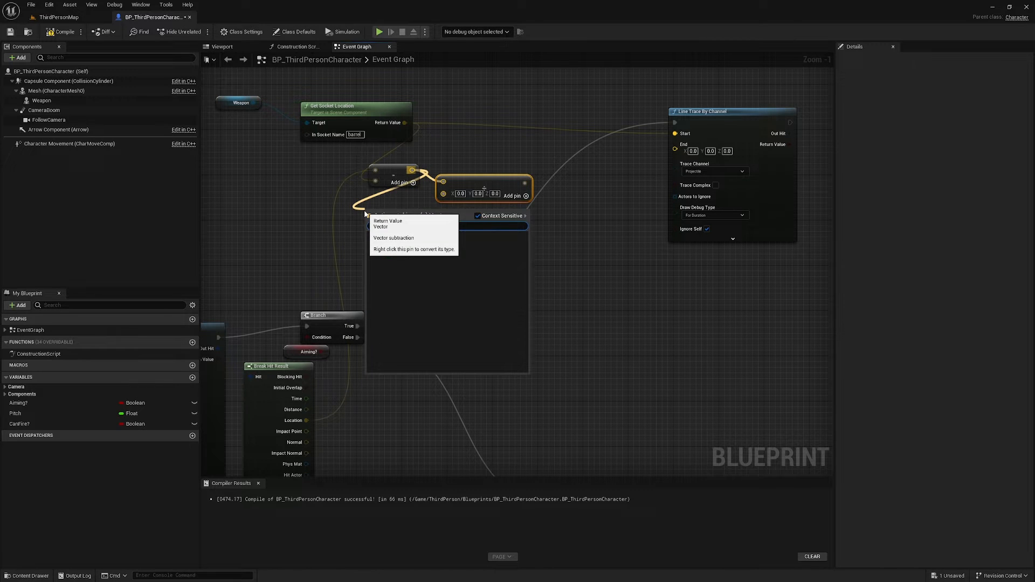
{"action": "type", "text": "vecto"}
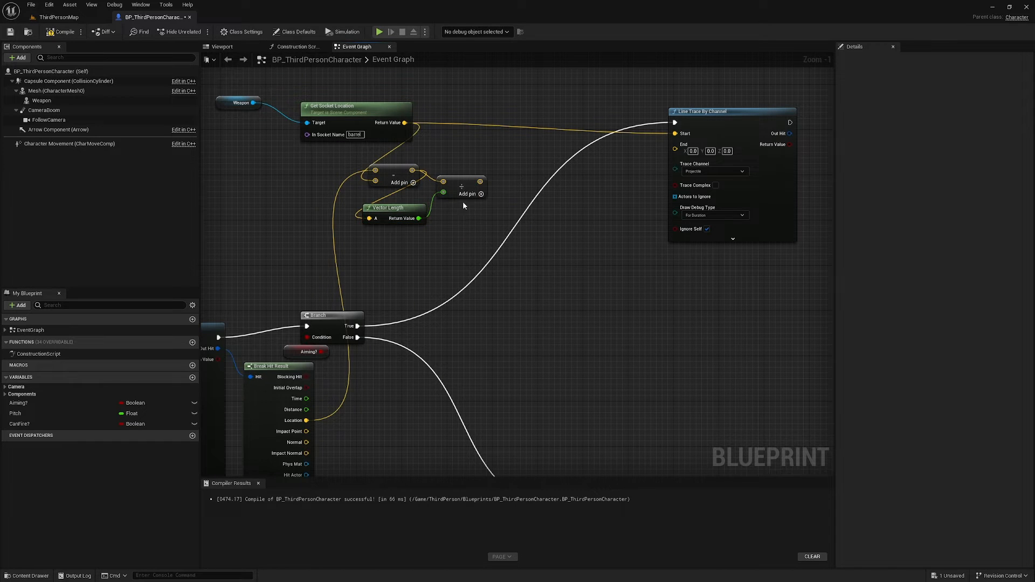
{"action": "mouse_move", "coordinate": [473, 191]}
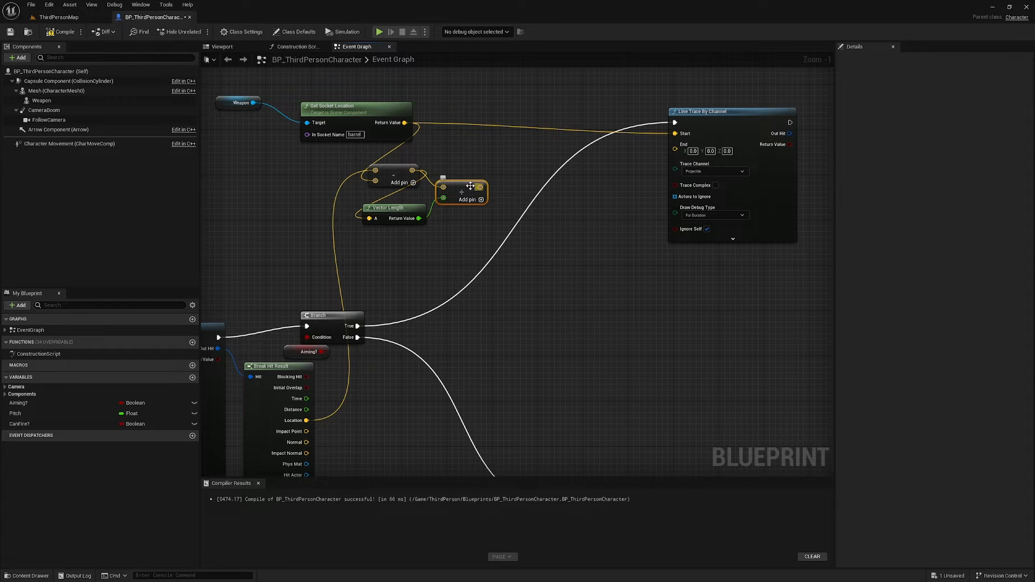
{"action": "mouse_move", "coordinate": [470, 192]}
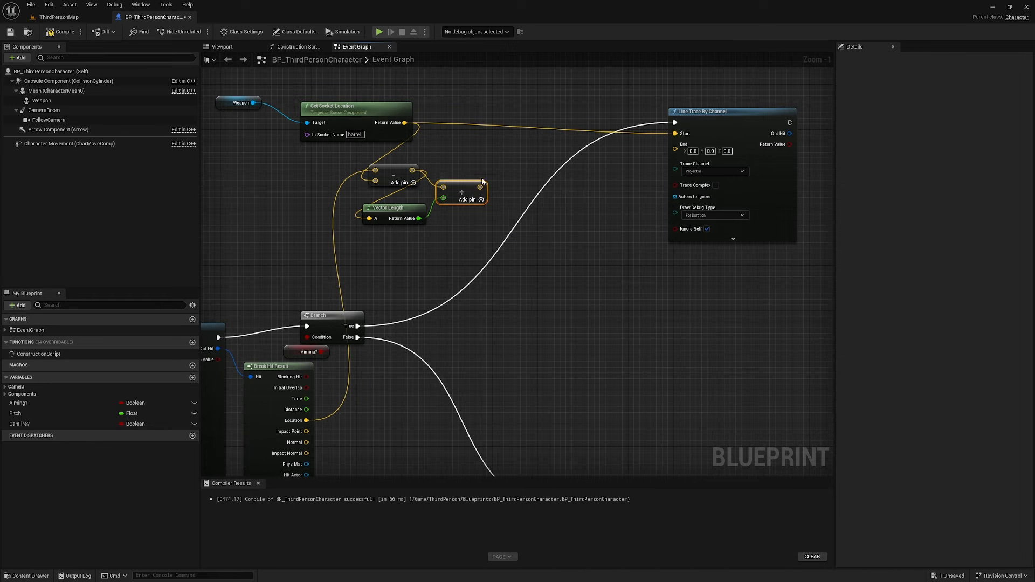
{"action": "mouse_move", "coordinate": [463, 194]}
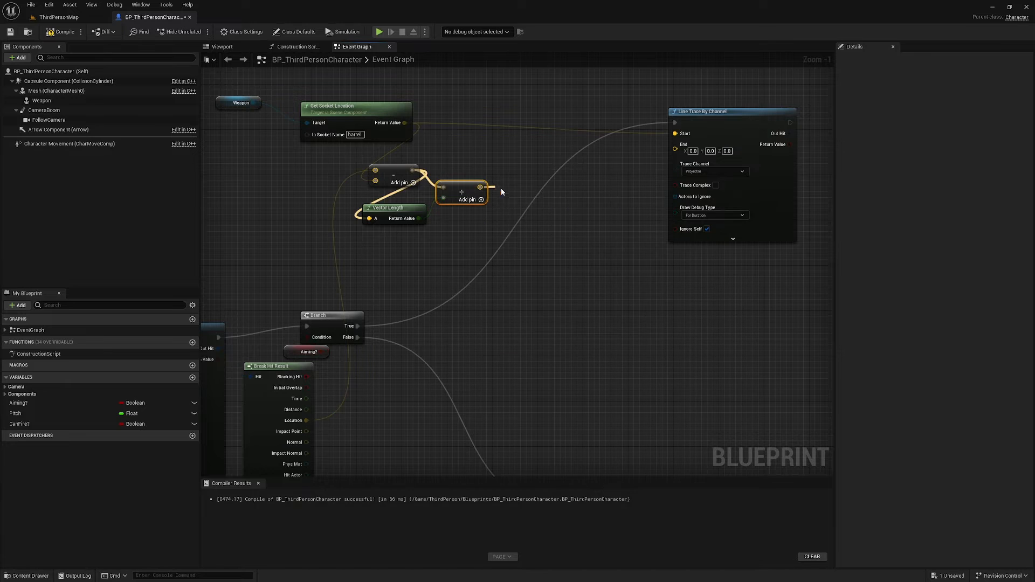
{"action": "mouse_move", "coordinate": [501, 192]}
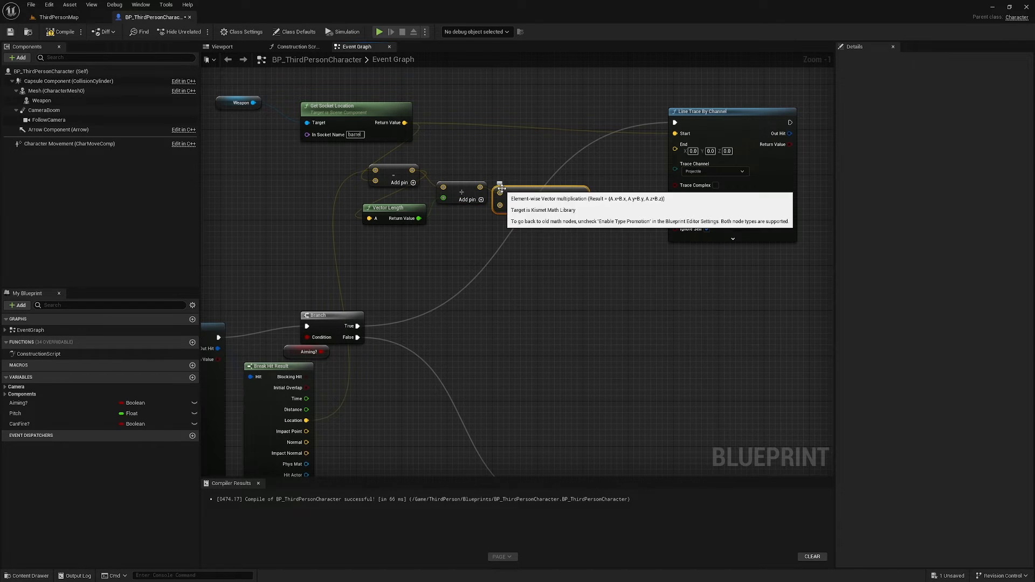
{"action": "right_click", "coordinate": [515, 203]}
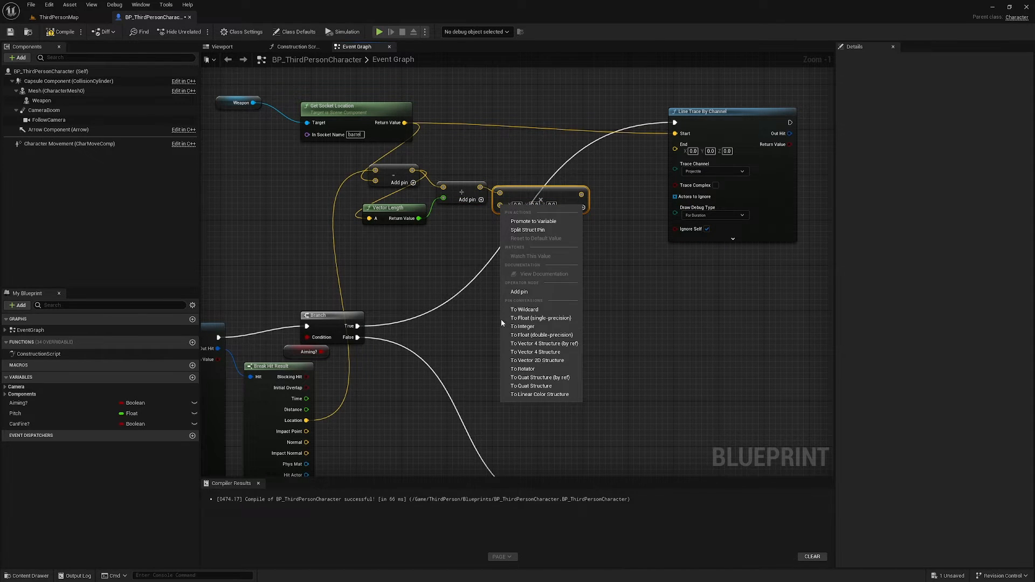
{"action": "left_click", "coordinate": [525, 318]}
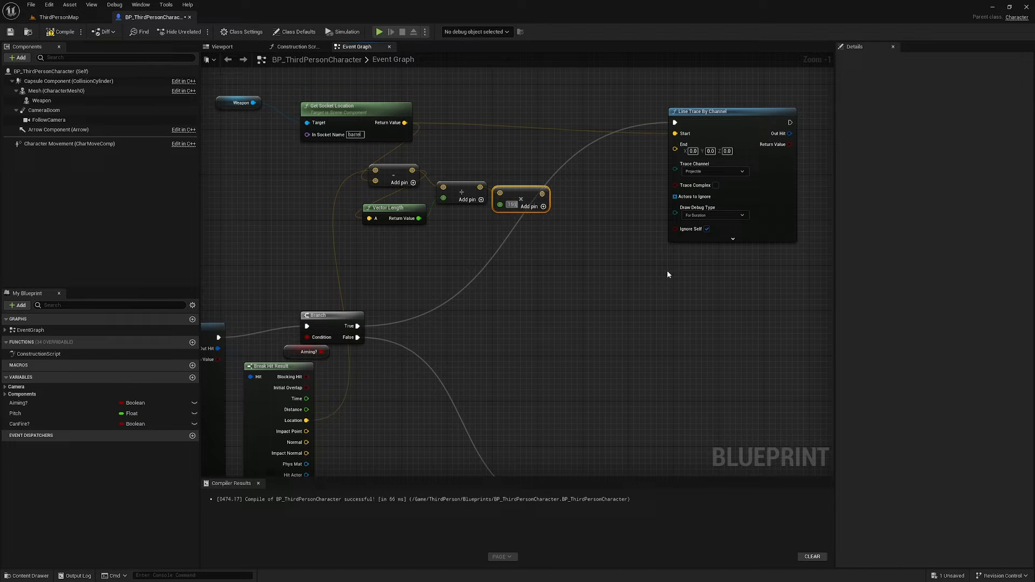
{"action": "type", "text": "16000.0"}
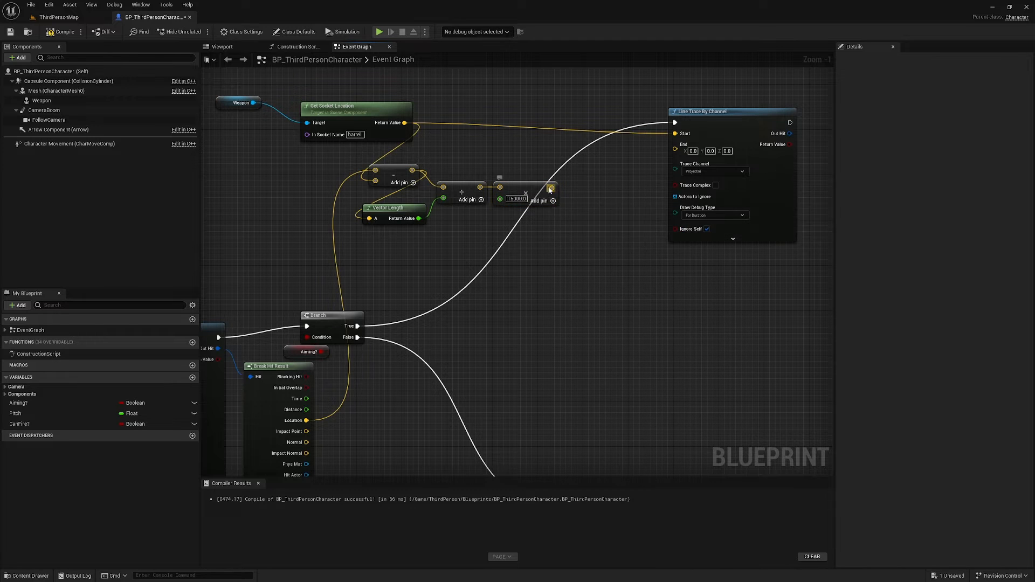
{"action": "left_click_drag", "start_coordinate": [553, 192], "coordinate": [584, 183]}
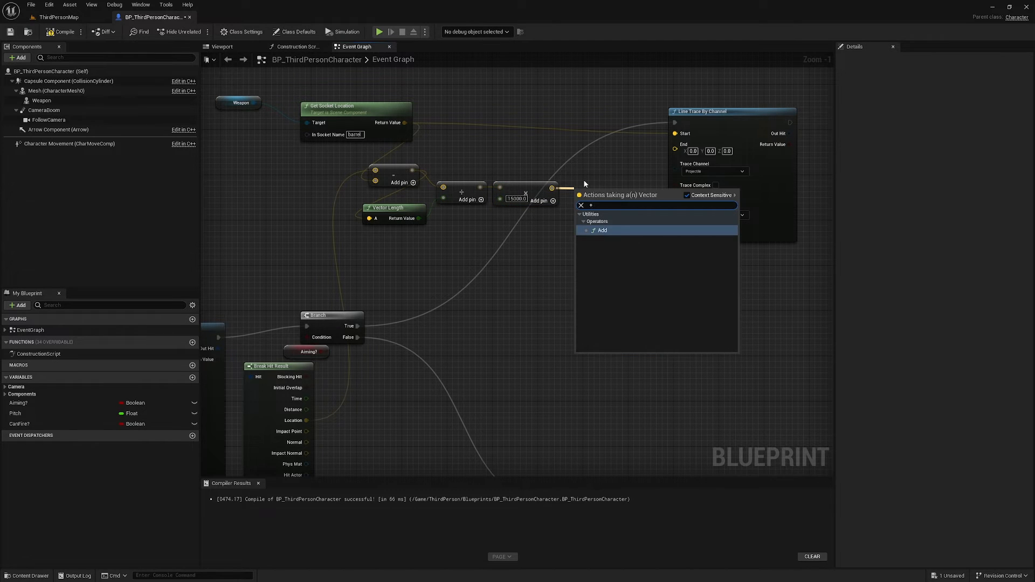
Add the vector Add node after the multiply and play the level to watch the barrel traces.
{"action": "left_click", "coordinate": [599, 230]}
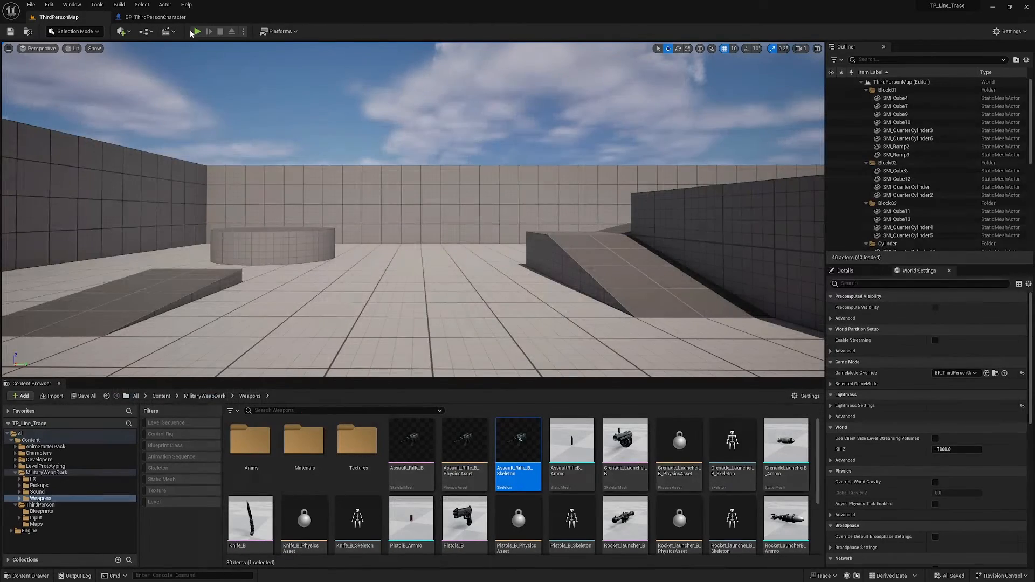
{"action": "left_click", "coordinate": [200, 30]}
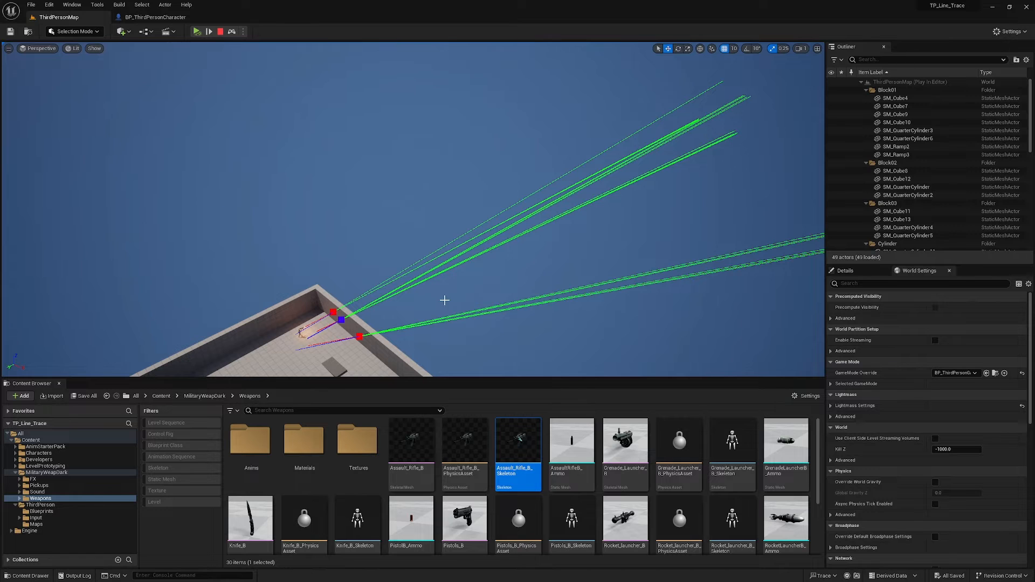
Stop play and add a Random Float in Range node with a negative minimum spread value.
{"action": "left_click", "coordinate": [153, 17]}
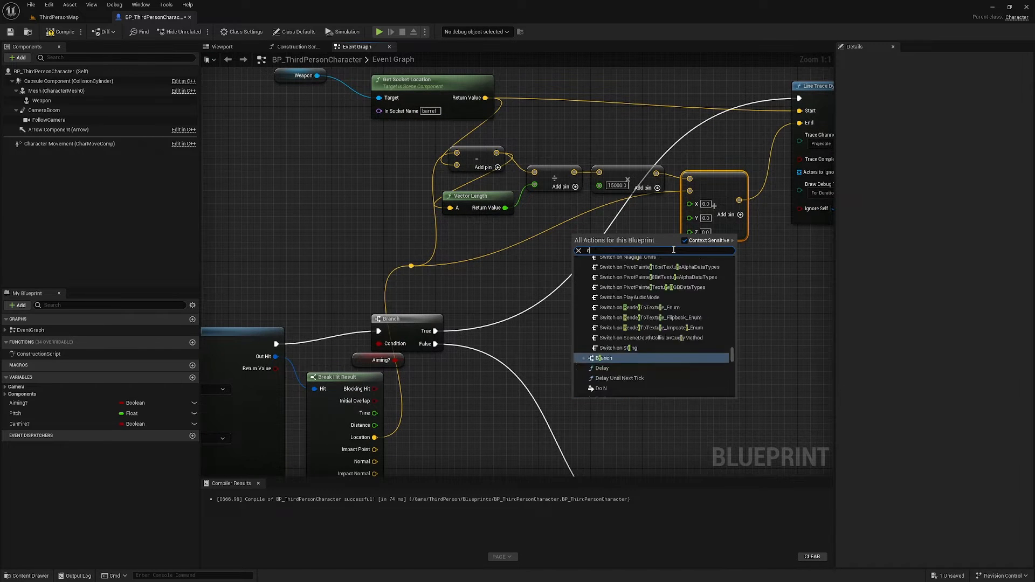
{"action": "type", "text": "random floa"}
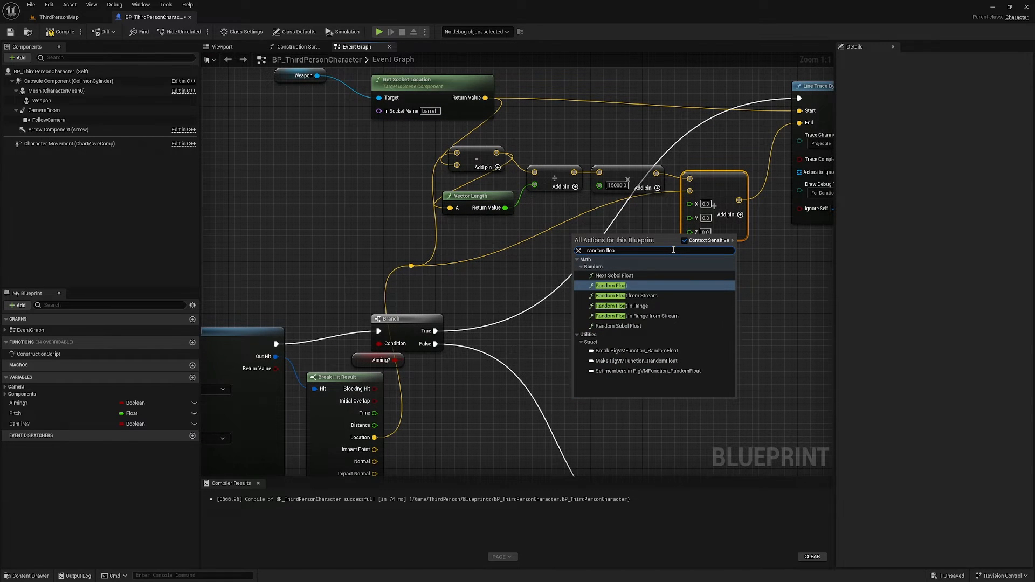
{"action": "mouse_move", "coordinate": [622, 306]}
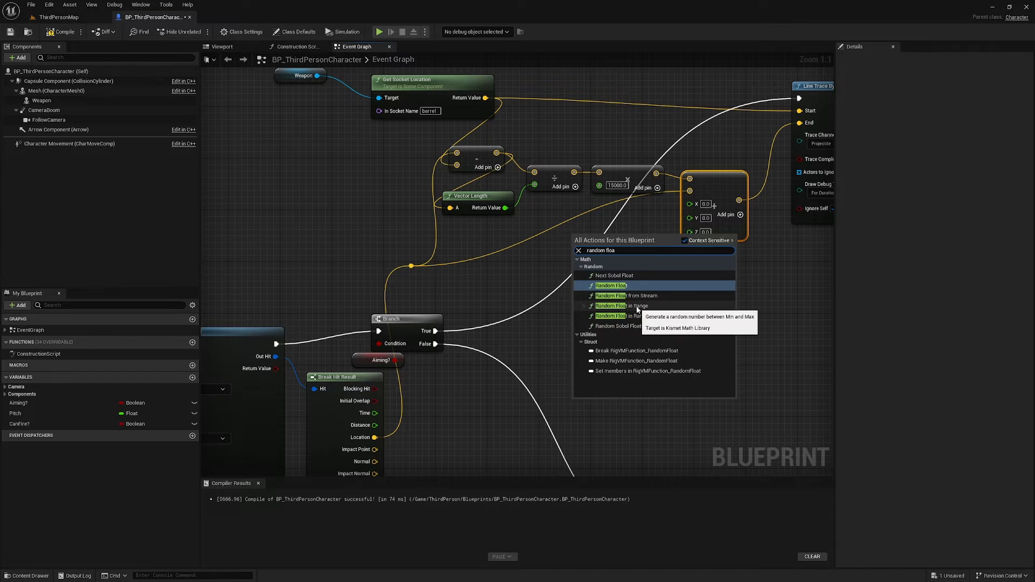
{"action": "left_click", "coordinate": [611, 306]}
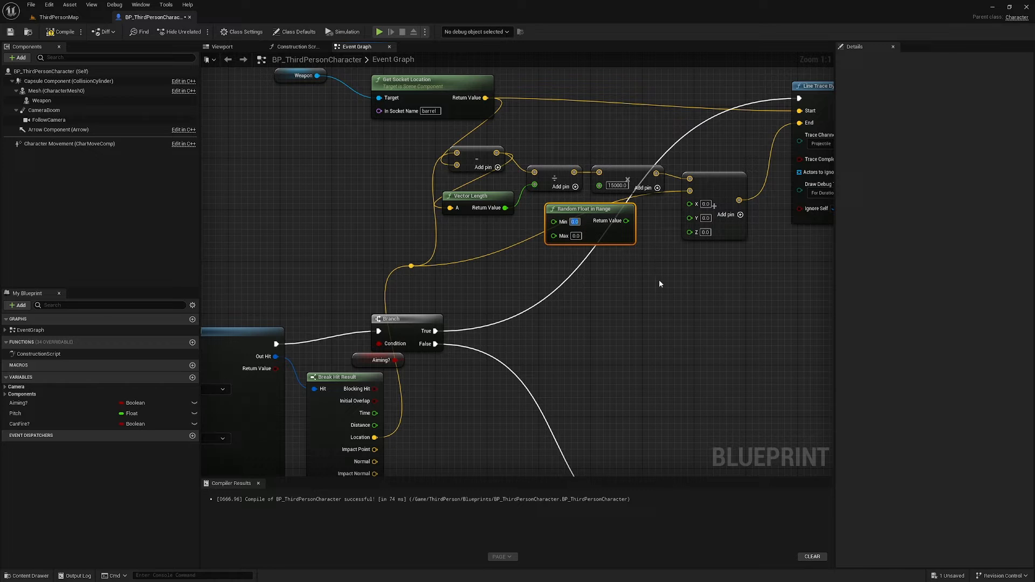
{"action": "type", "text": "-160.0"}
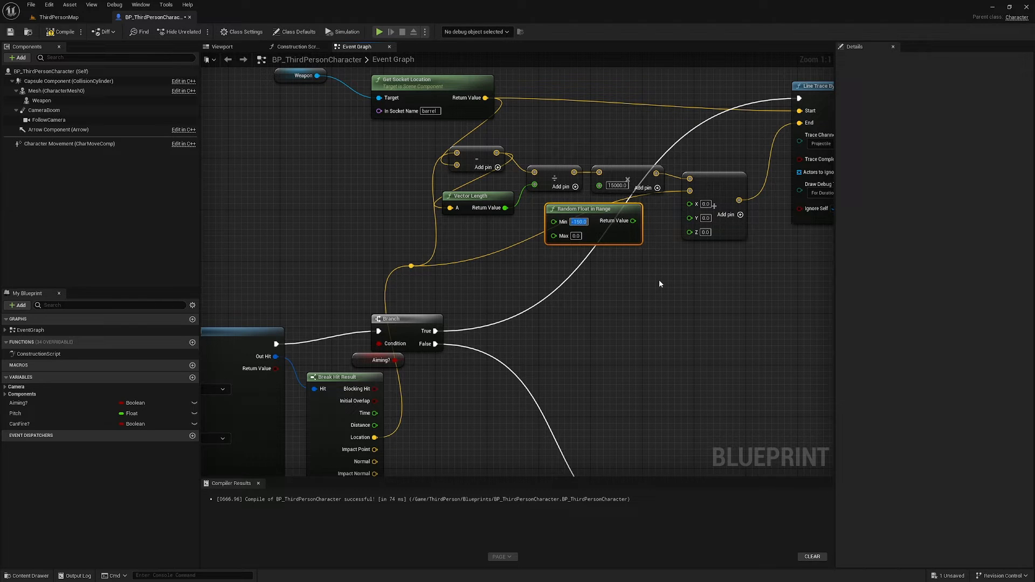
{"action": "left_click", "coordinate": [574, 235]}
{"action": "type", "text": "250"}
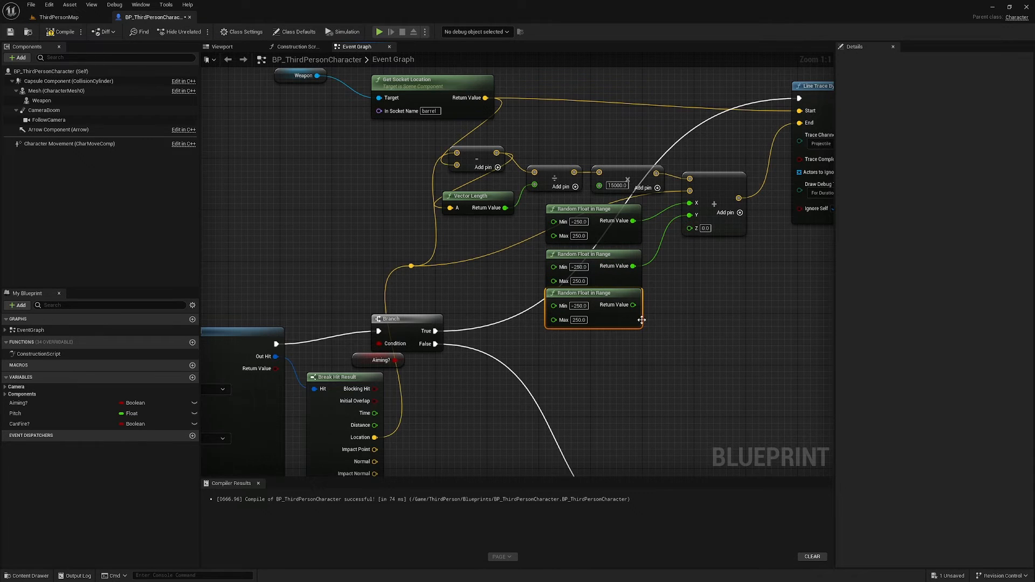
Wire the third random value into Z and play-test the random trace spread.
{"action": "left_click_drag", "start_coordinate": [640, 320], "coordinate": [685, 289]}
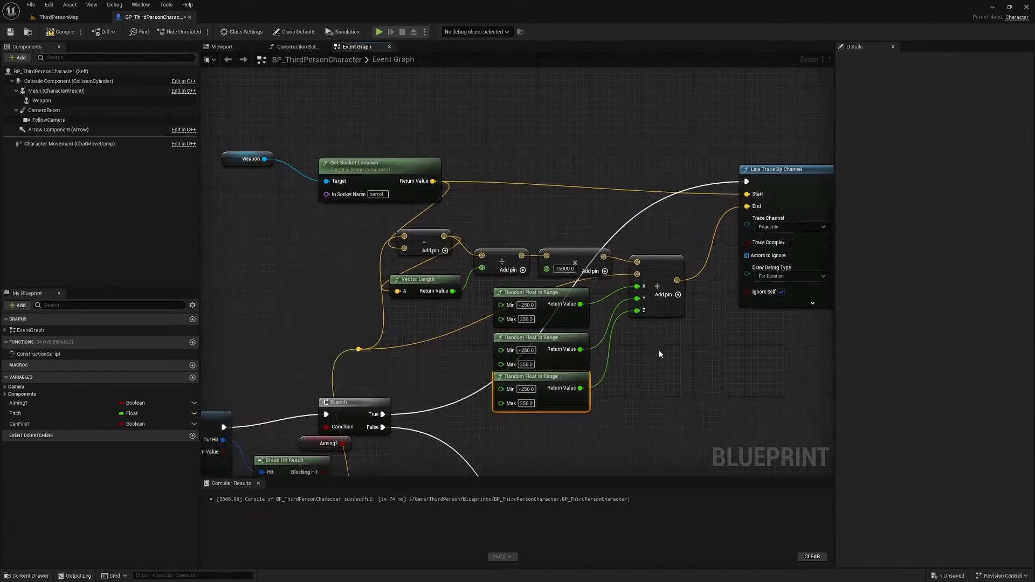
{"action": "scroll", "scroll_direction": "down", "scroll_amount": 3}
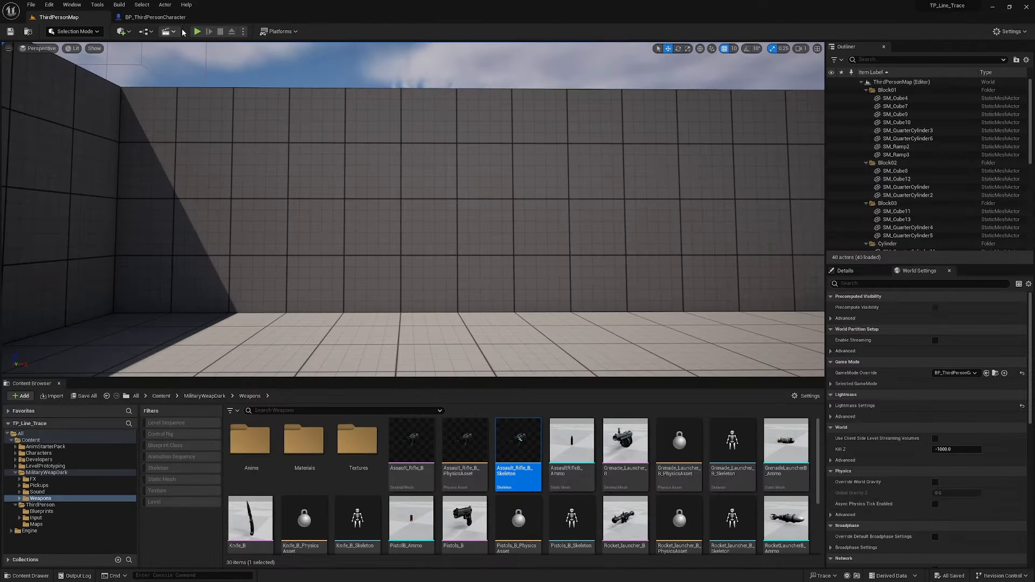
{"action": "left_click", "coordinate": [200, 31]}
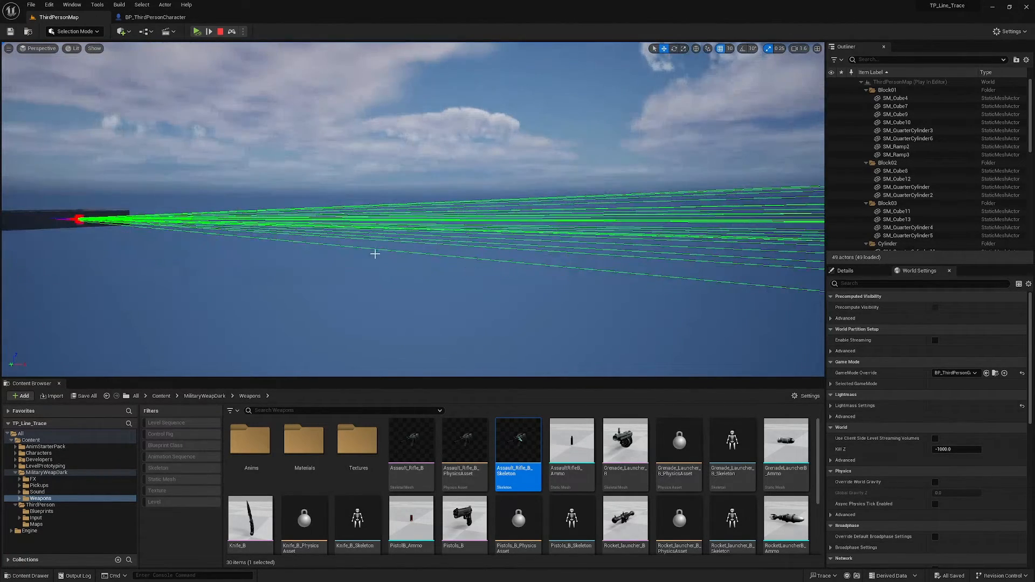
{"action": "left_click", "coordinate": [152, 17]}
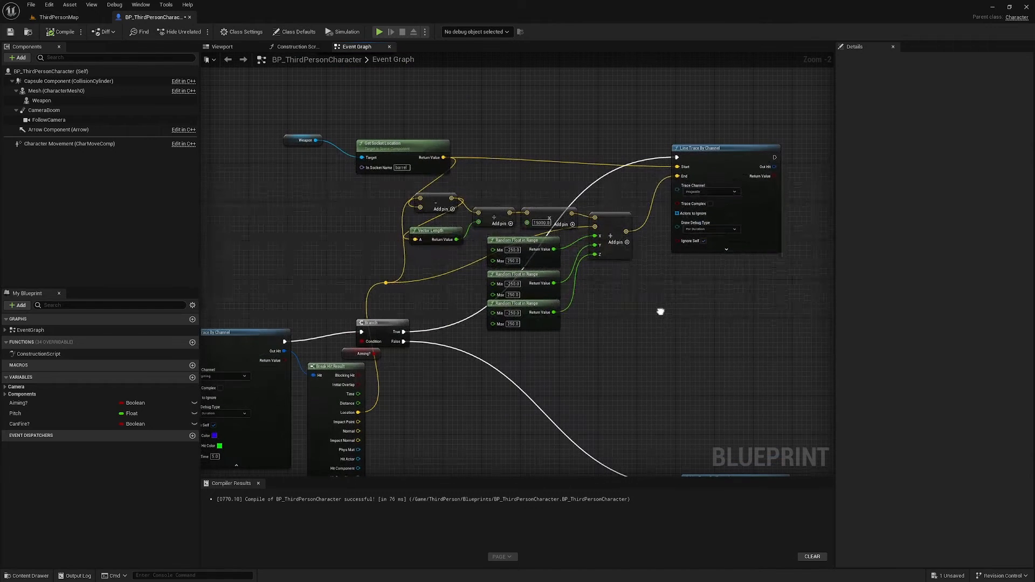
{"action": "mouse_move", "coordinate": [637, 302]}
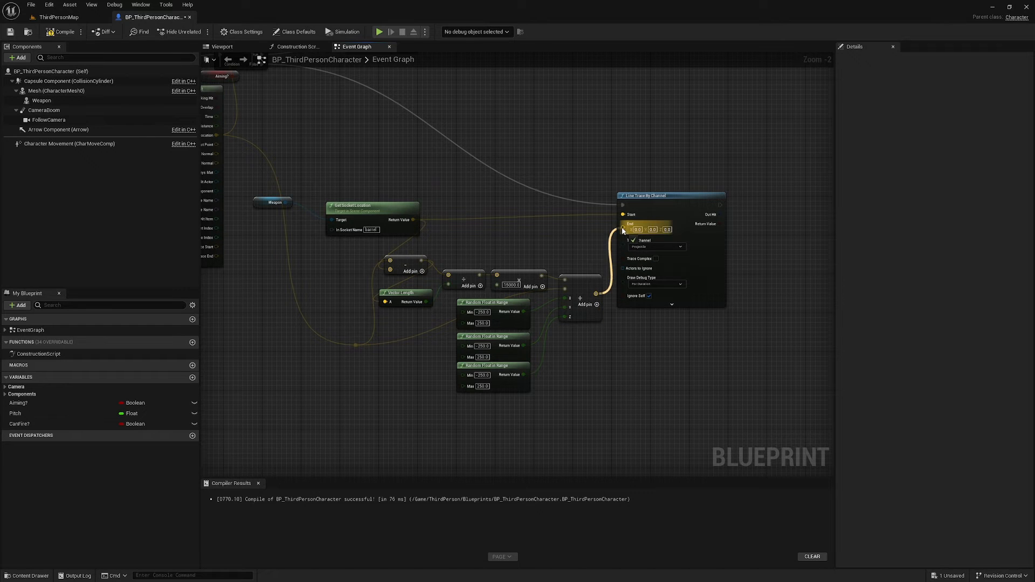
Raise the Random Float in Range maximum to 750.0 and wire its output into the spread vector.
{"action": "scroll", "scroll_direction": "down", "scroll_amount": 3}
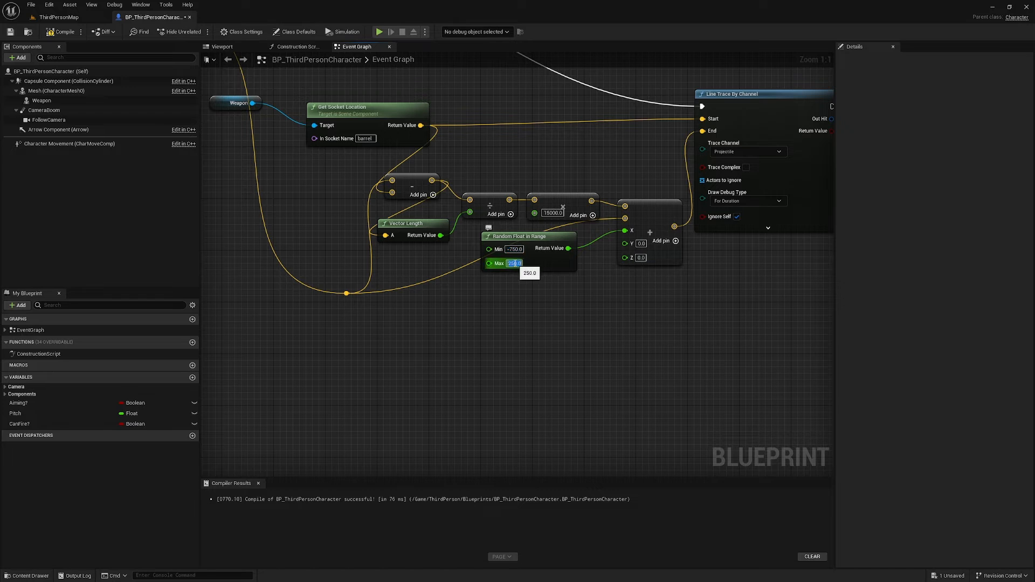
{"action": "type", "text": "750.0"}
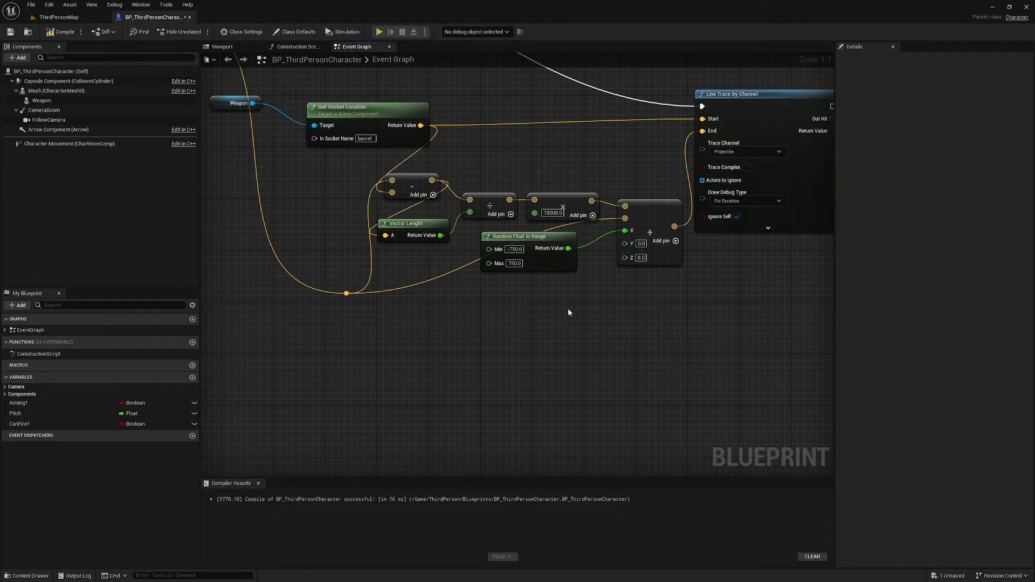
{"action": "left_click", "coordinate": [523, 237]}
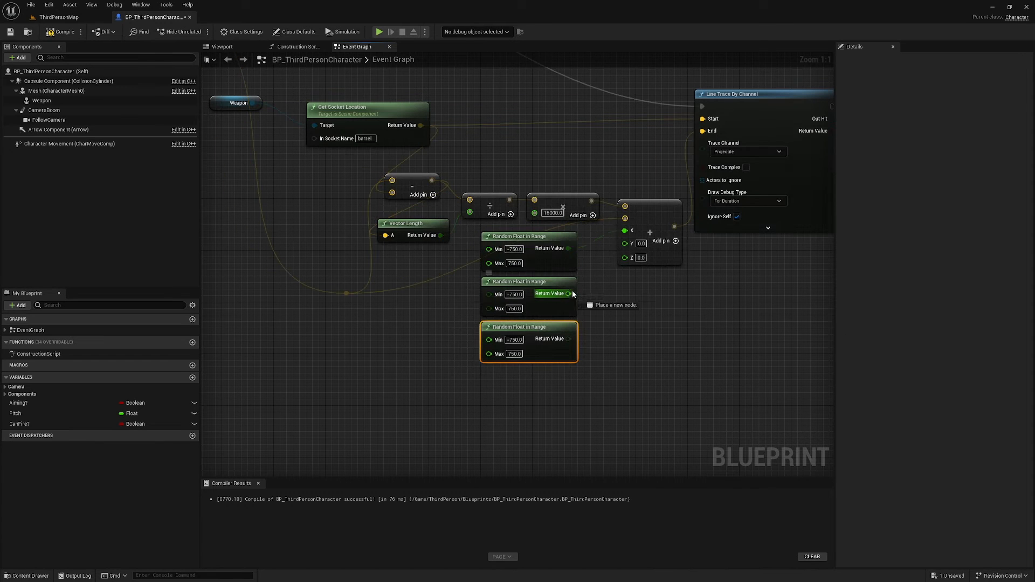
{"action": "left_click_drag", "start_coordinate": [570, 339], "coordinate": [625, 255]}
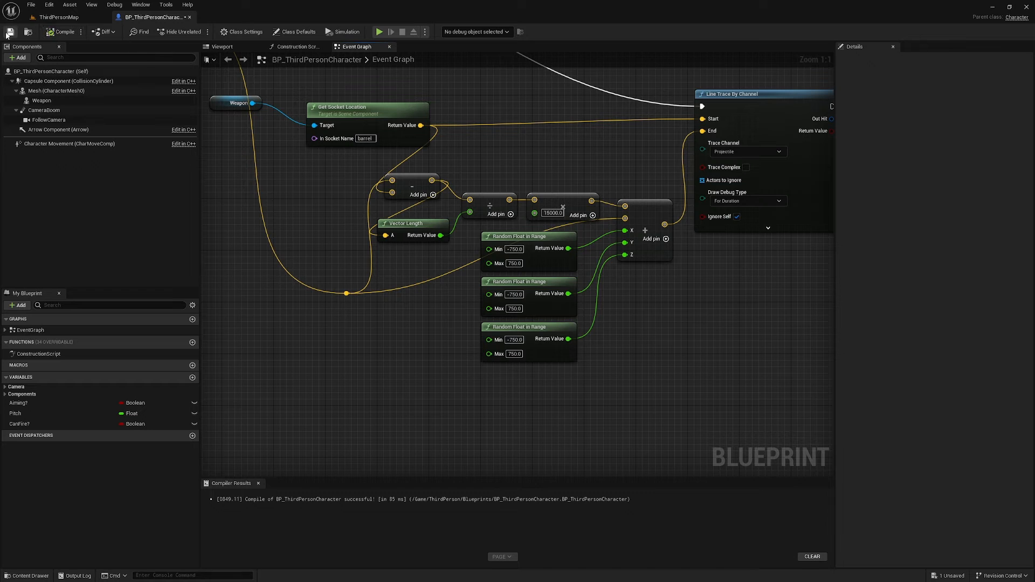
{"action": "left_click", "coordinate": [378, 31]}
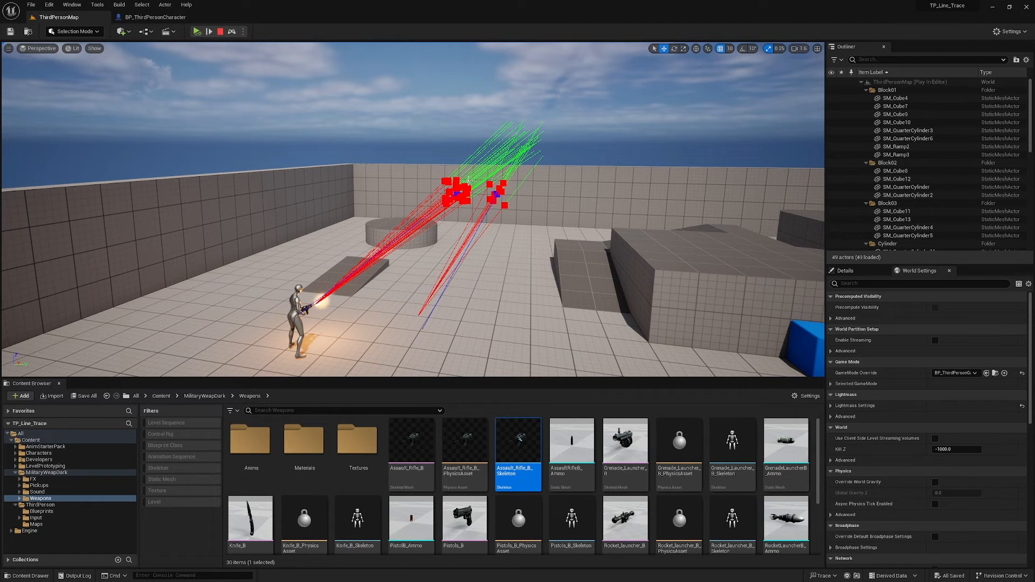
{"action": "left_click", "coordinate": [220, 30]}
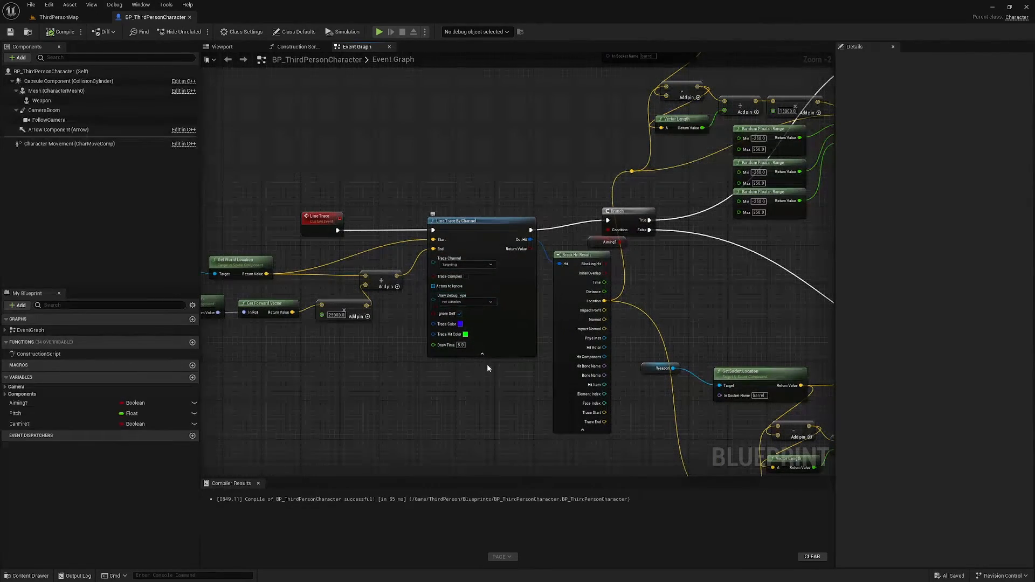
{"action": "left_click", "coordinate": [56, 17]}
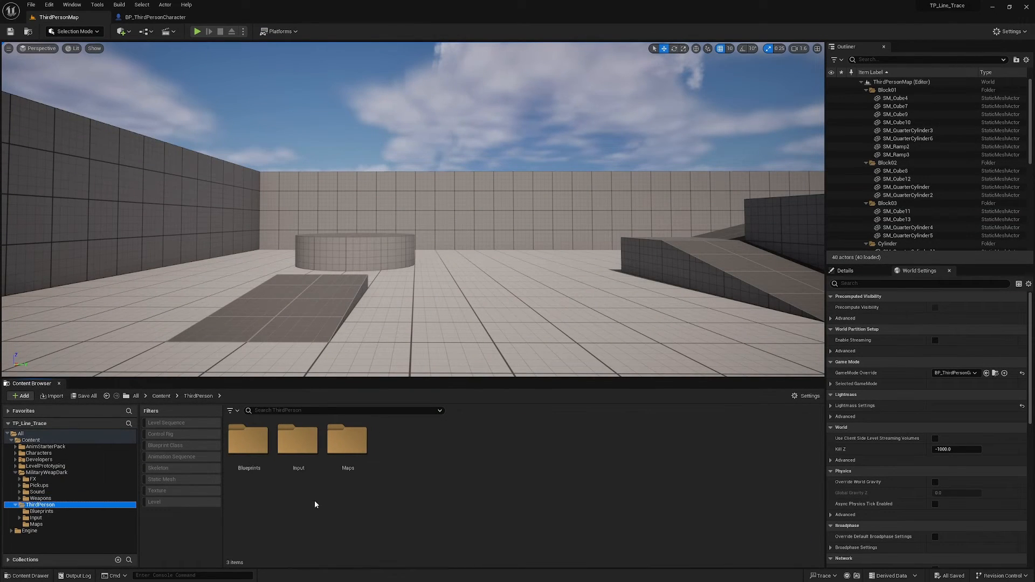
{"action": "double_click", "coordinate": [248, 440]}
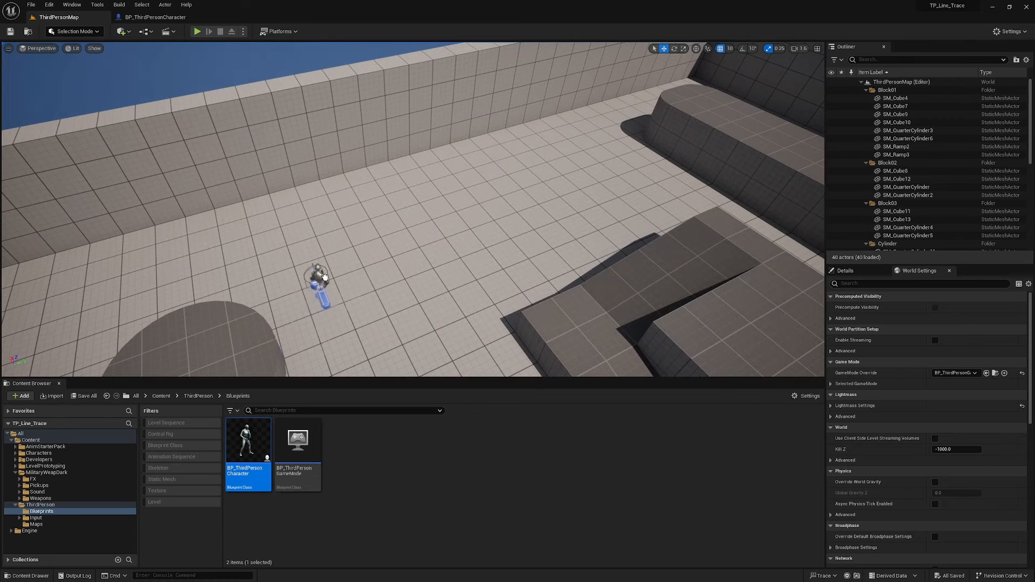
{"action": "left_click", "coordinate": [317, 285]}
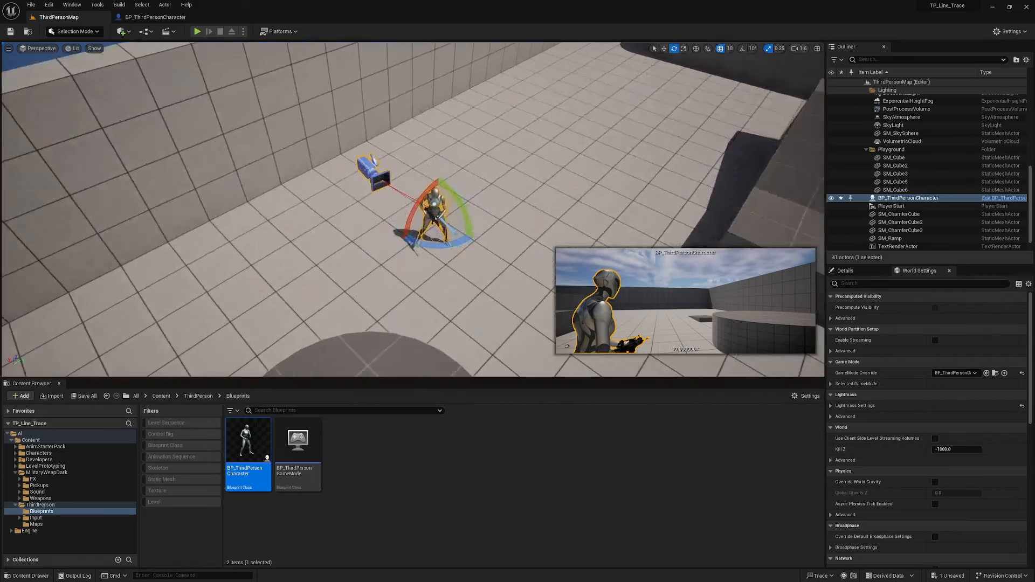
{"action": "double_click", "coordinate": [248, 440]}
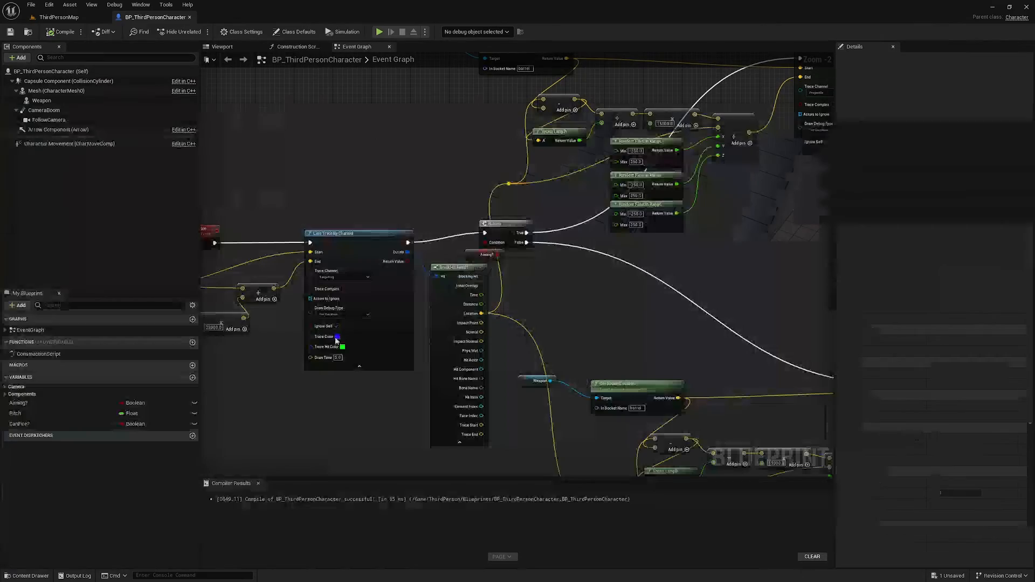
Give the Capsule Component a Custom collision preset ignoring Targeting and Projectile, then select the Mesh.
{"action": "left_click", "coordinate": [223, 46]}
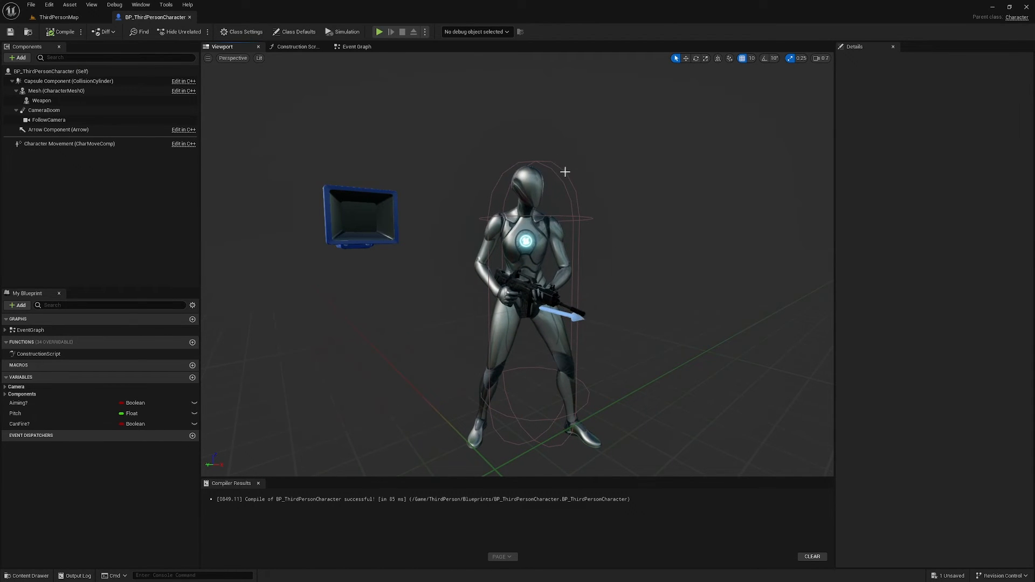
{"action": "left_click", "coordinate": [69, 81]}
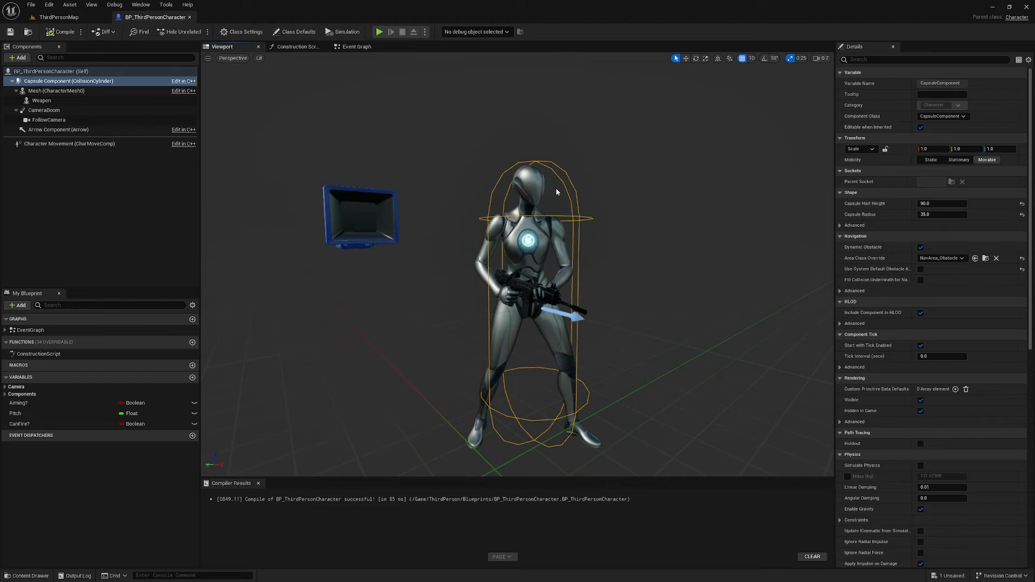
{"action": "type", "text": "co"}
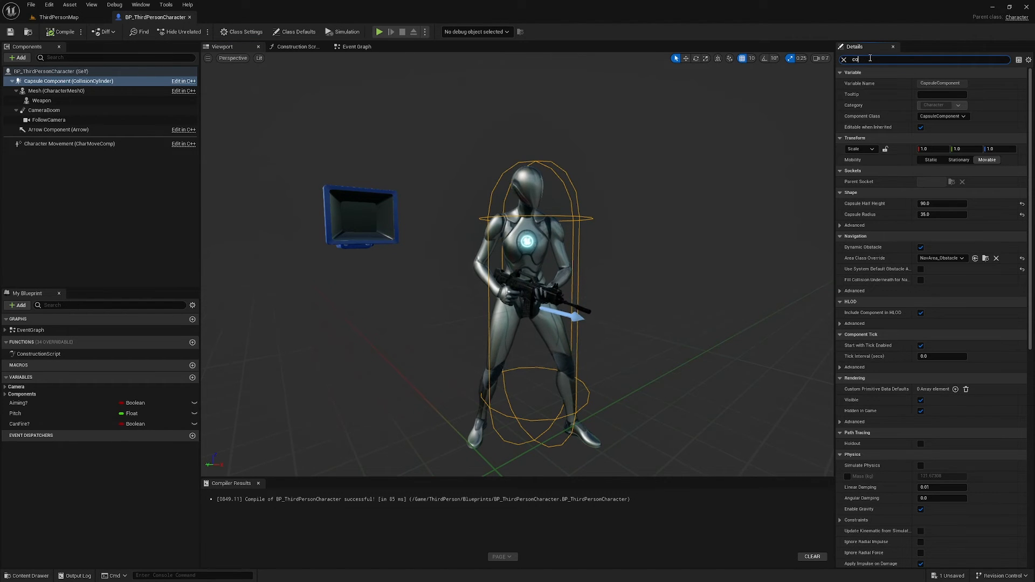
{"action": "type", "text": "ollis"}
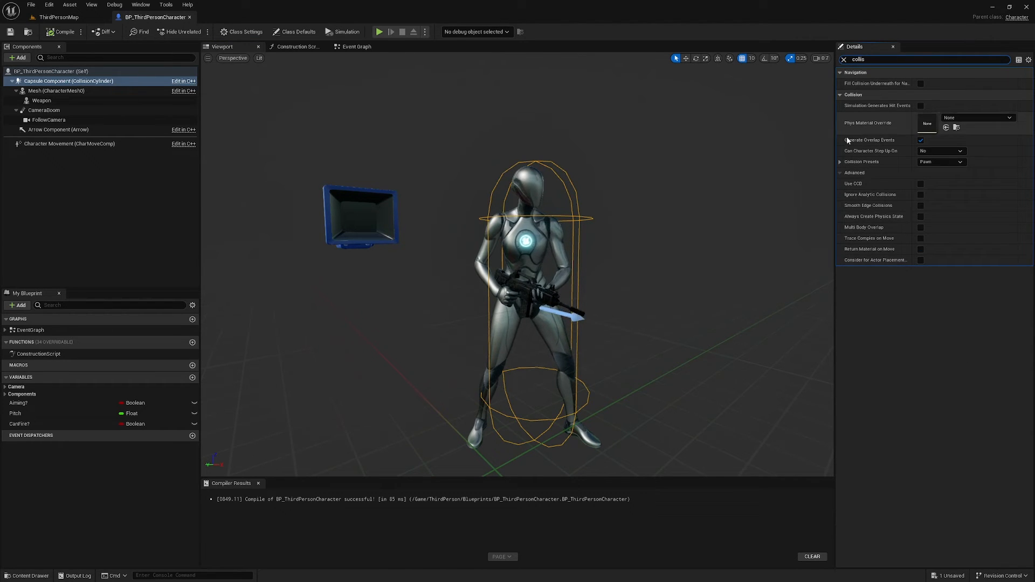
{"action": "left_click", "coordinate": [840, 161]}
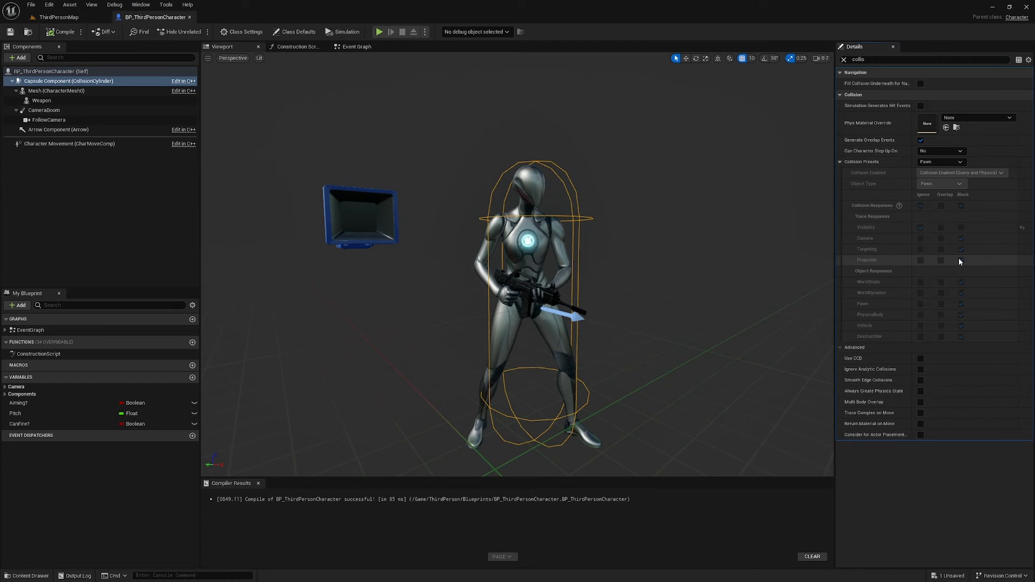
{"action": "left_click", "coordinate": [957, 162]}
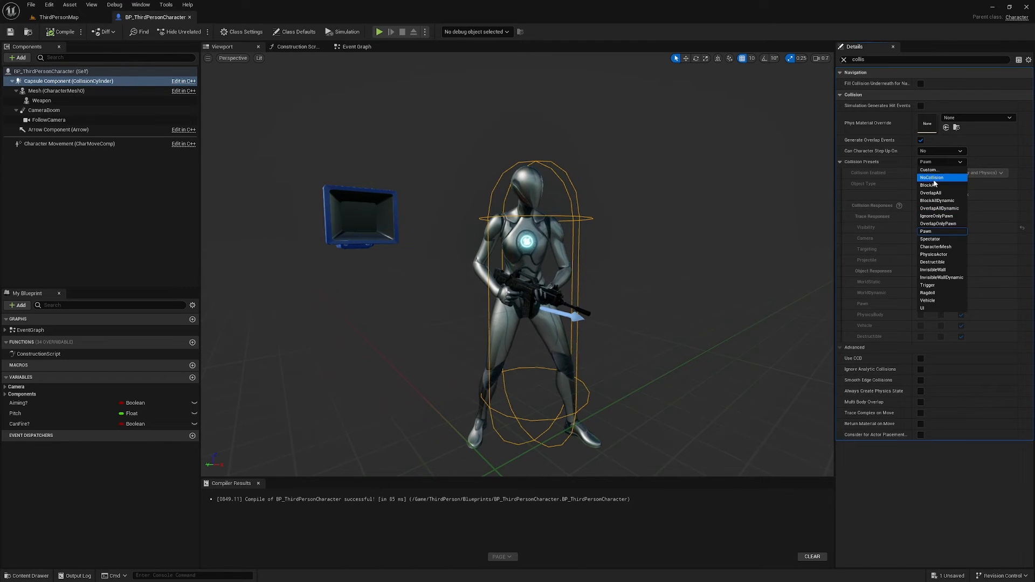
{"action": "left_click", "coordinate": [930, 169]}
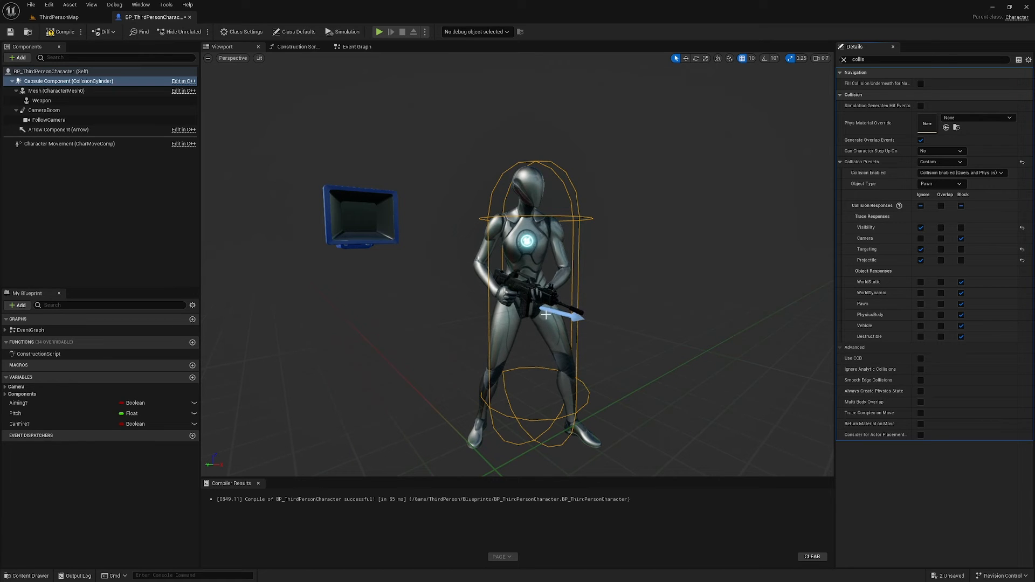
{"action": "mouse_move", "coordinate": [42, 100]}
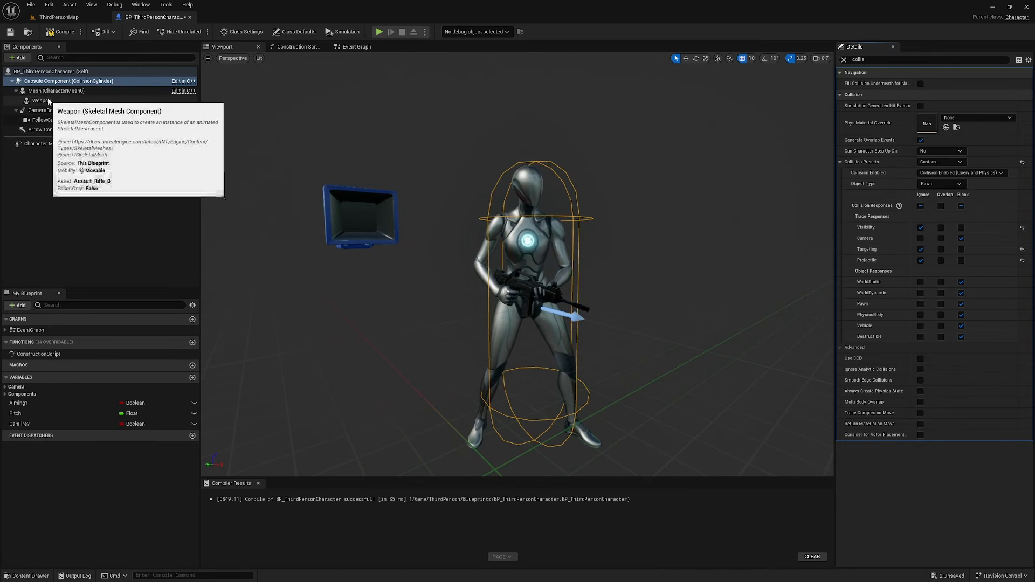
{"action": "left_click", "coordinate": [45, 91]}
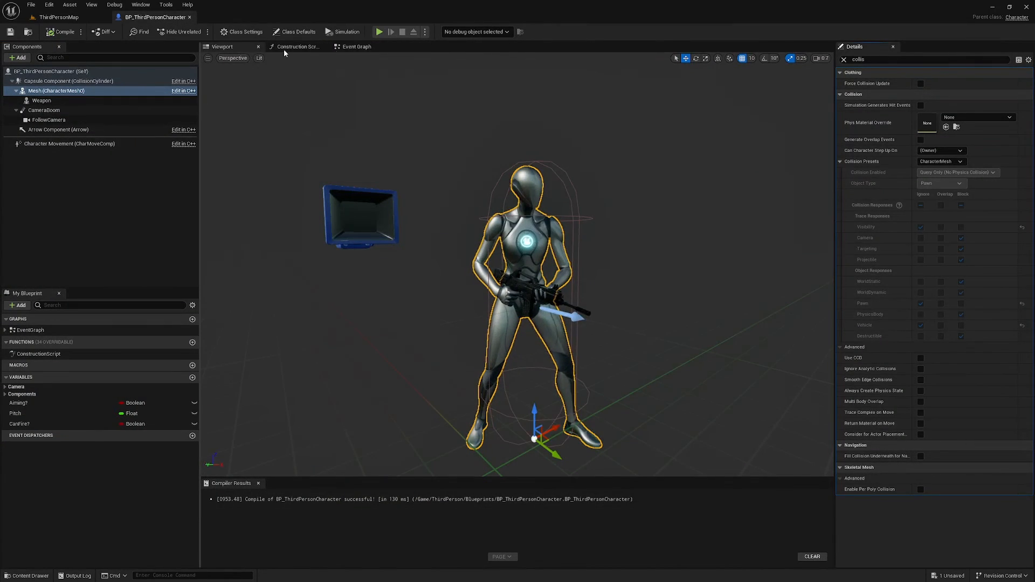
Toggle the aim trace's Draw Debug Type off and back to For Duration, then return to ThirdPersonMap.
{"action": "left_click", "coordinate": [356, 46]}
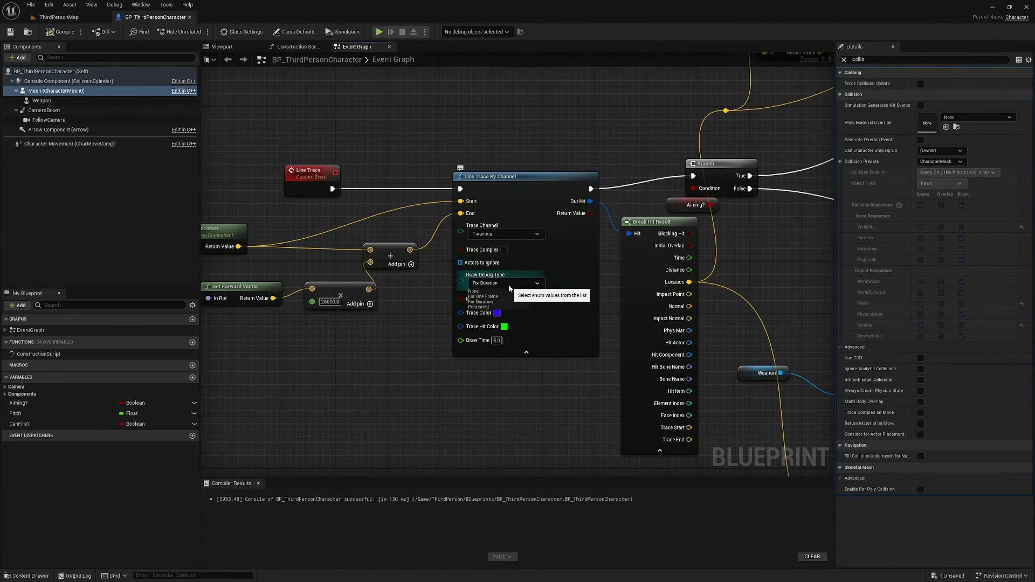
{"action": "left_click", "coordinate": [474, 291]}
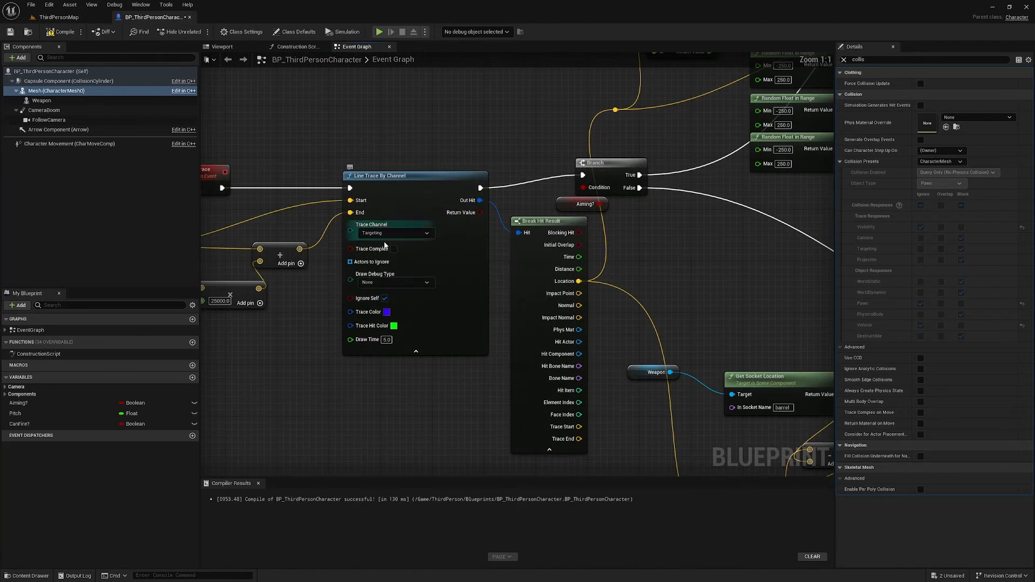
{"action": "left_click", "coordinate": [396, 282]}
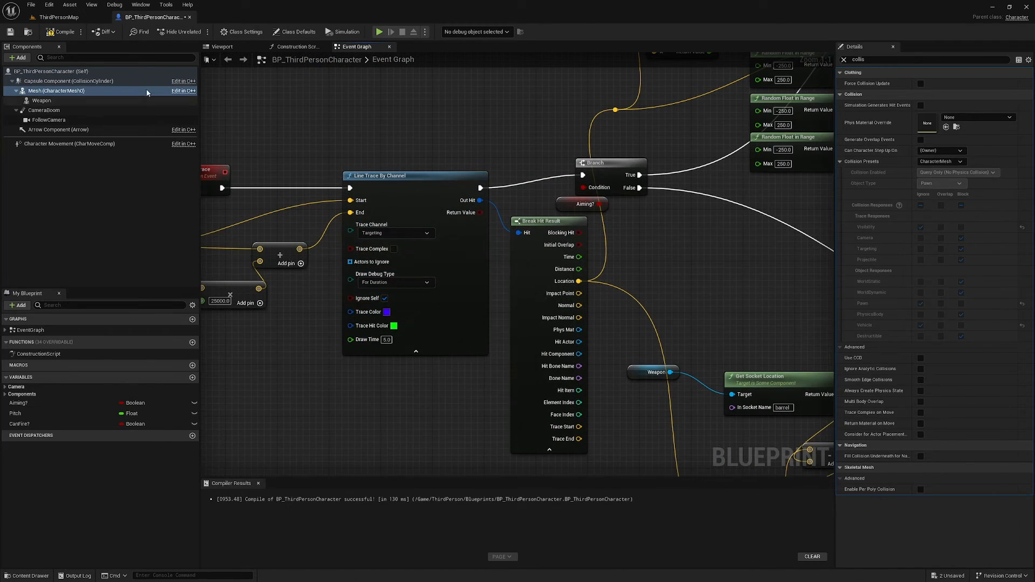
{"action": "left_click", "coordinate": [56, 32]}
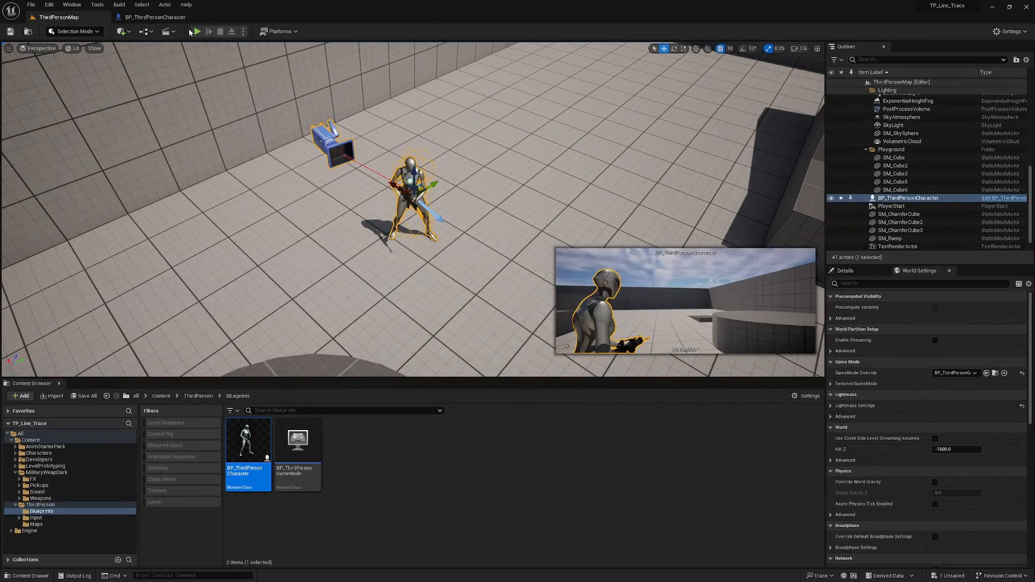
{"action": "left_click", "coordinate": [200, 30]}
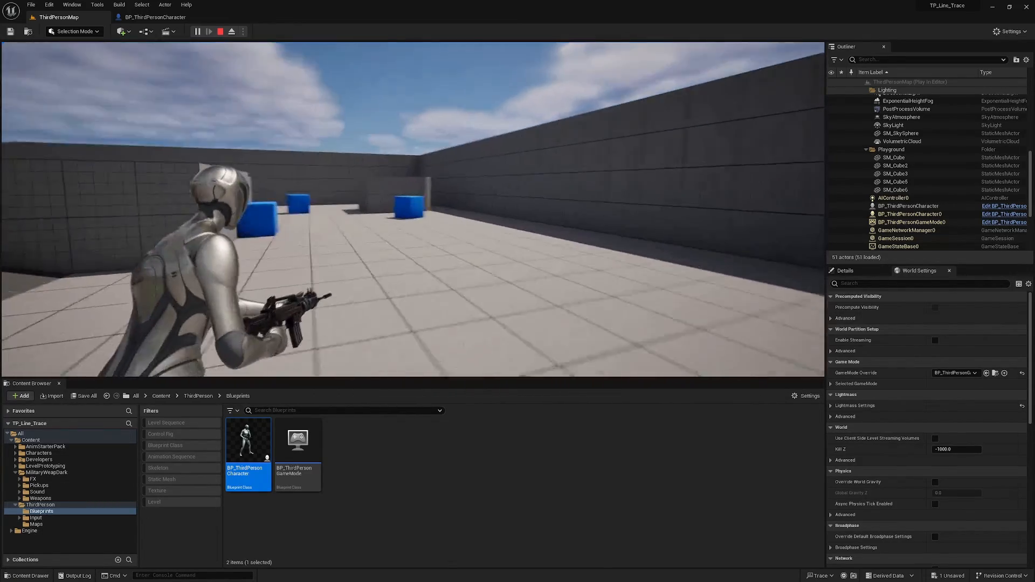
{"action": "left_click", "coordinate": [220, 31]}
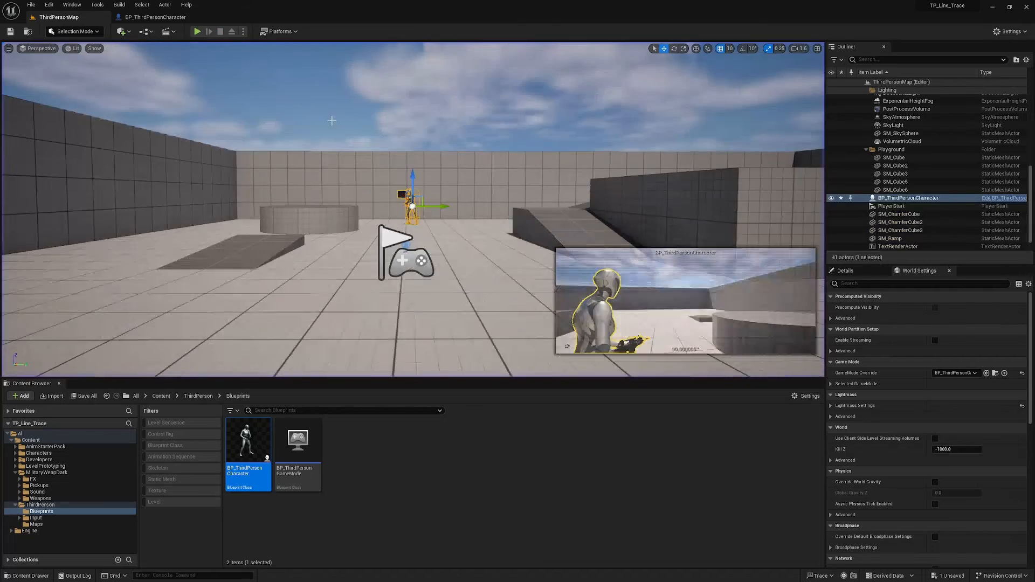